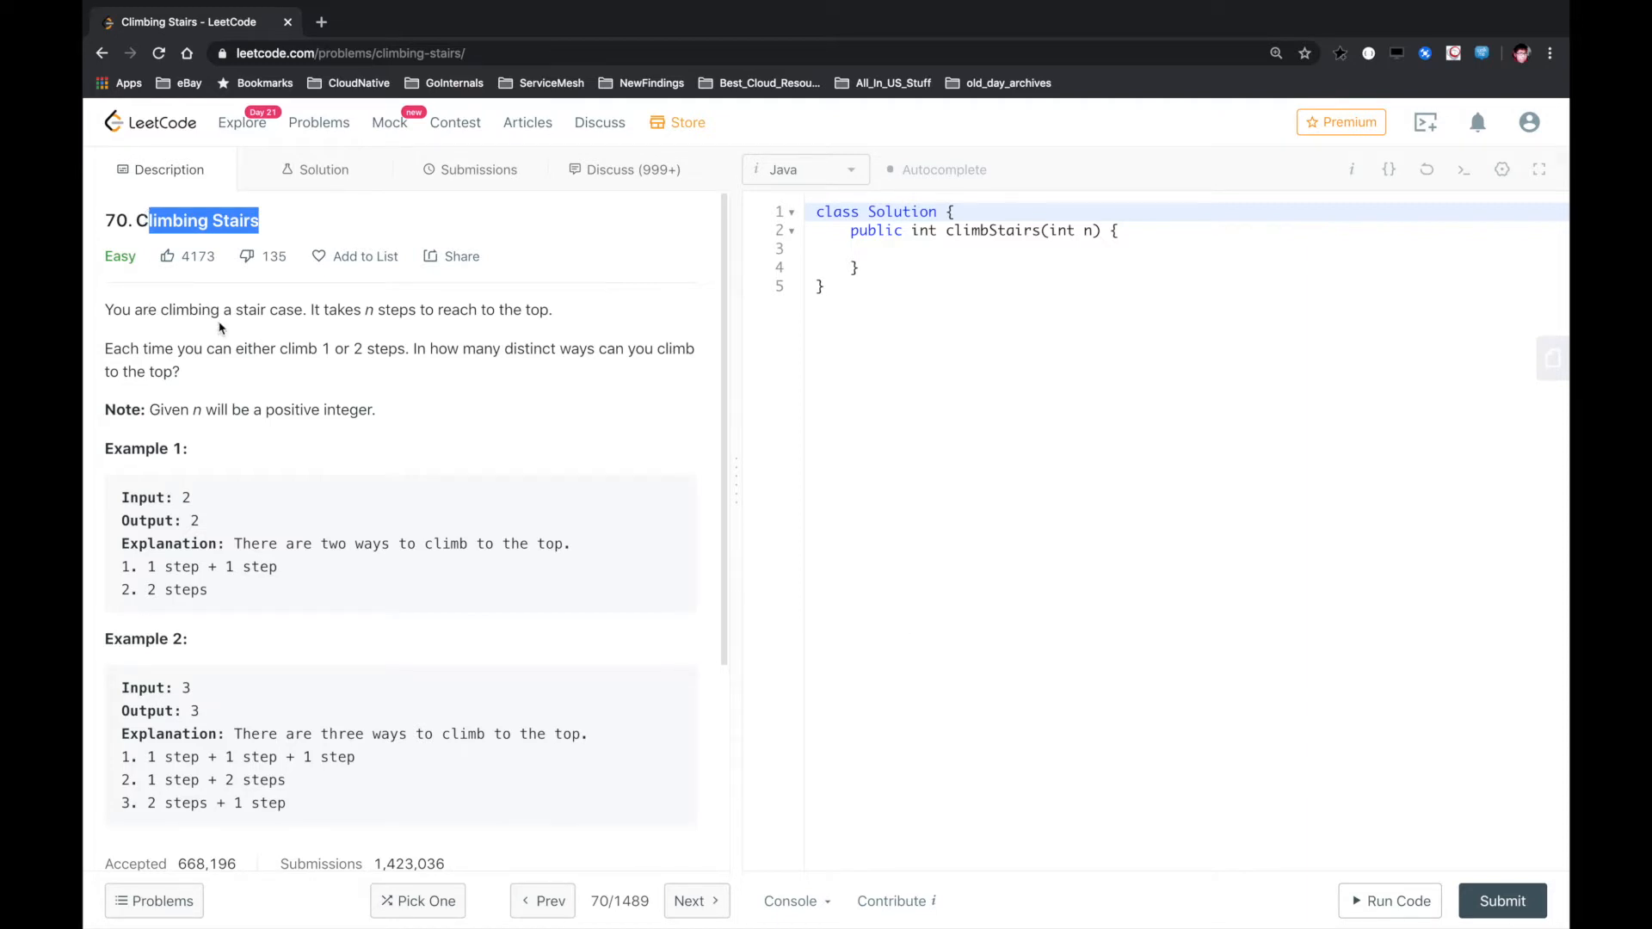
Highlight the rule about climbing 1 or 2 steps in the problem description
double_click(210, 349)
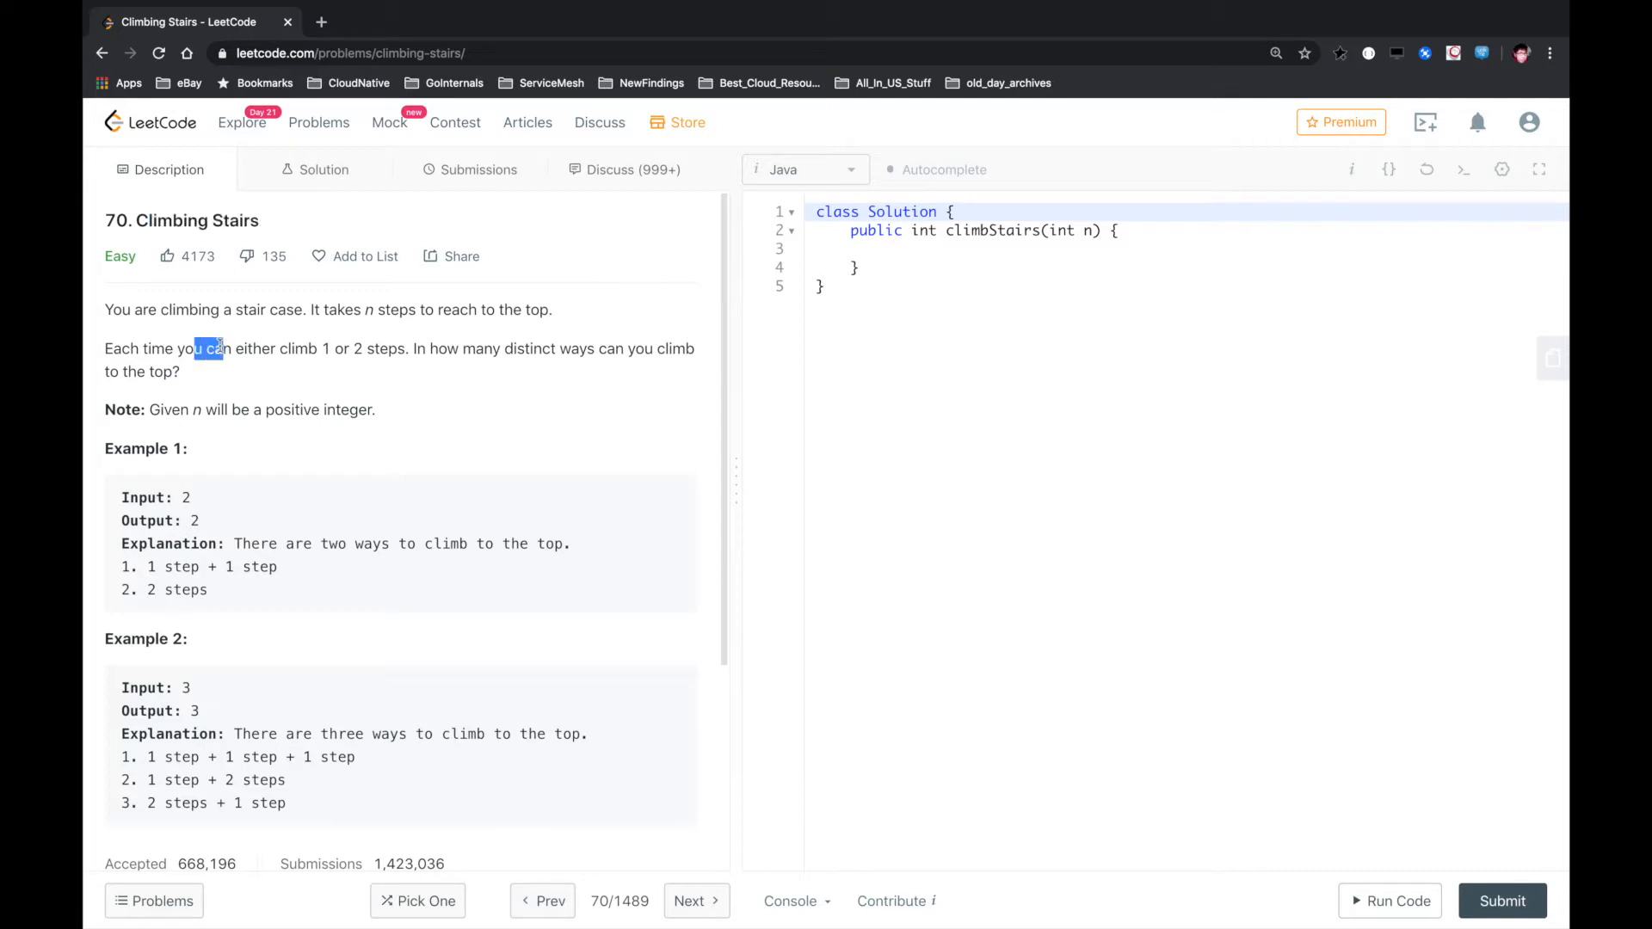
drag(206, 348, 180, 371)
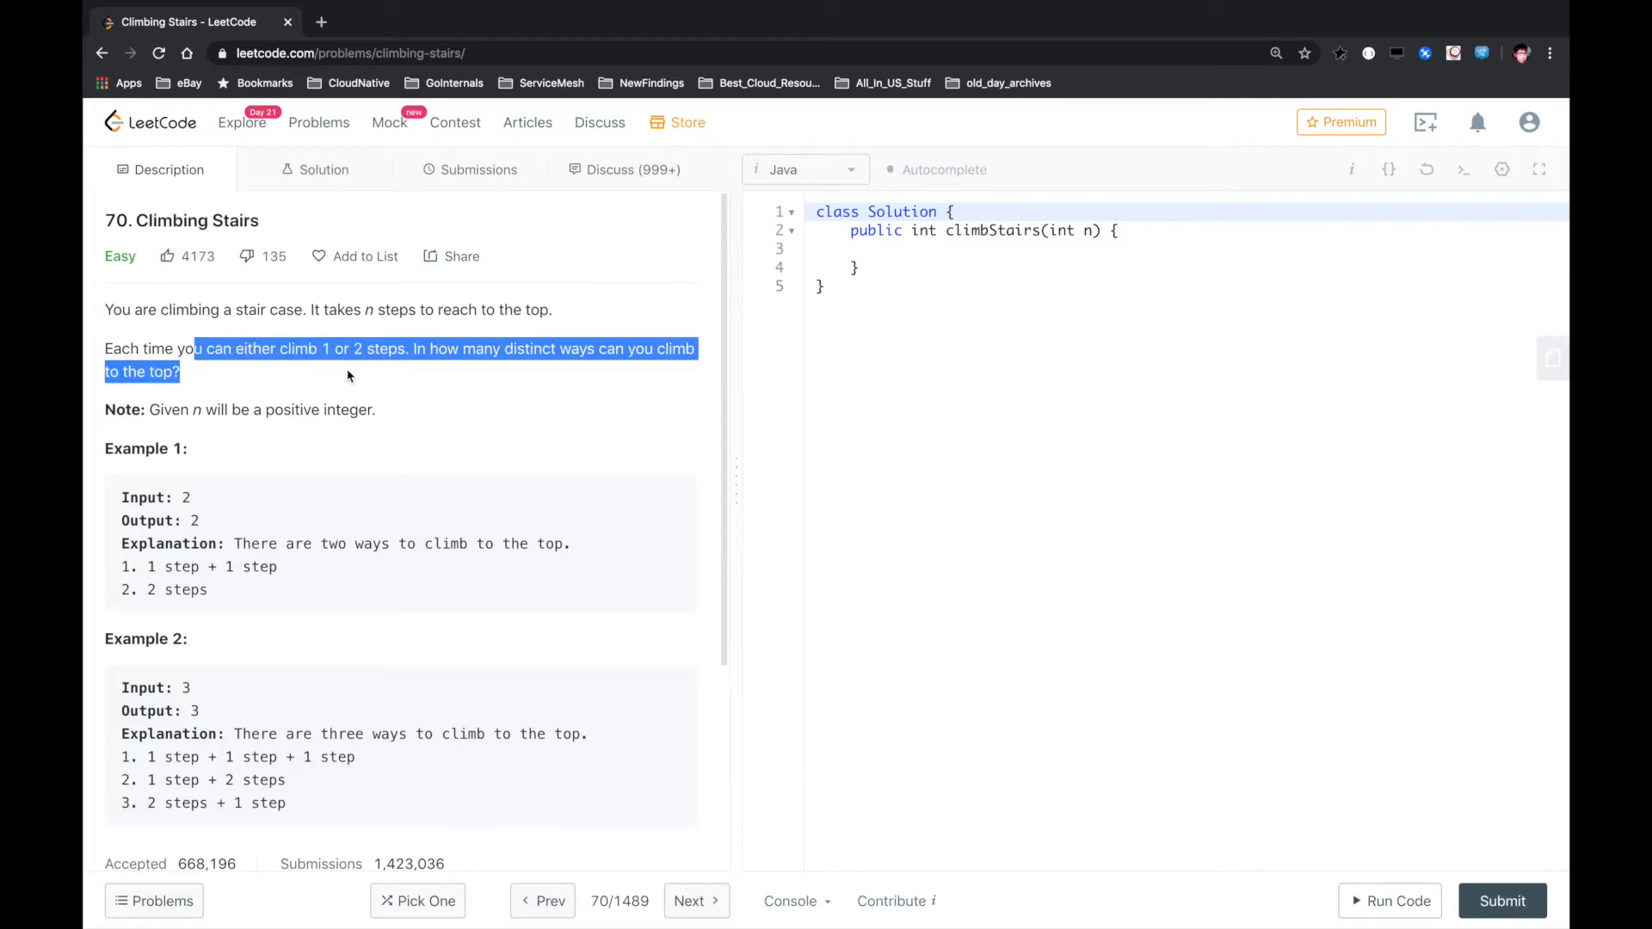
click(347, 376)
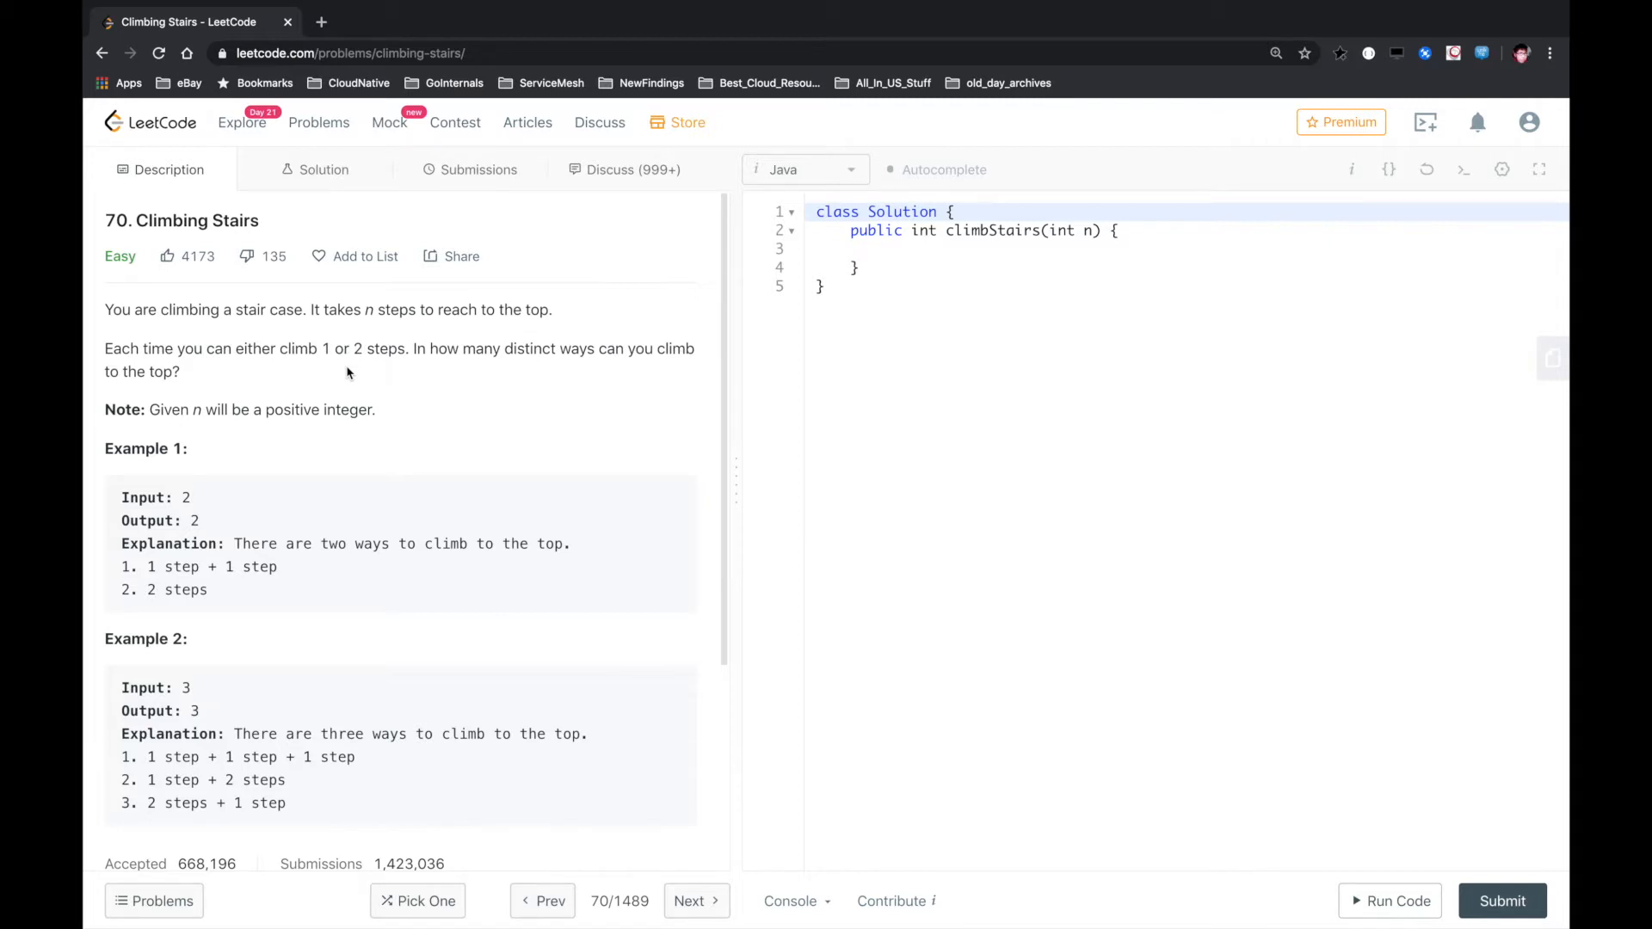
drag(224, 409, 356, 410)
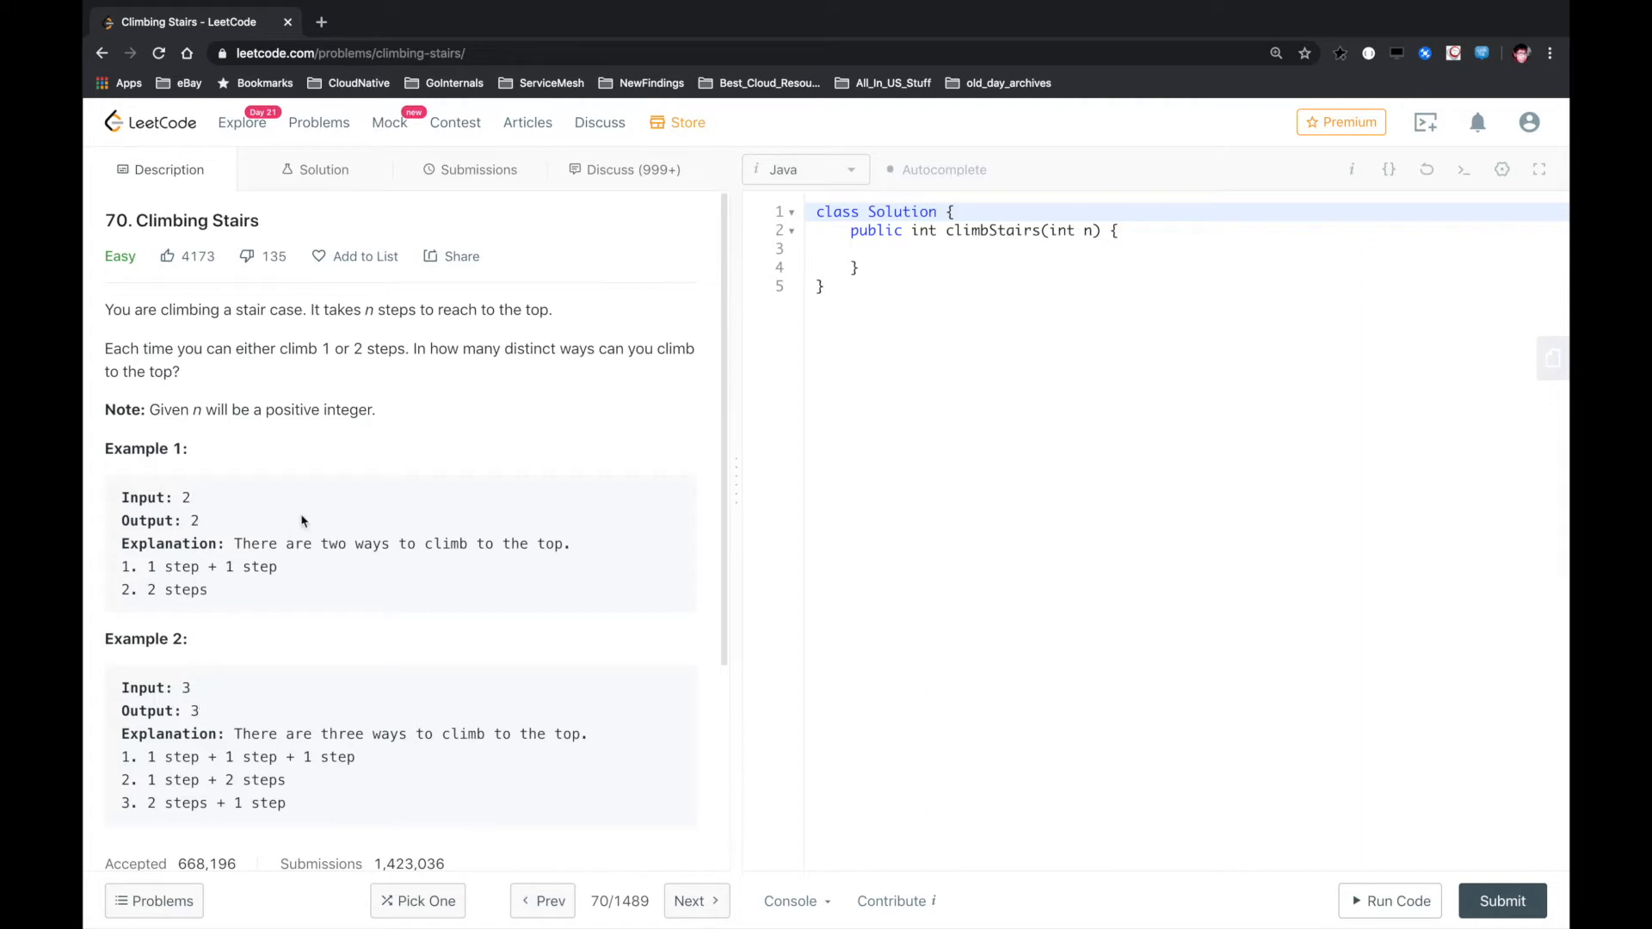
mouse_move(337, 398)
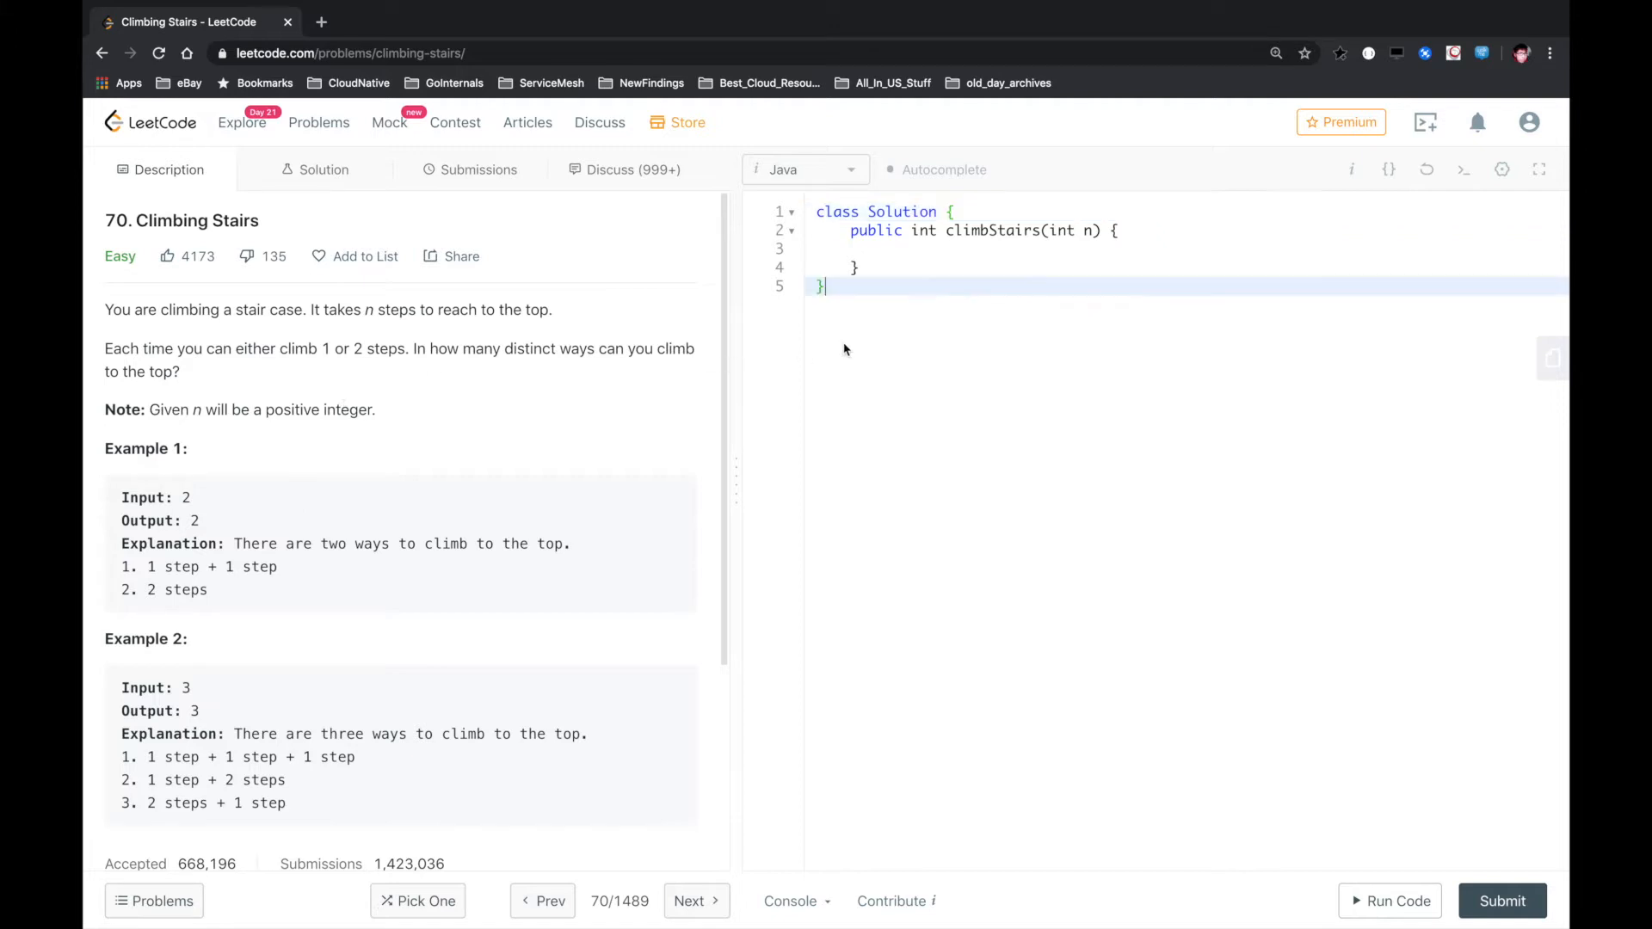
Add commented notes 'for i that' and 'dp[i] = dp[i-1] + dp[i-2]' below the class
key(Enter)
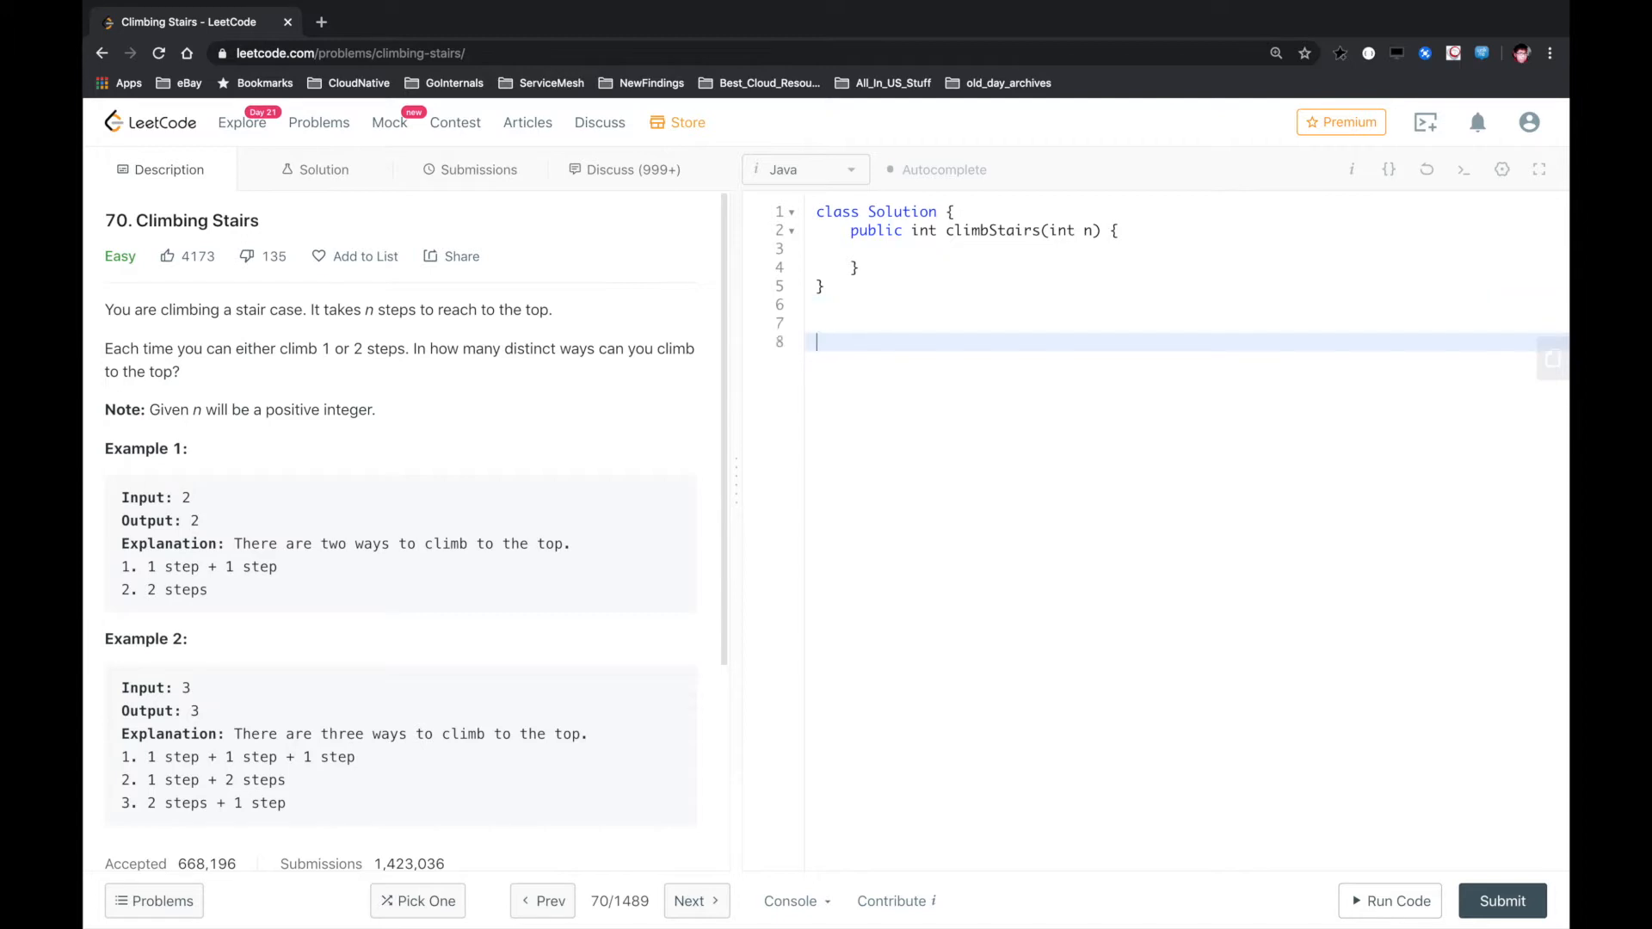
text(for i that)
text(dp[)
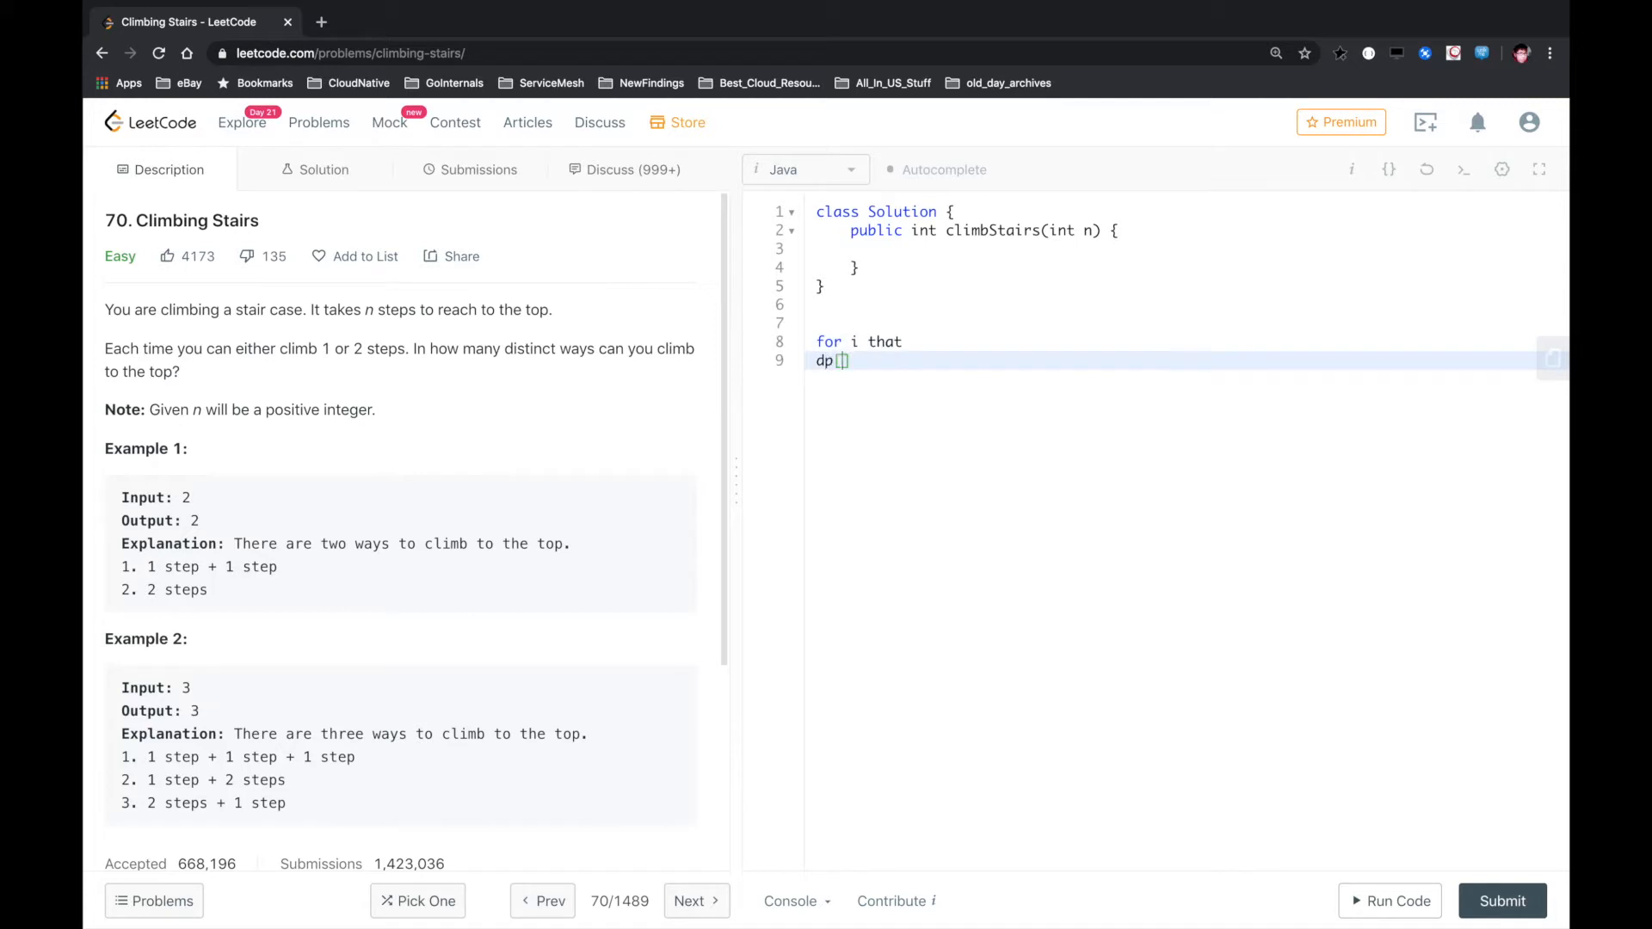
text(i)
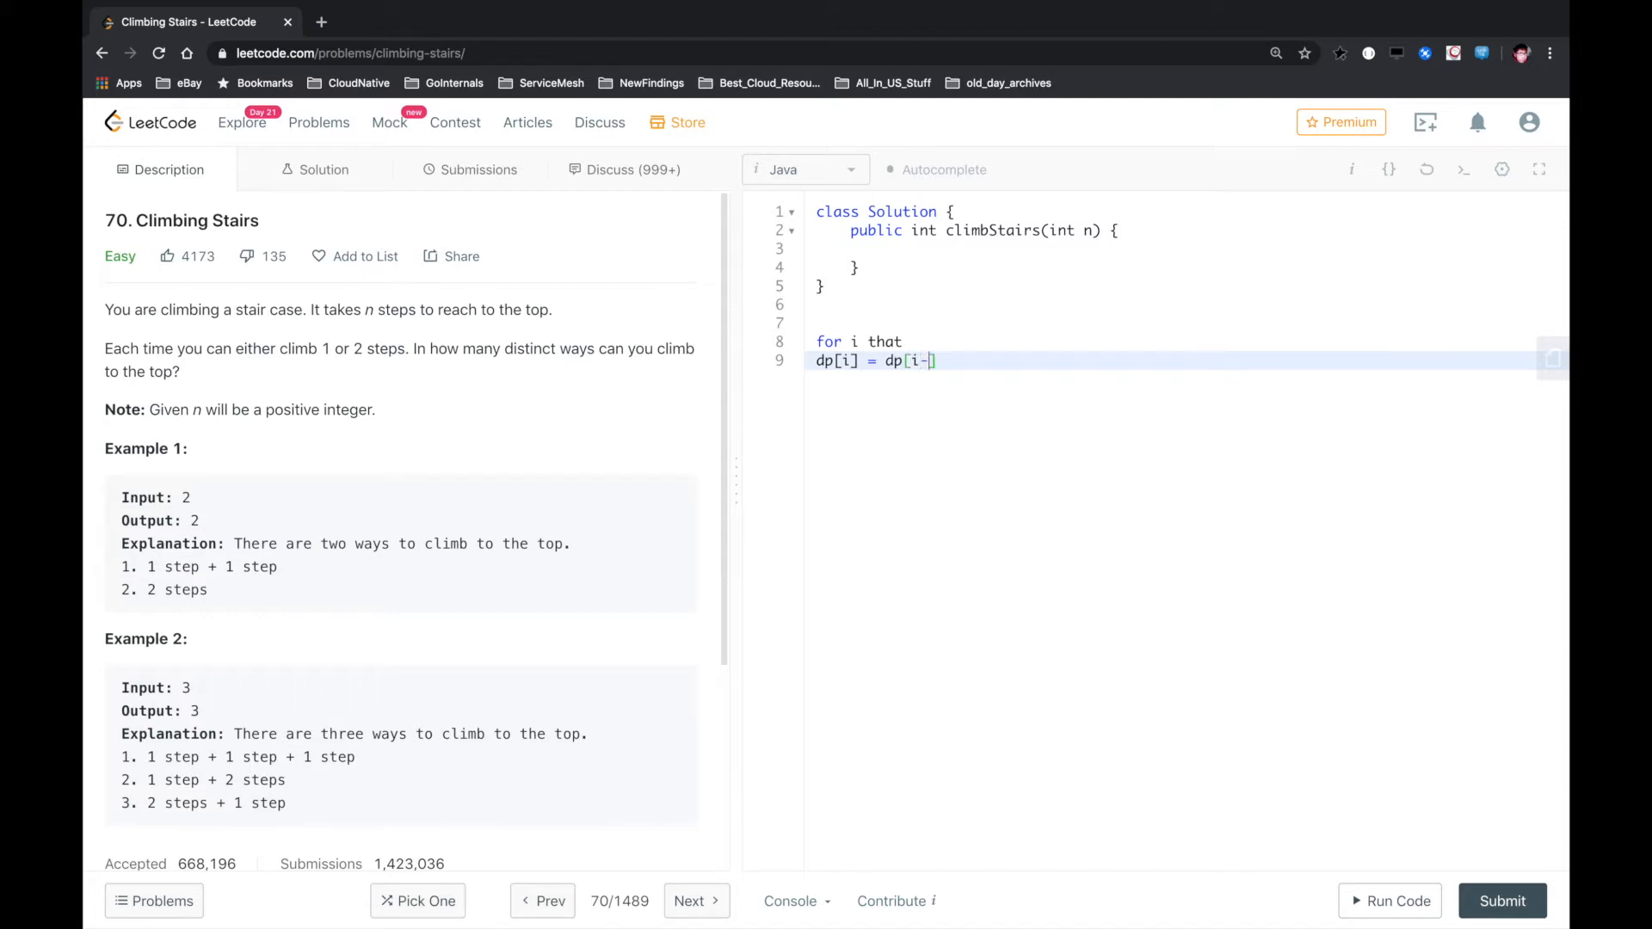
text(1 +)
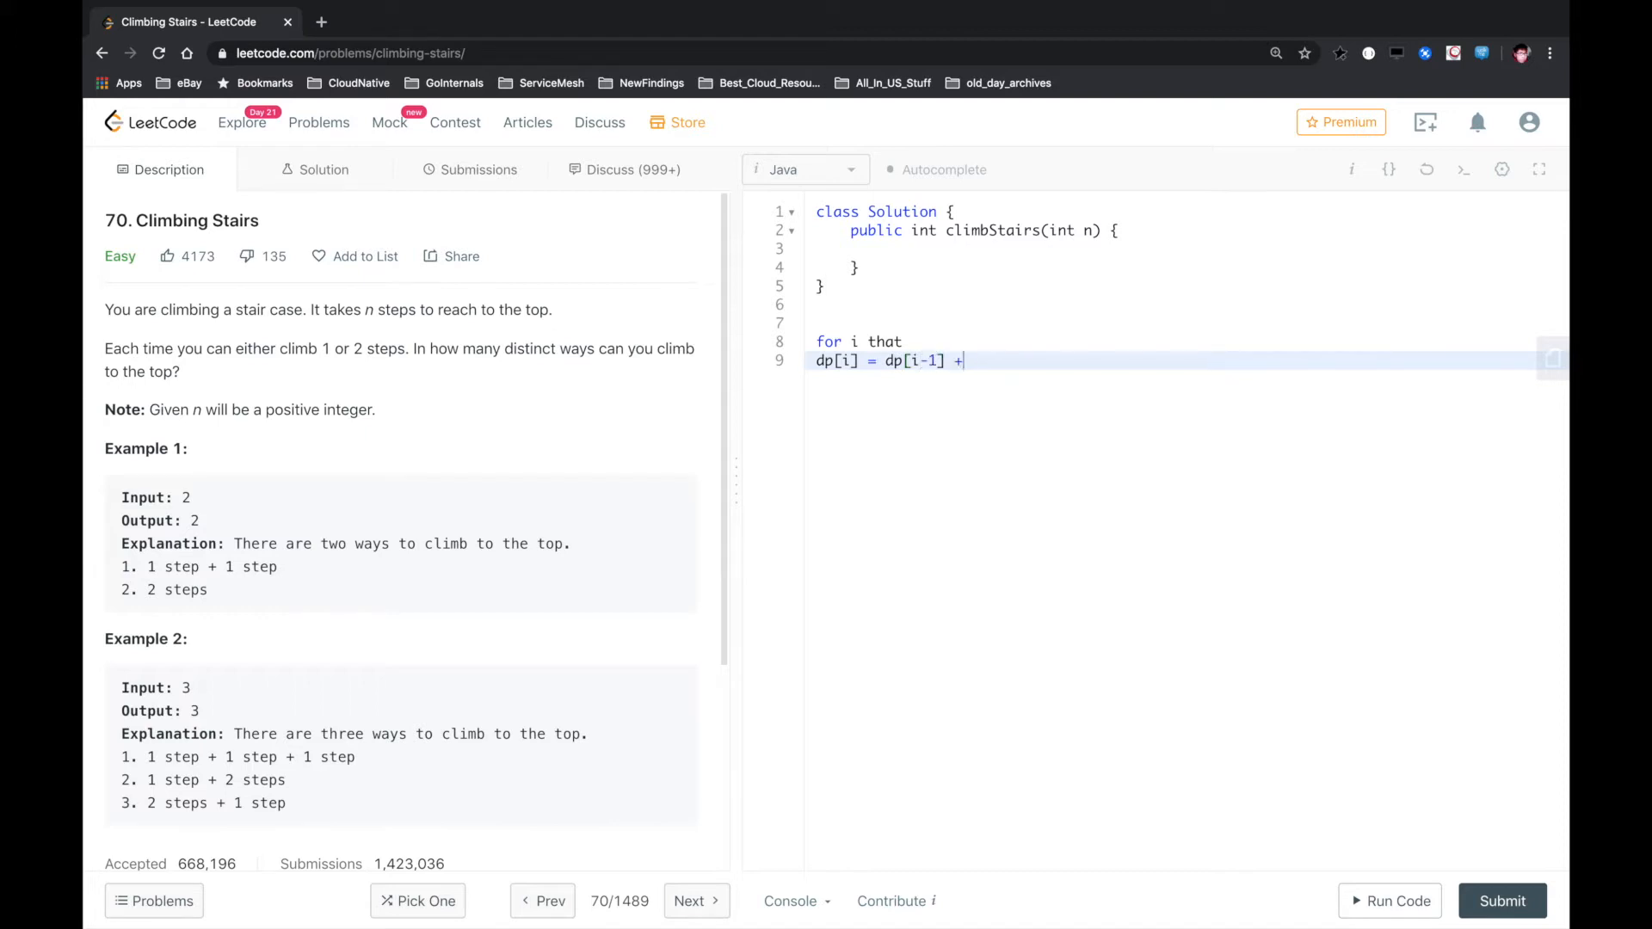
text(dp[])
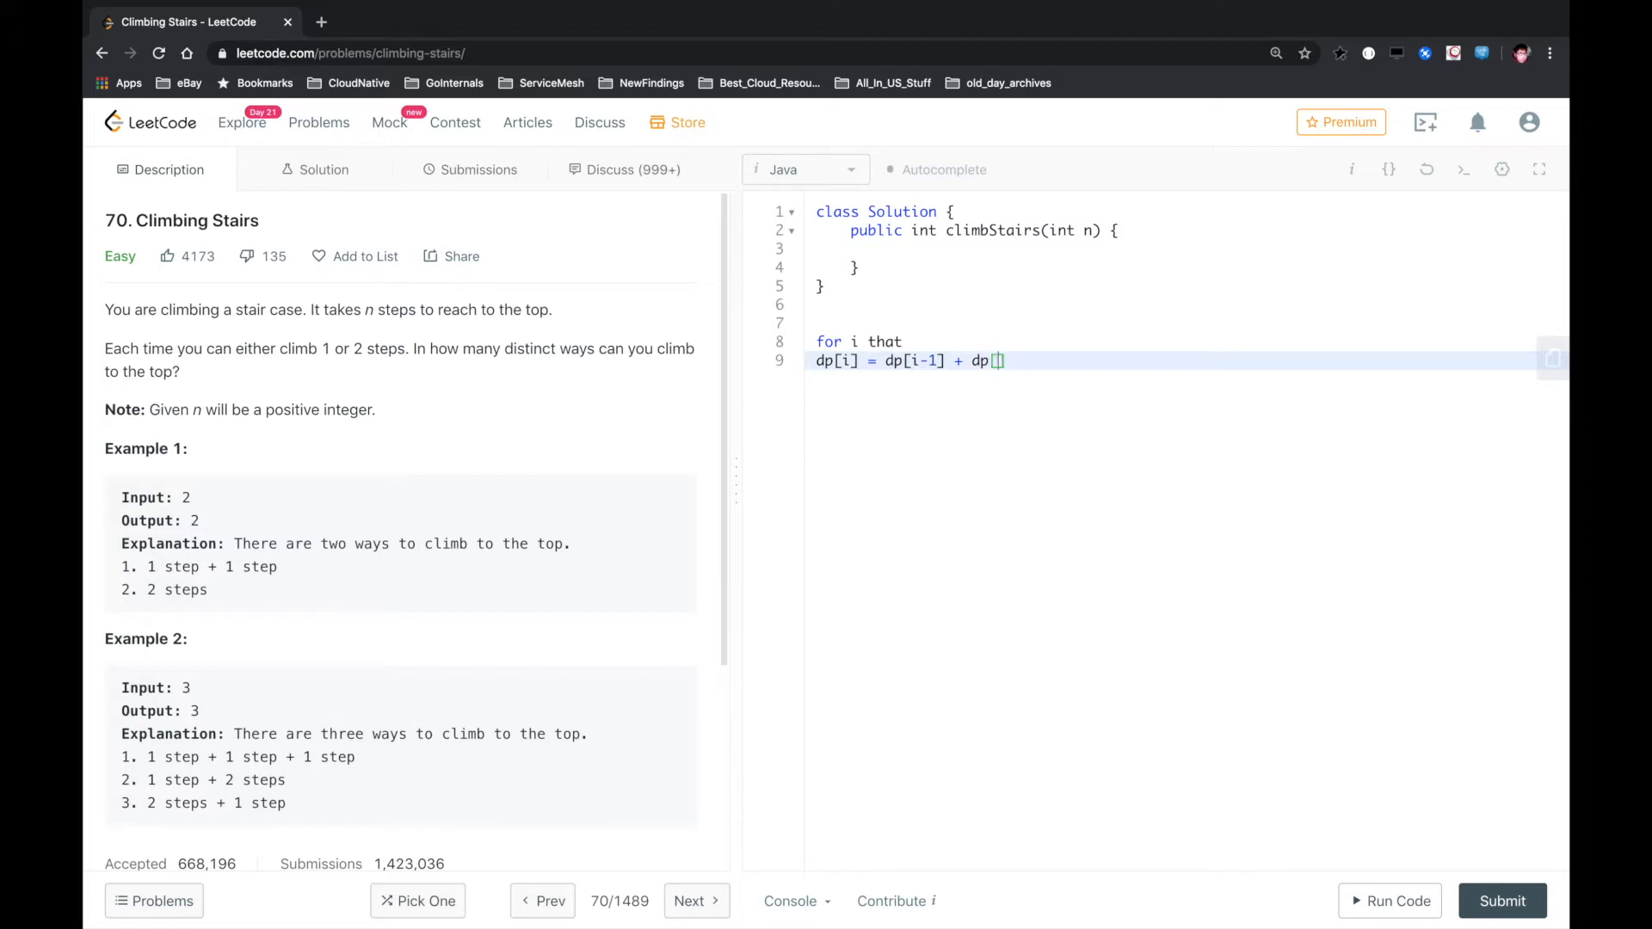
text(i-2)
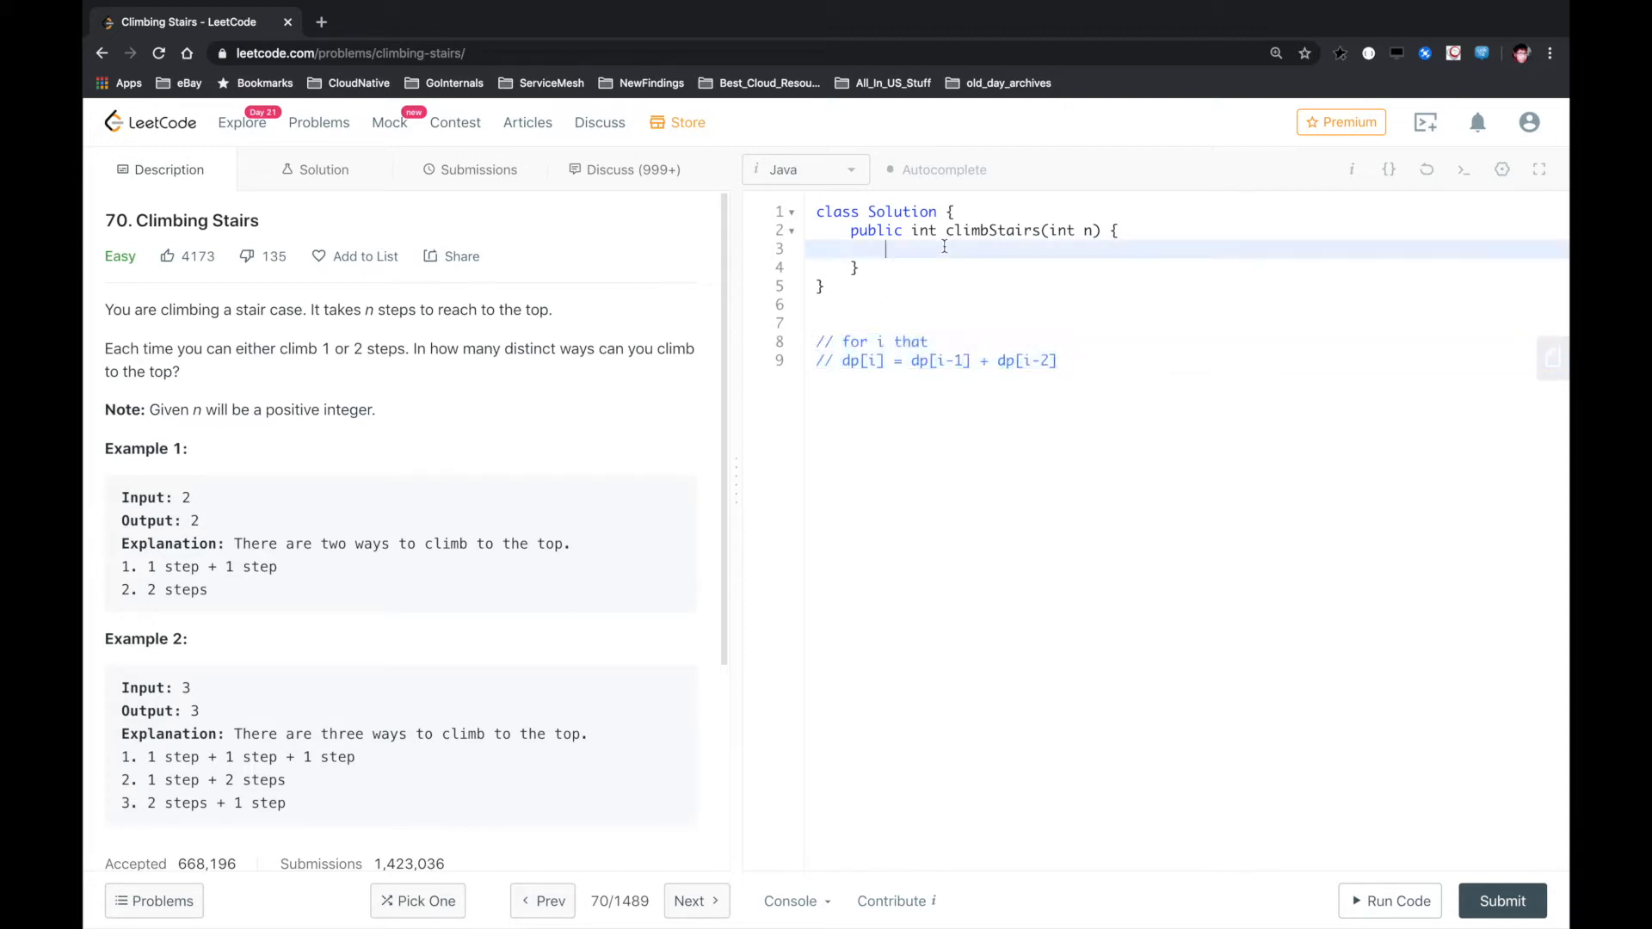
Add base cases to climbStairs: n <= 0 returns 0, n == 1 returns 1, n == 2 returns 2
text(if 9)
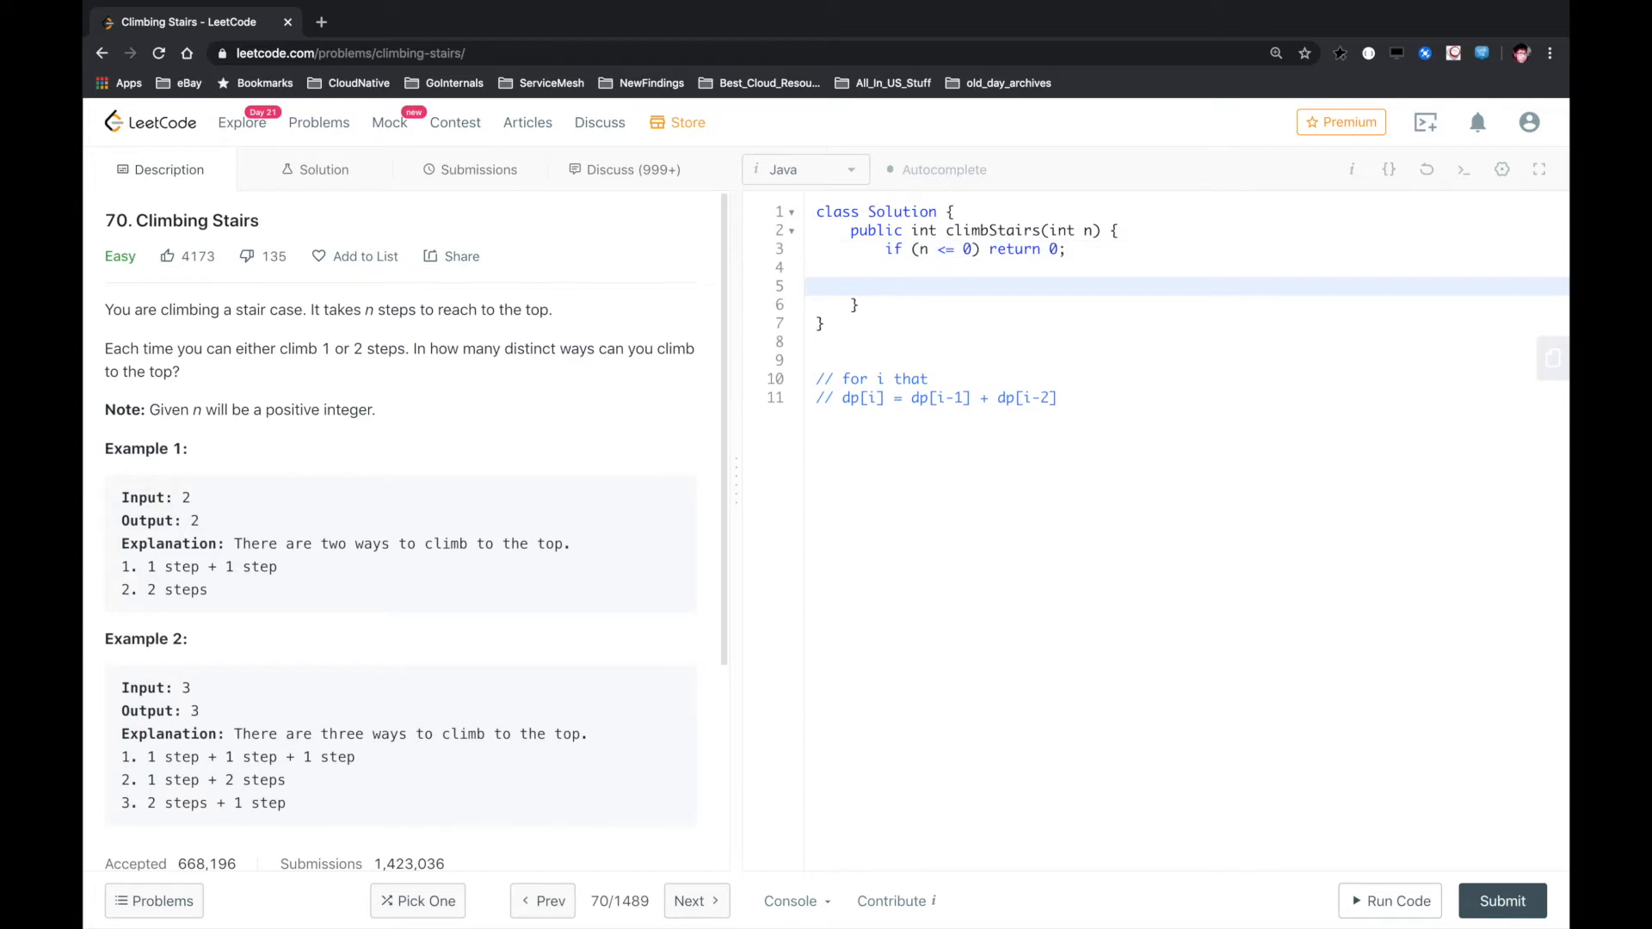
text(if (n ))
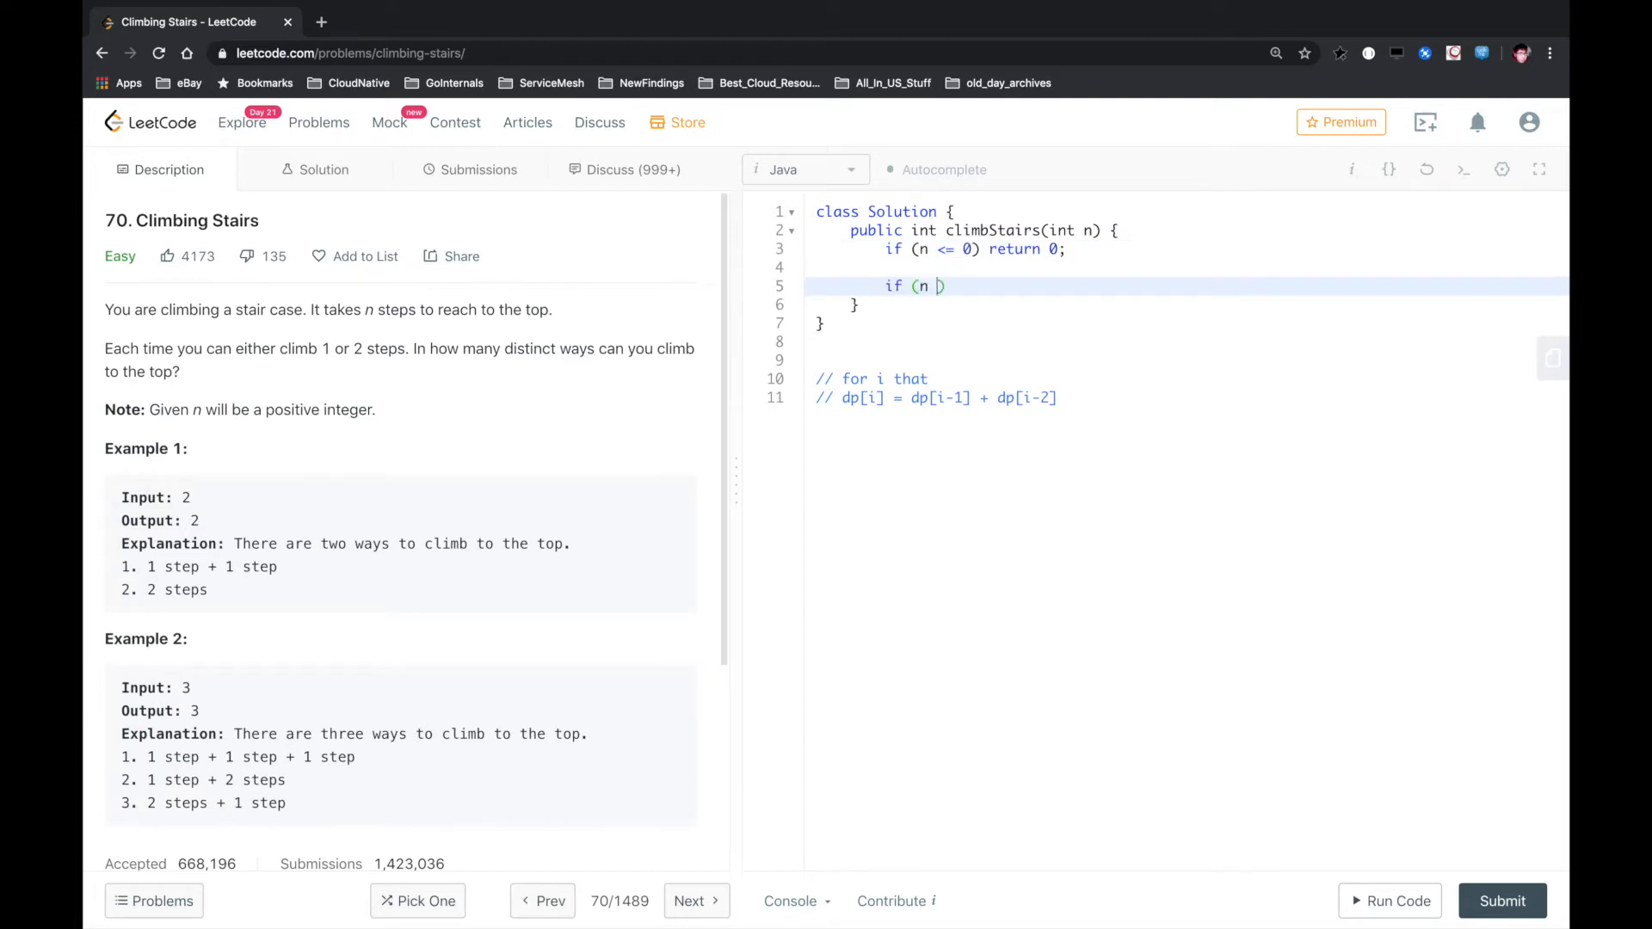
text(== 1)
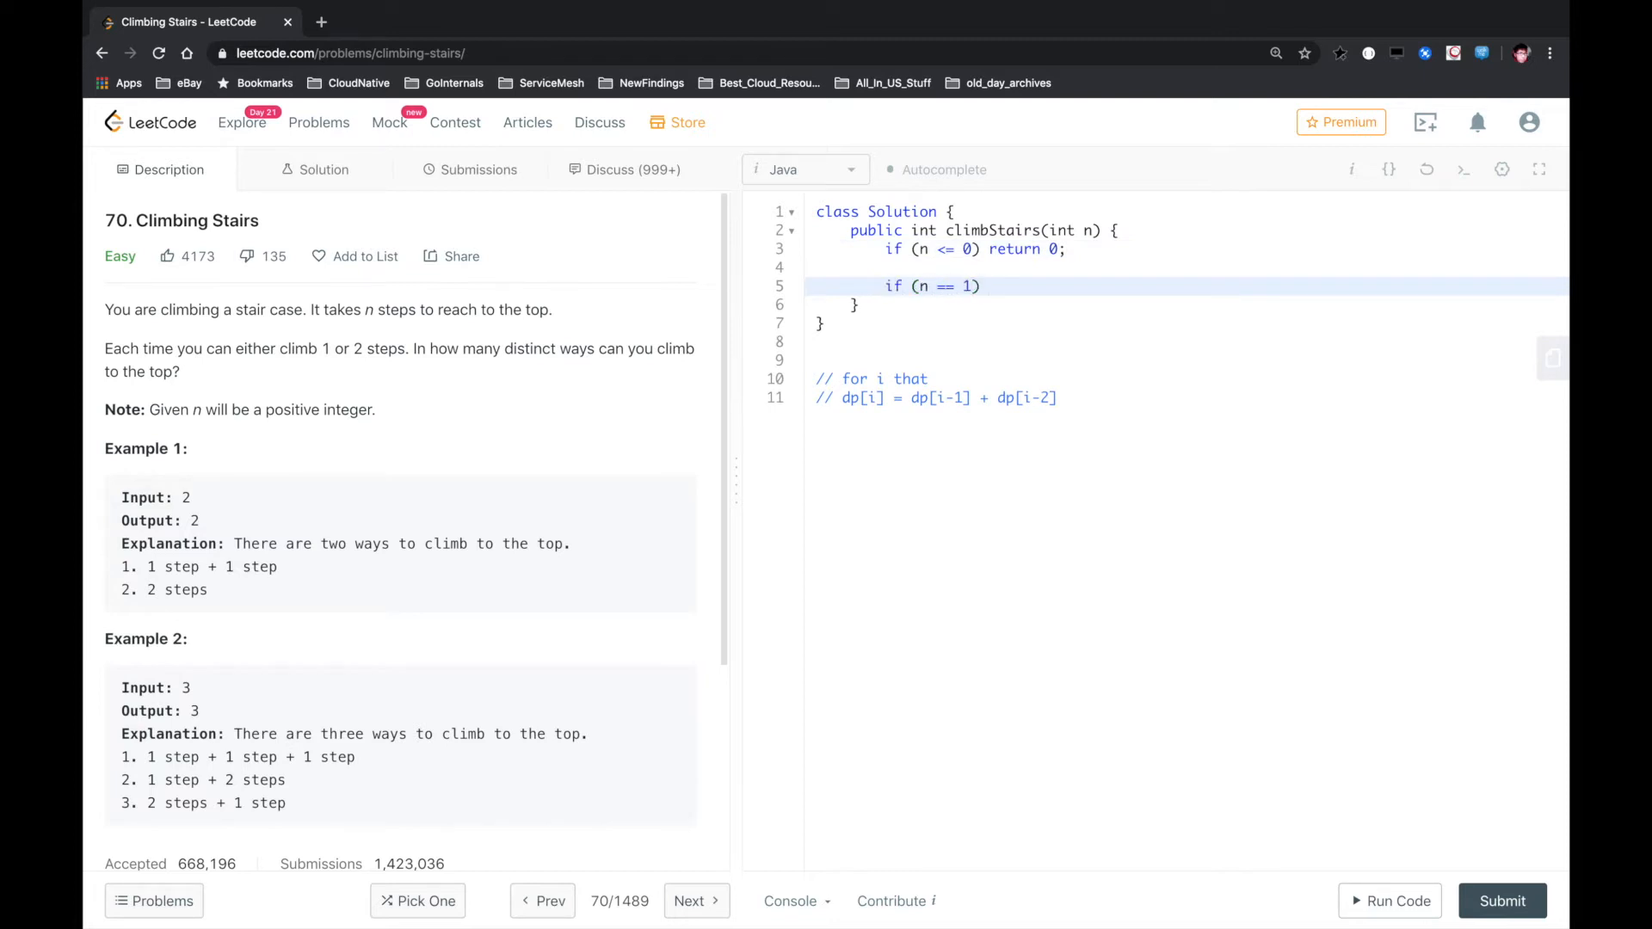
text(re)
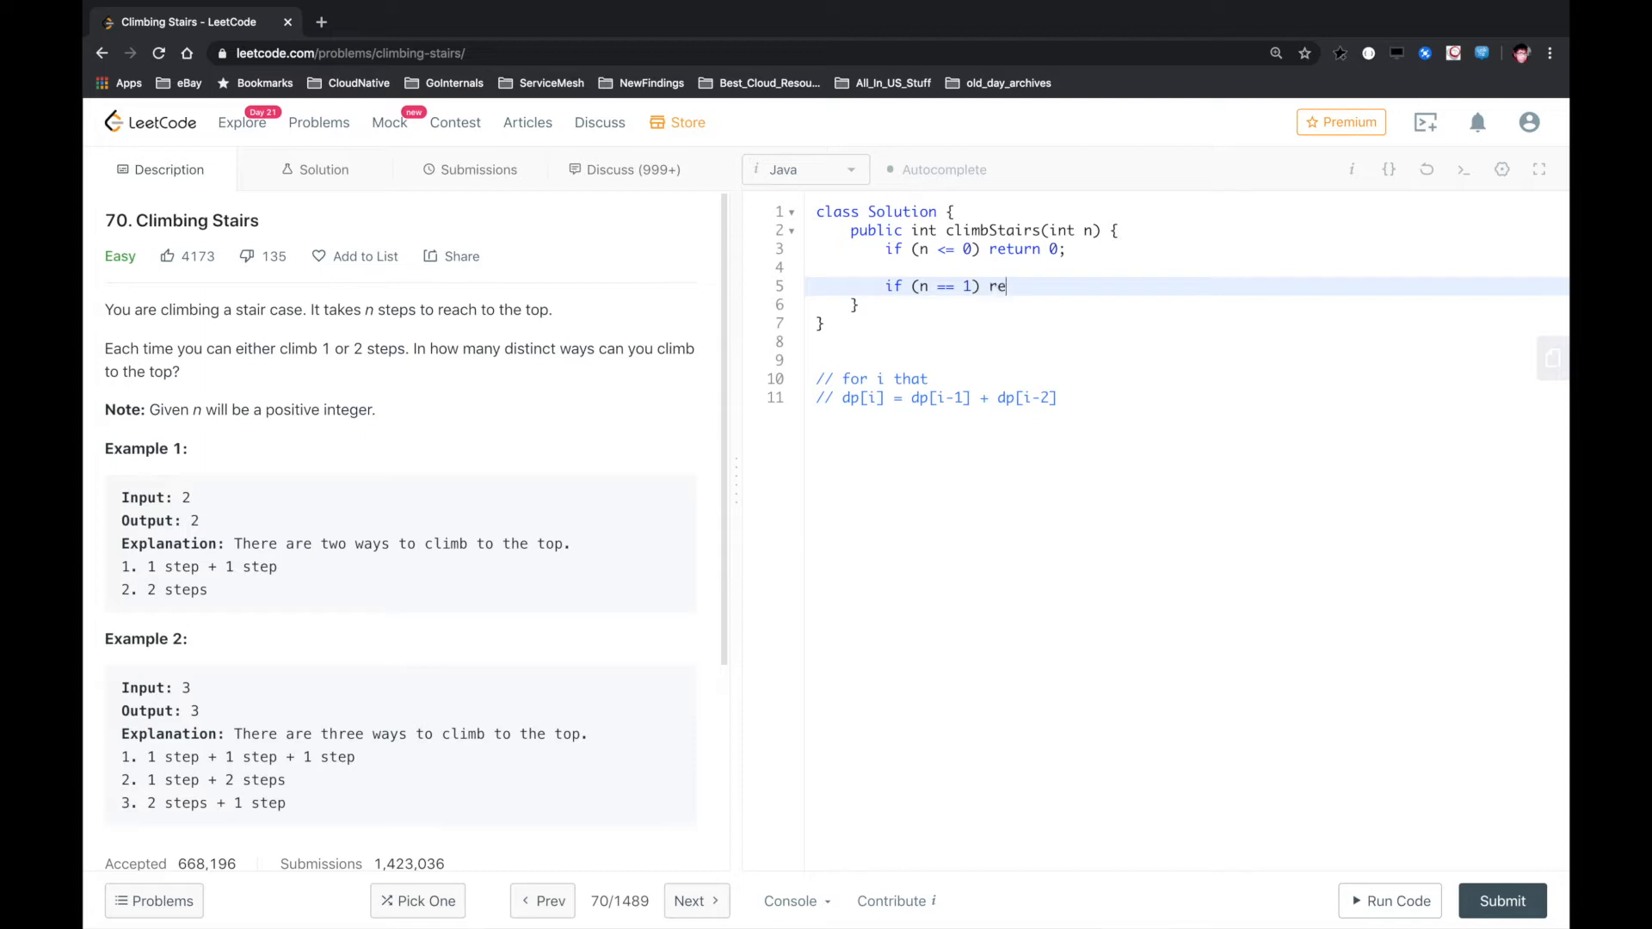
text(turn 1;)
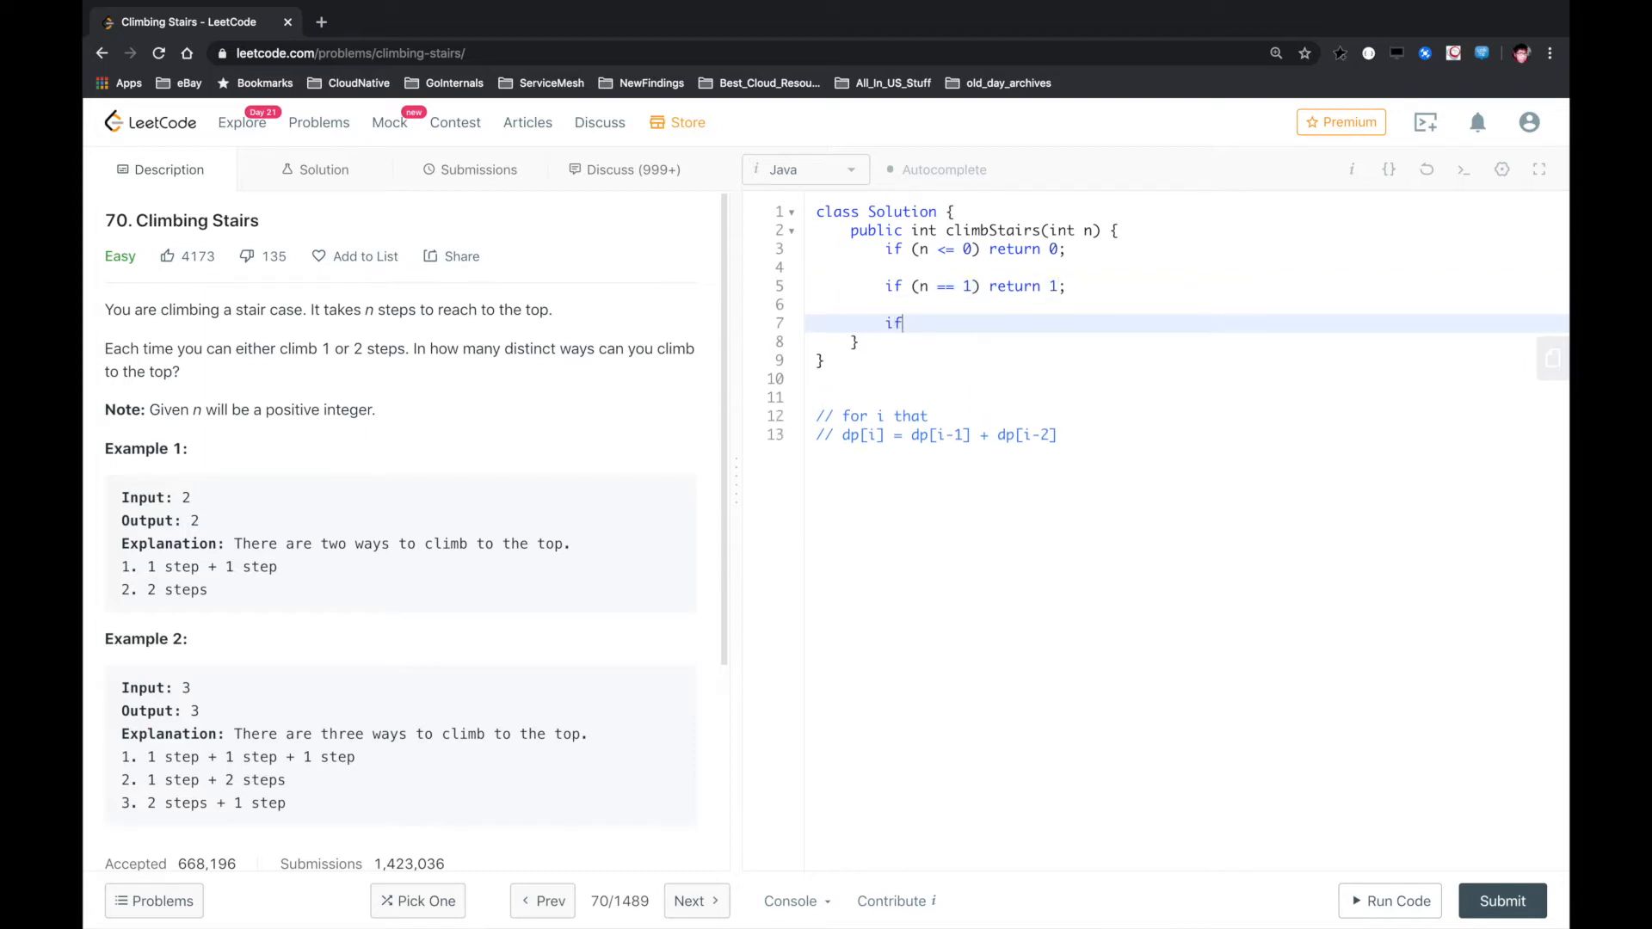
text((n ==)
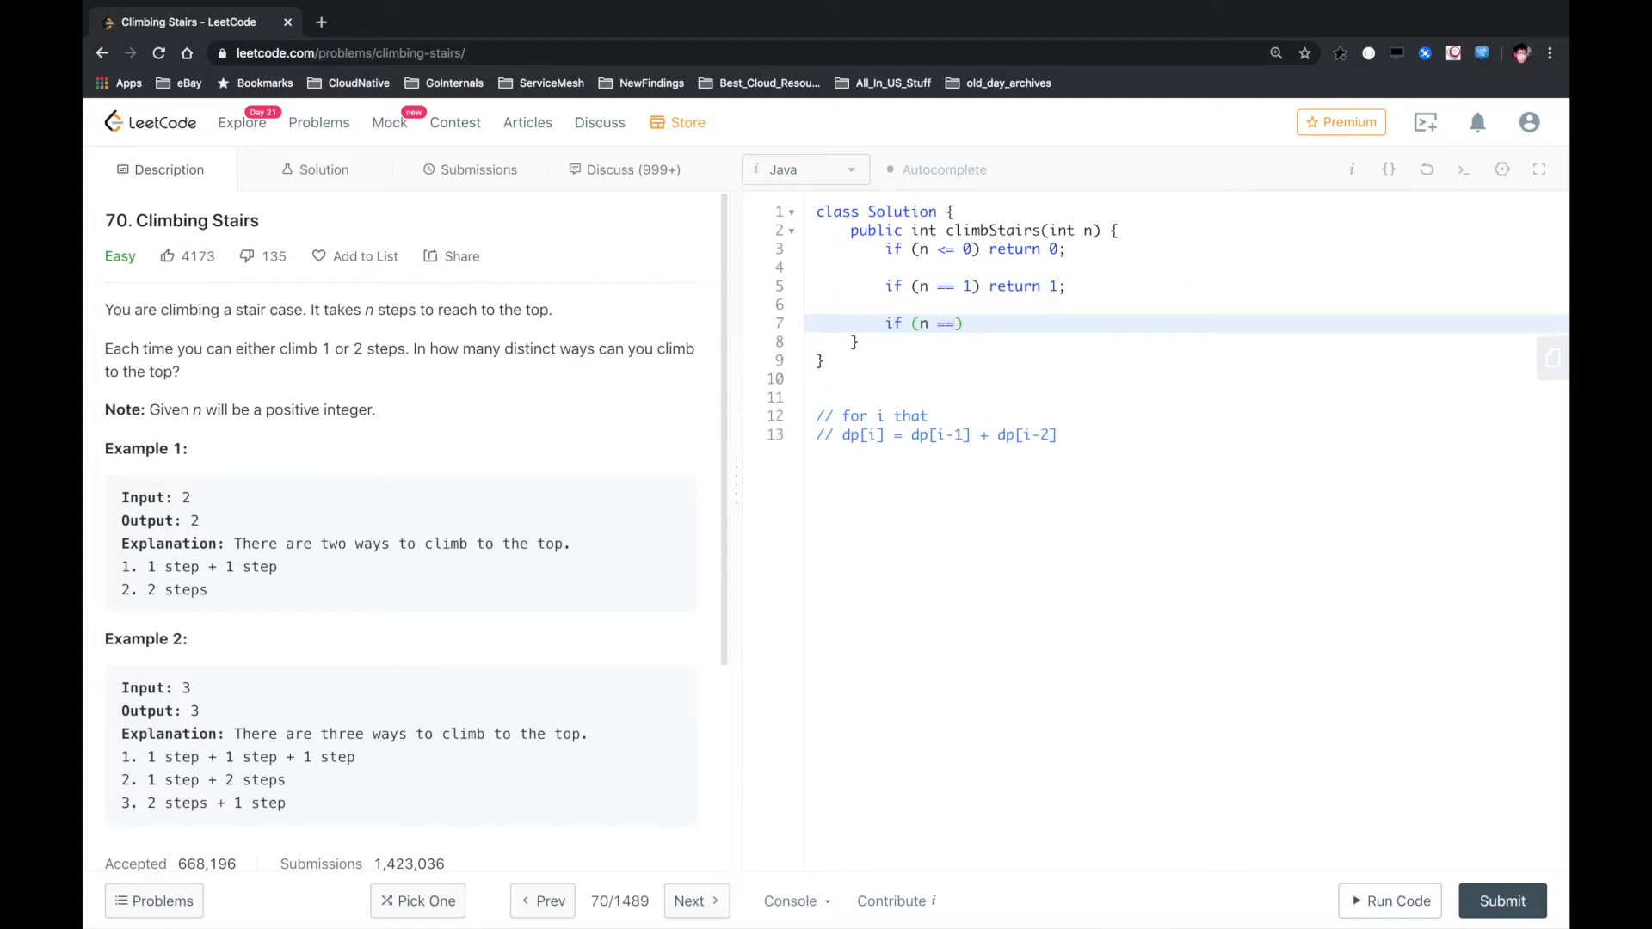
text(2))
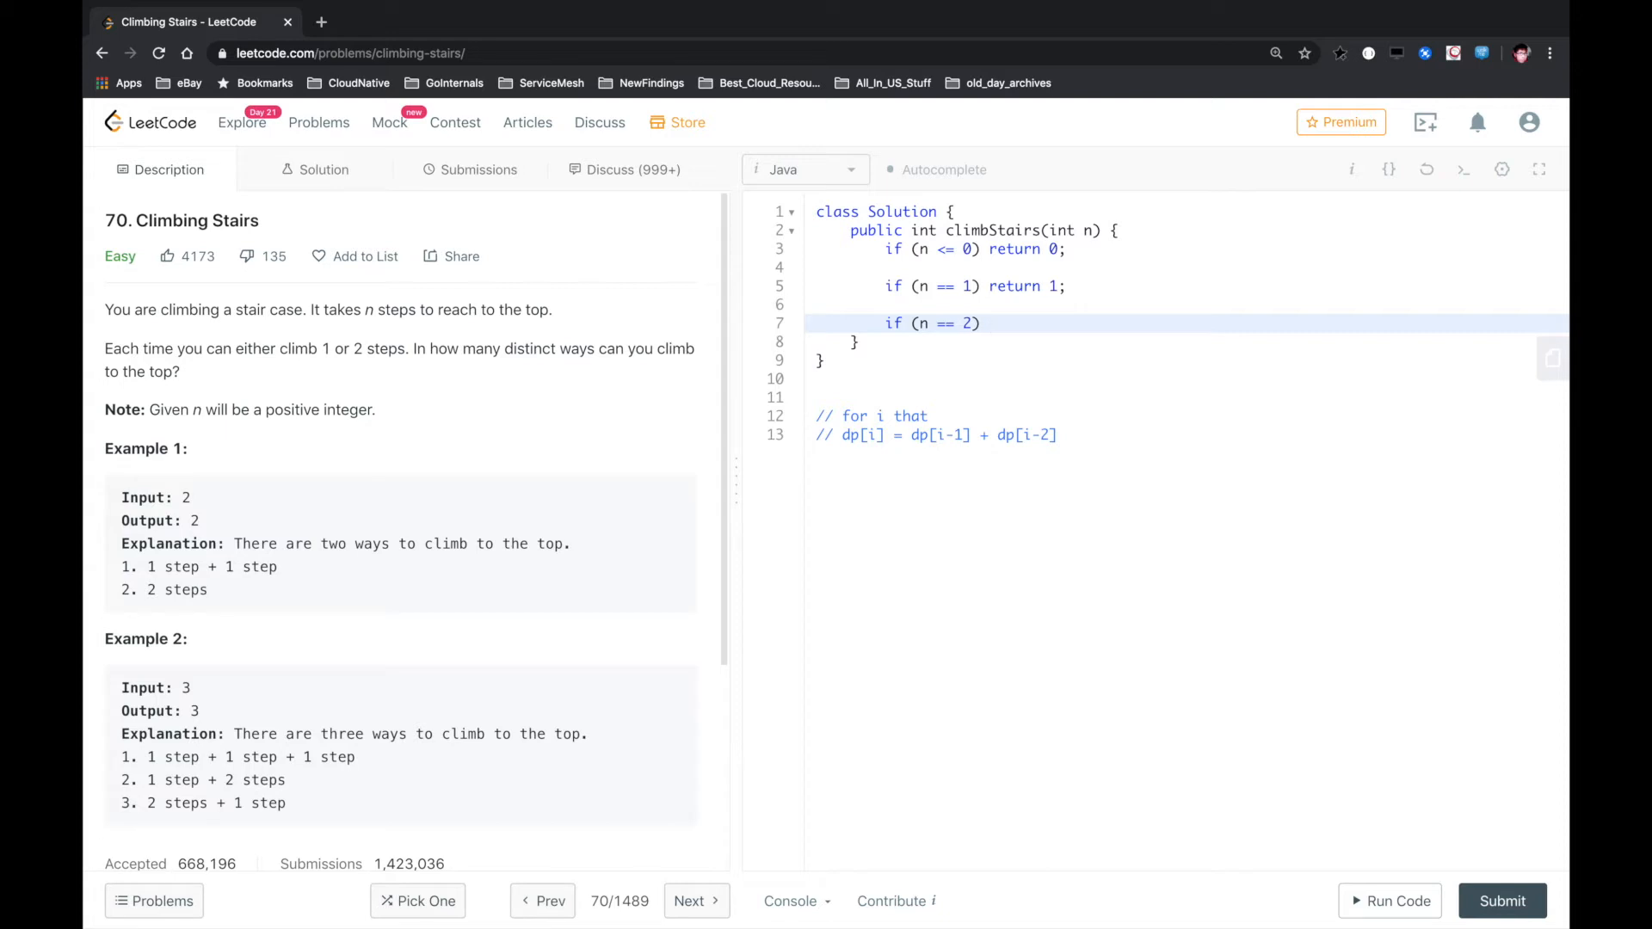
text(return 2;)
text(int)
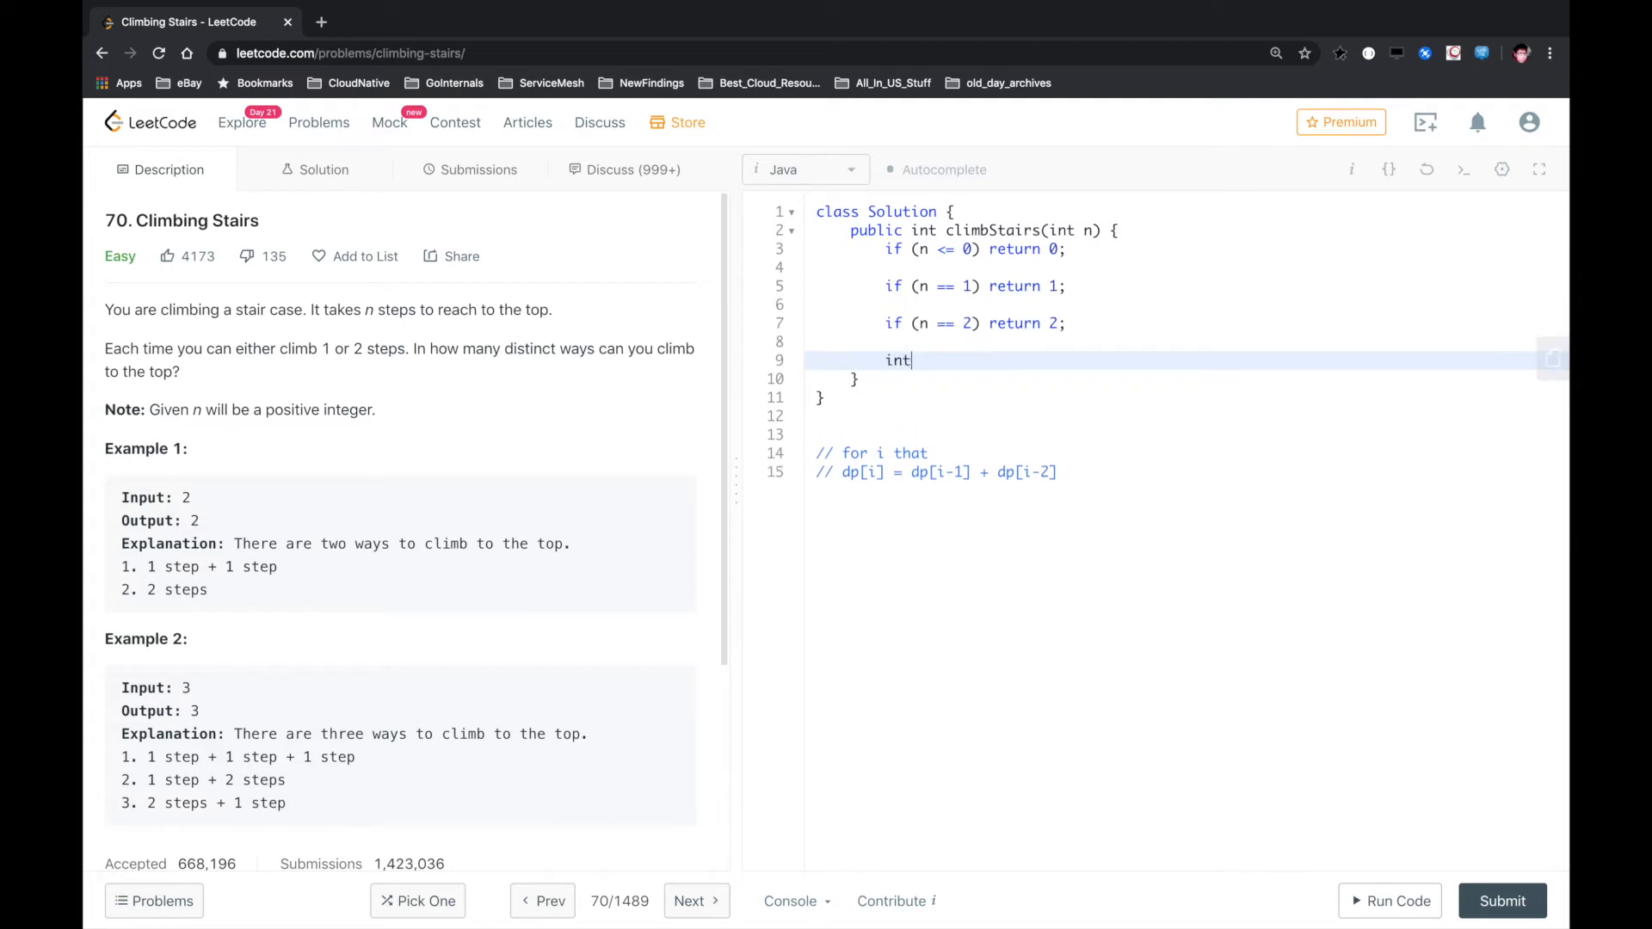
Declare int[] dp = new int[n] with dp[0] = 1 and dp[1] = 2
text([] dp = ne)
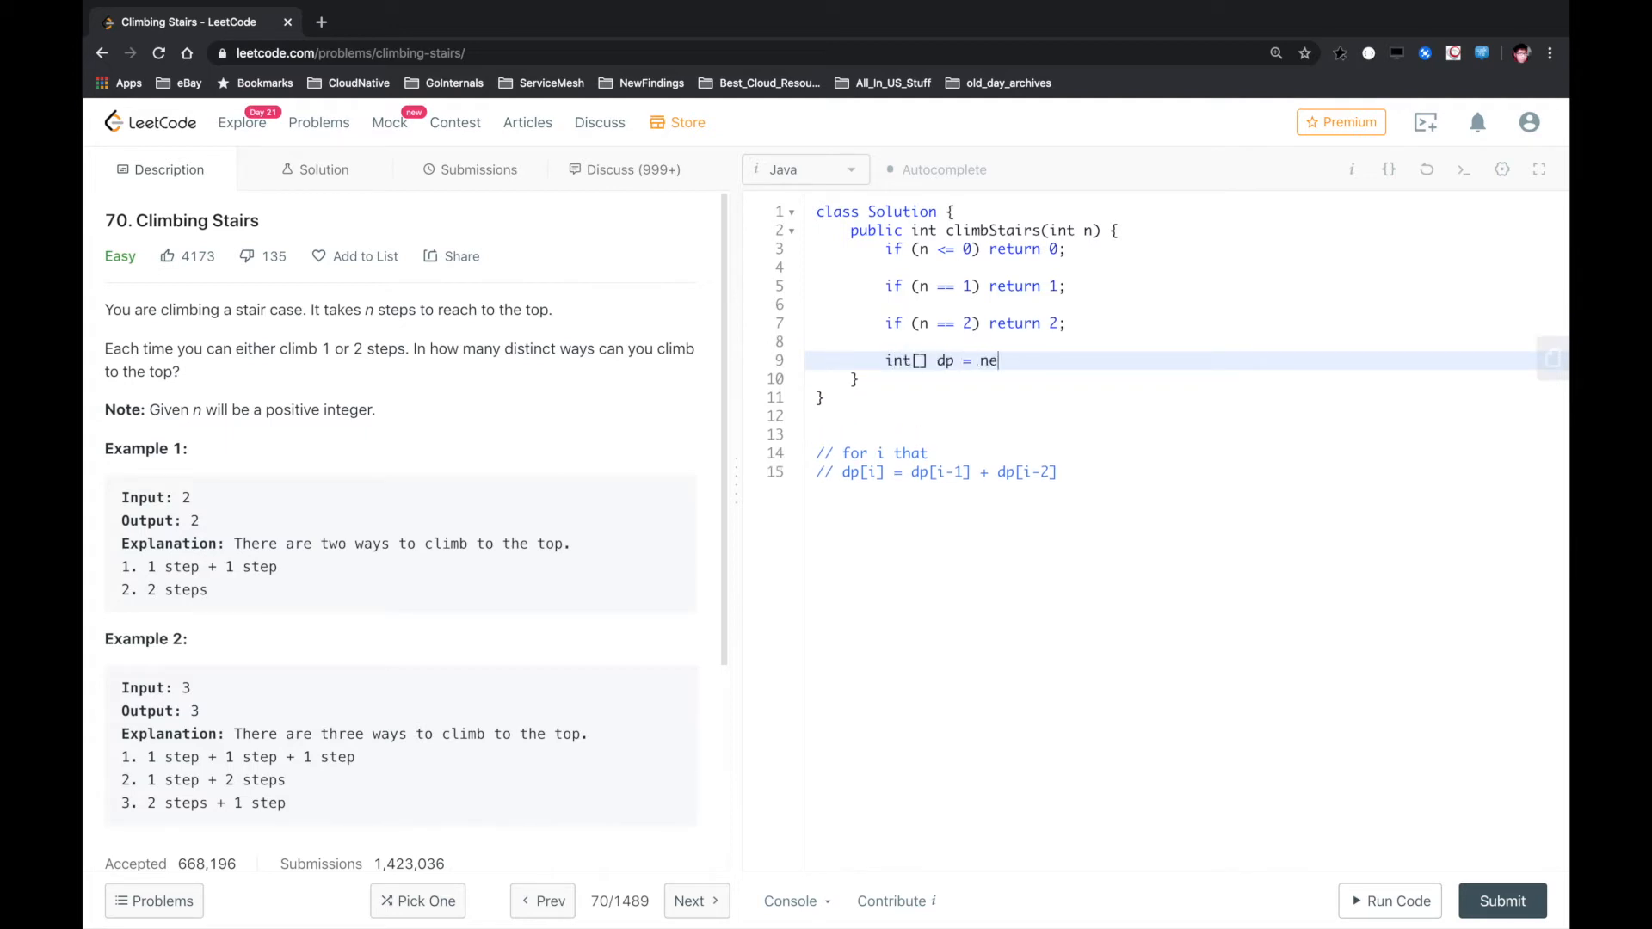
text(w int)
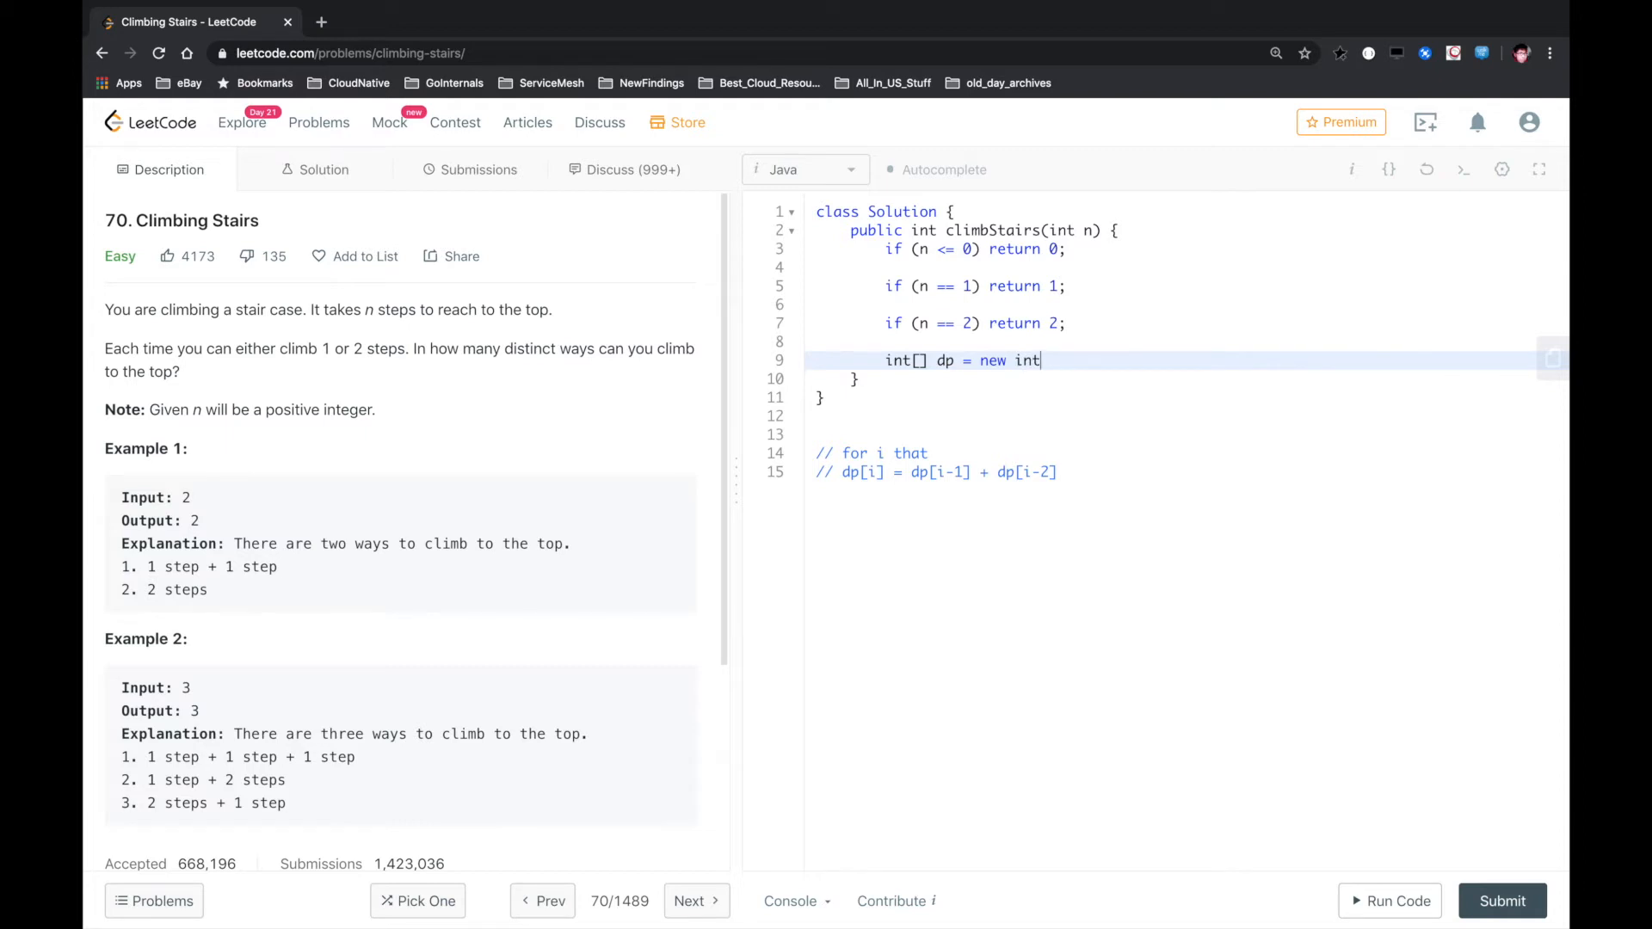
text([n];)
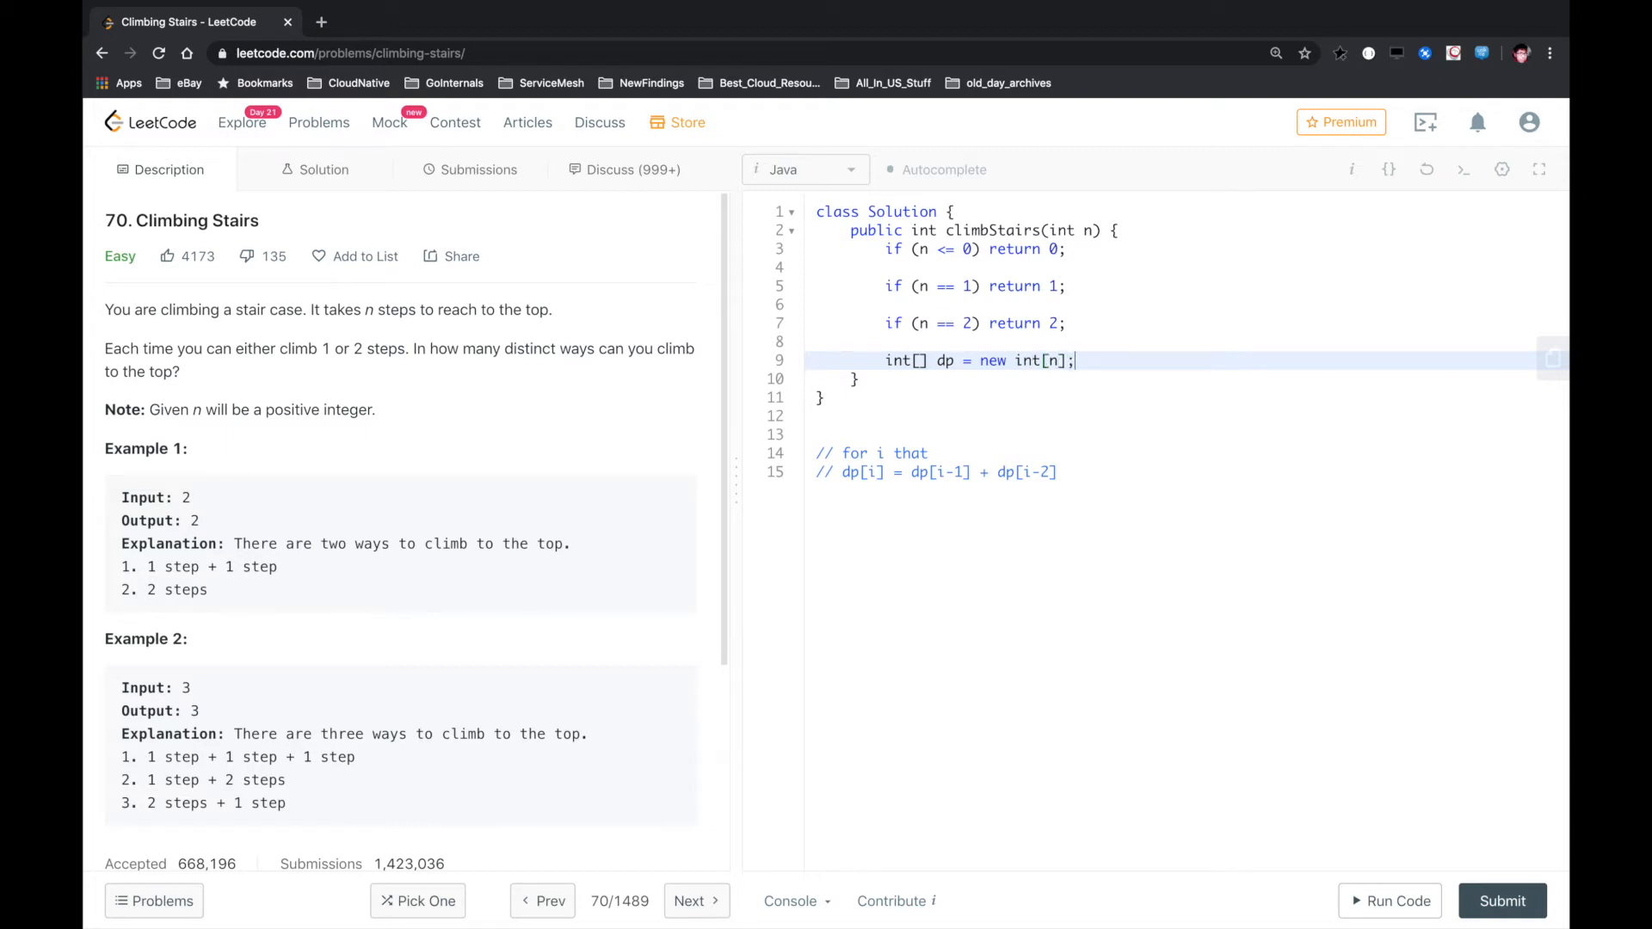
text(dp[])
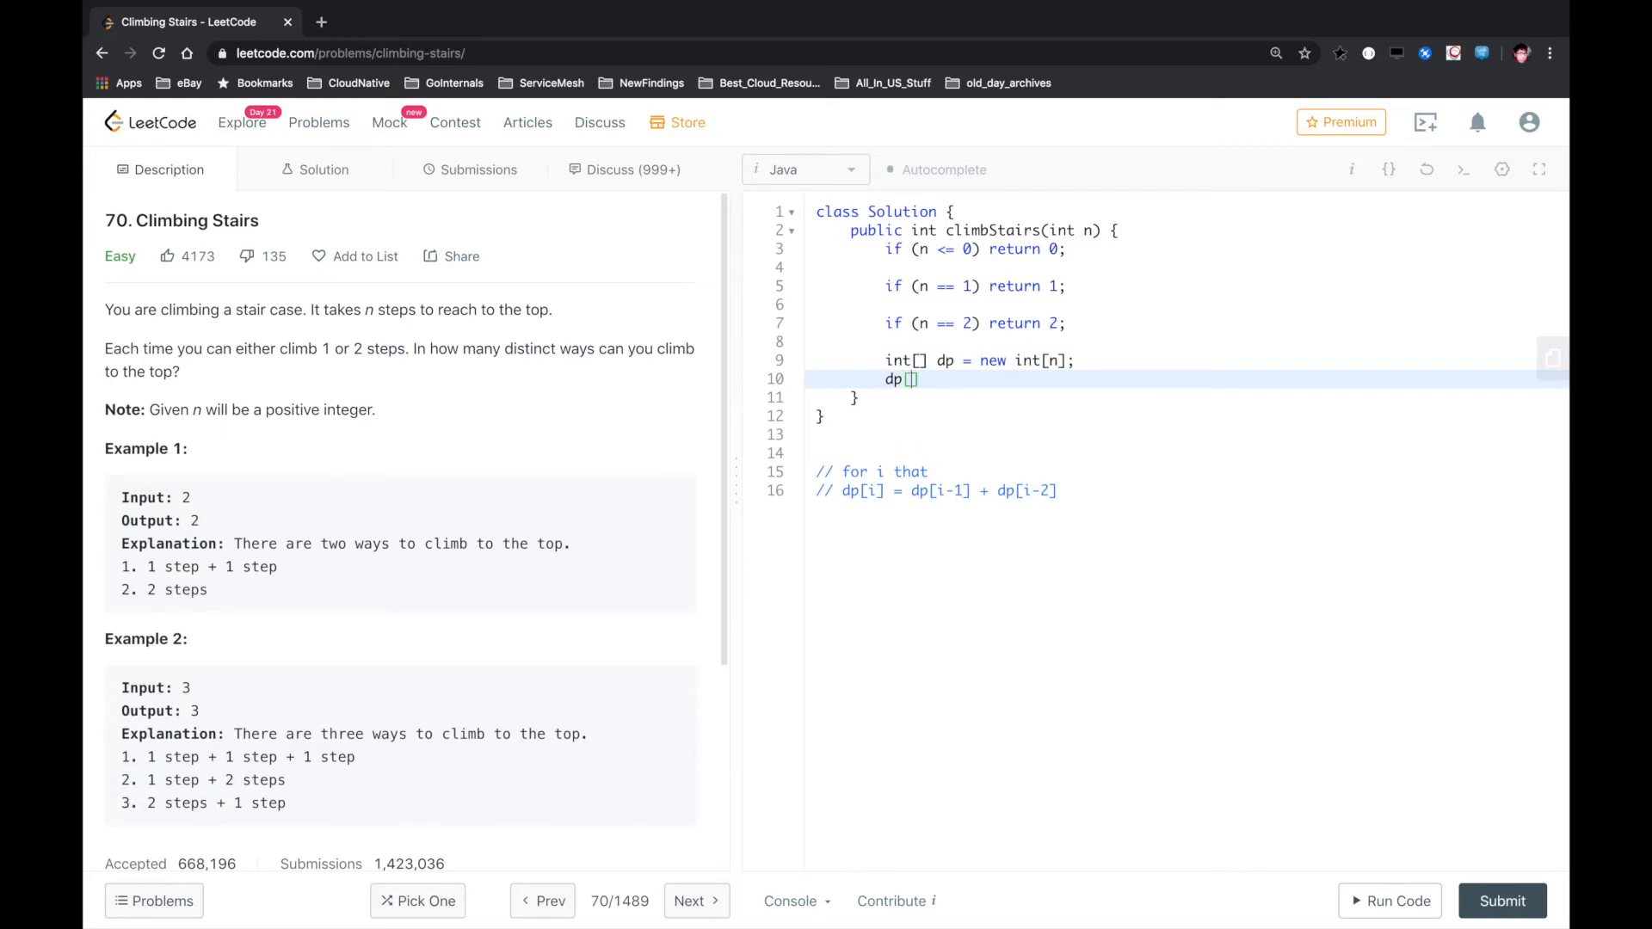
text(0] =)
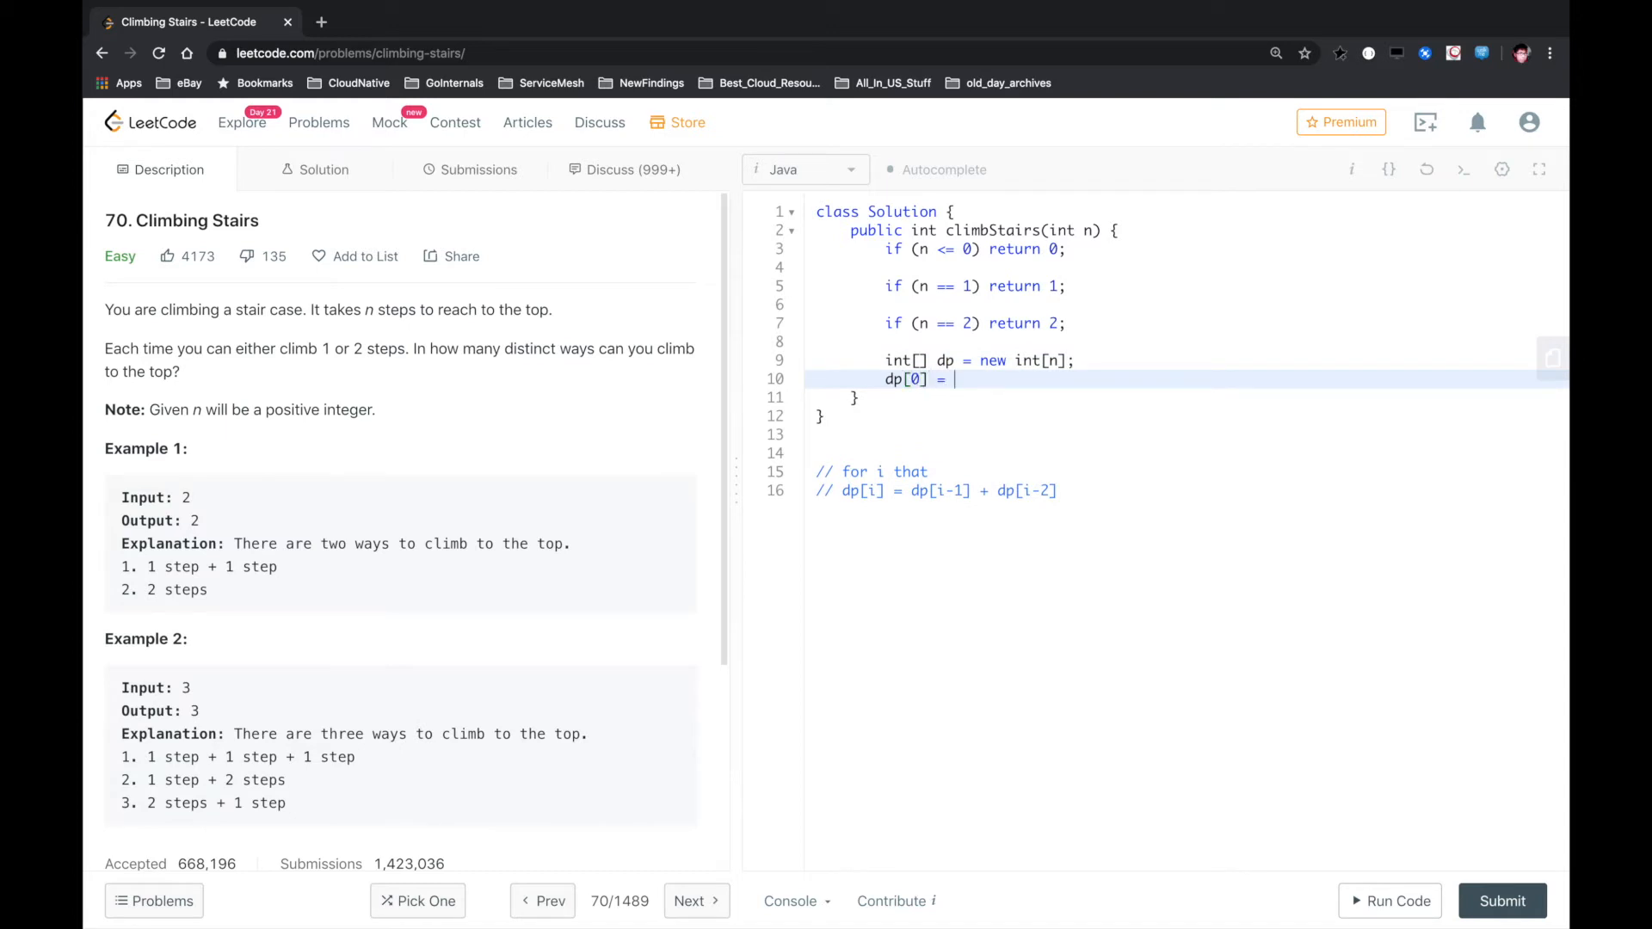
text(1;)
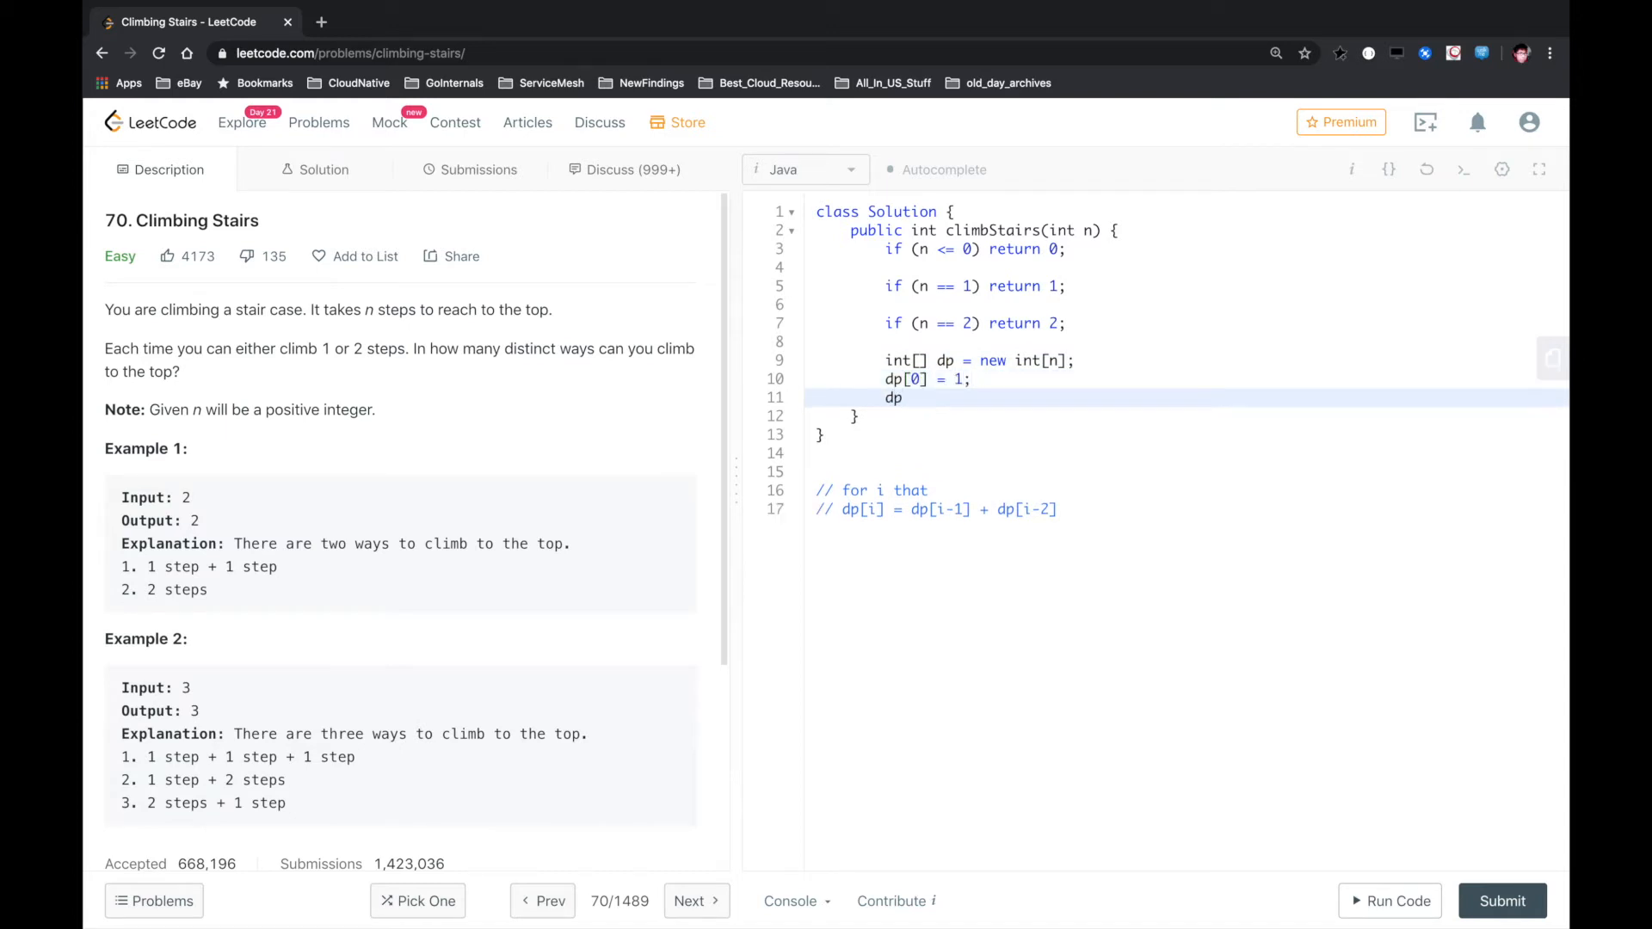
text([1] = 2;)
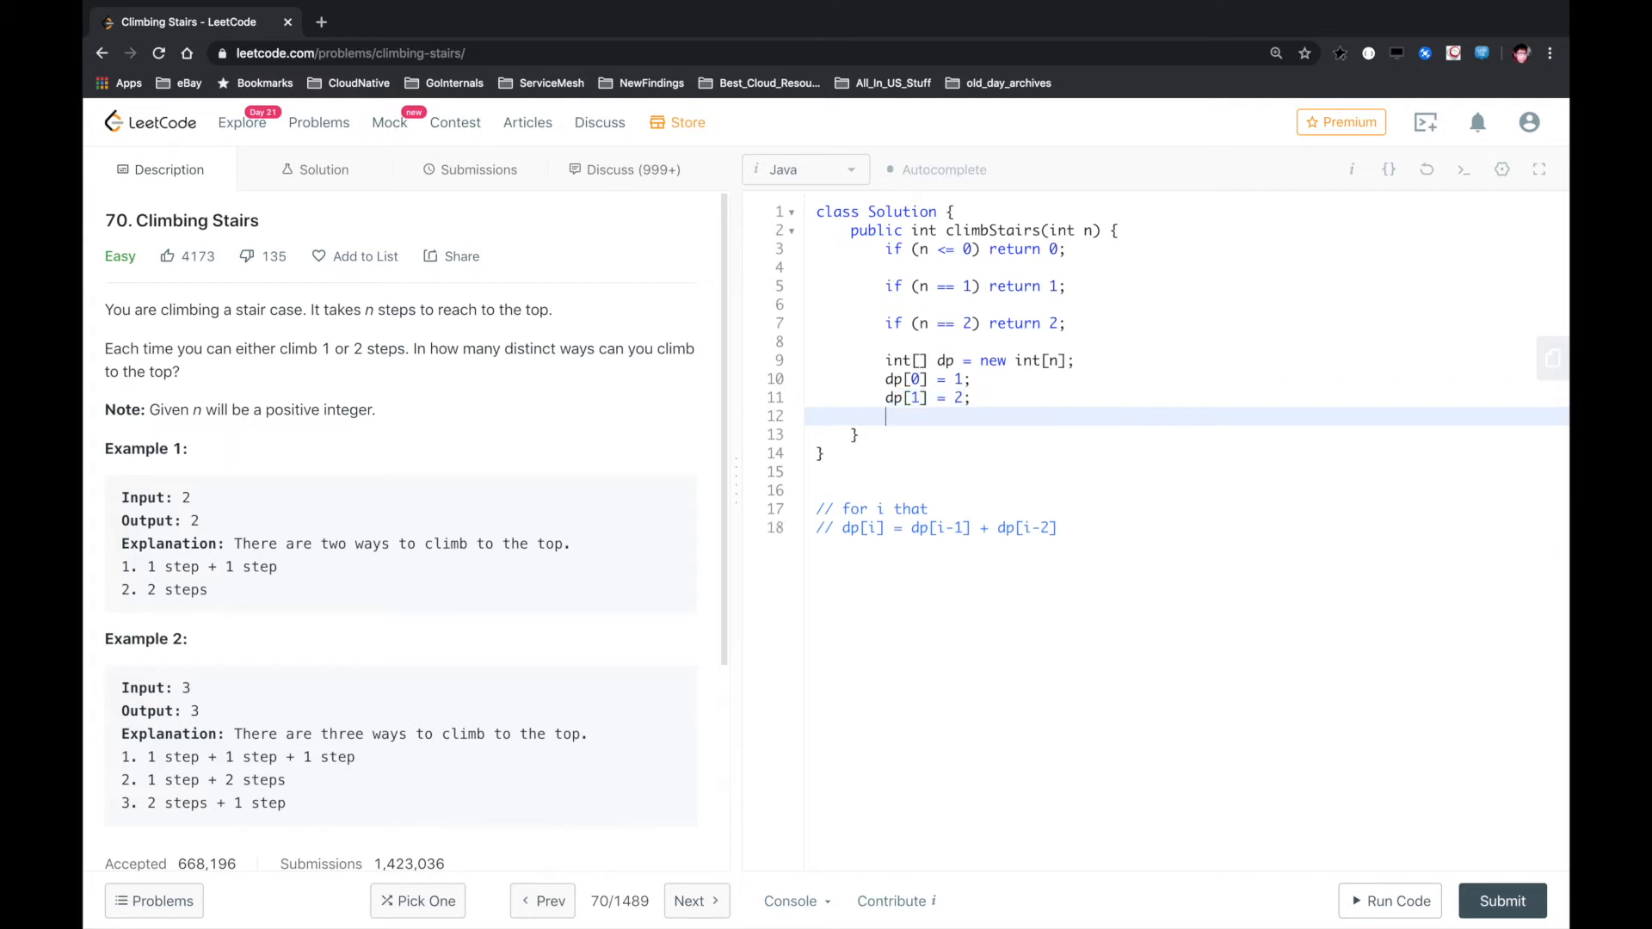
Loop i from 2 to n setting dp[i] = dp[i-1] + dp[i-2], then return dp[n-1]
text(for(int i)
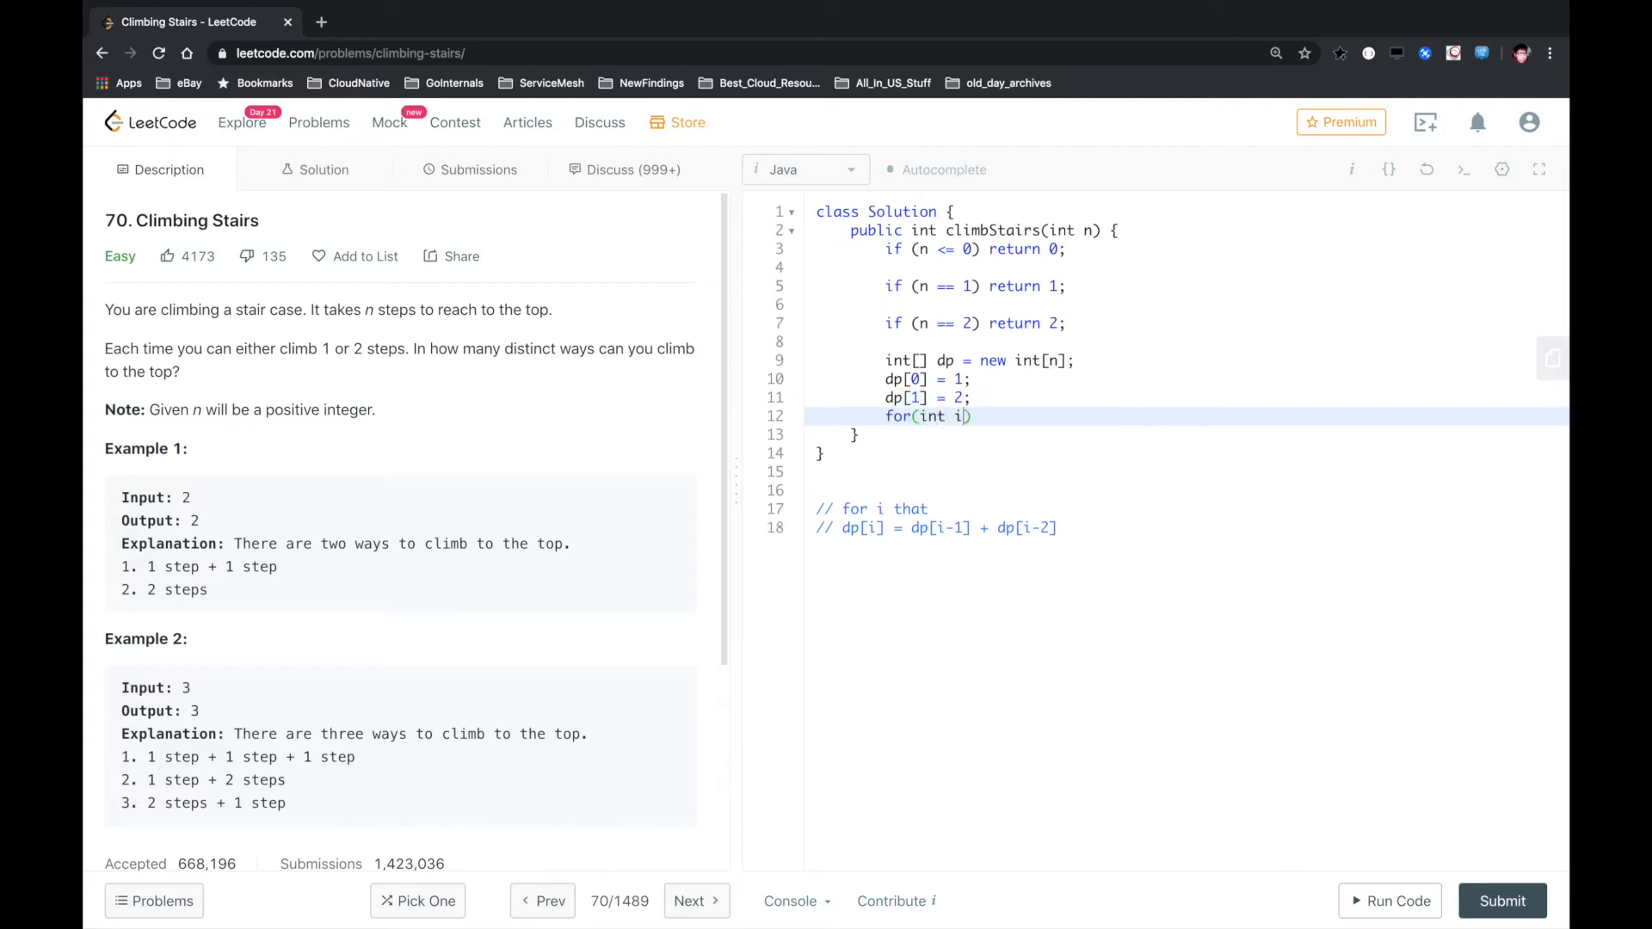
text(=)
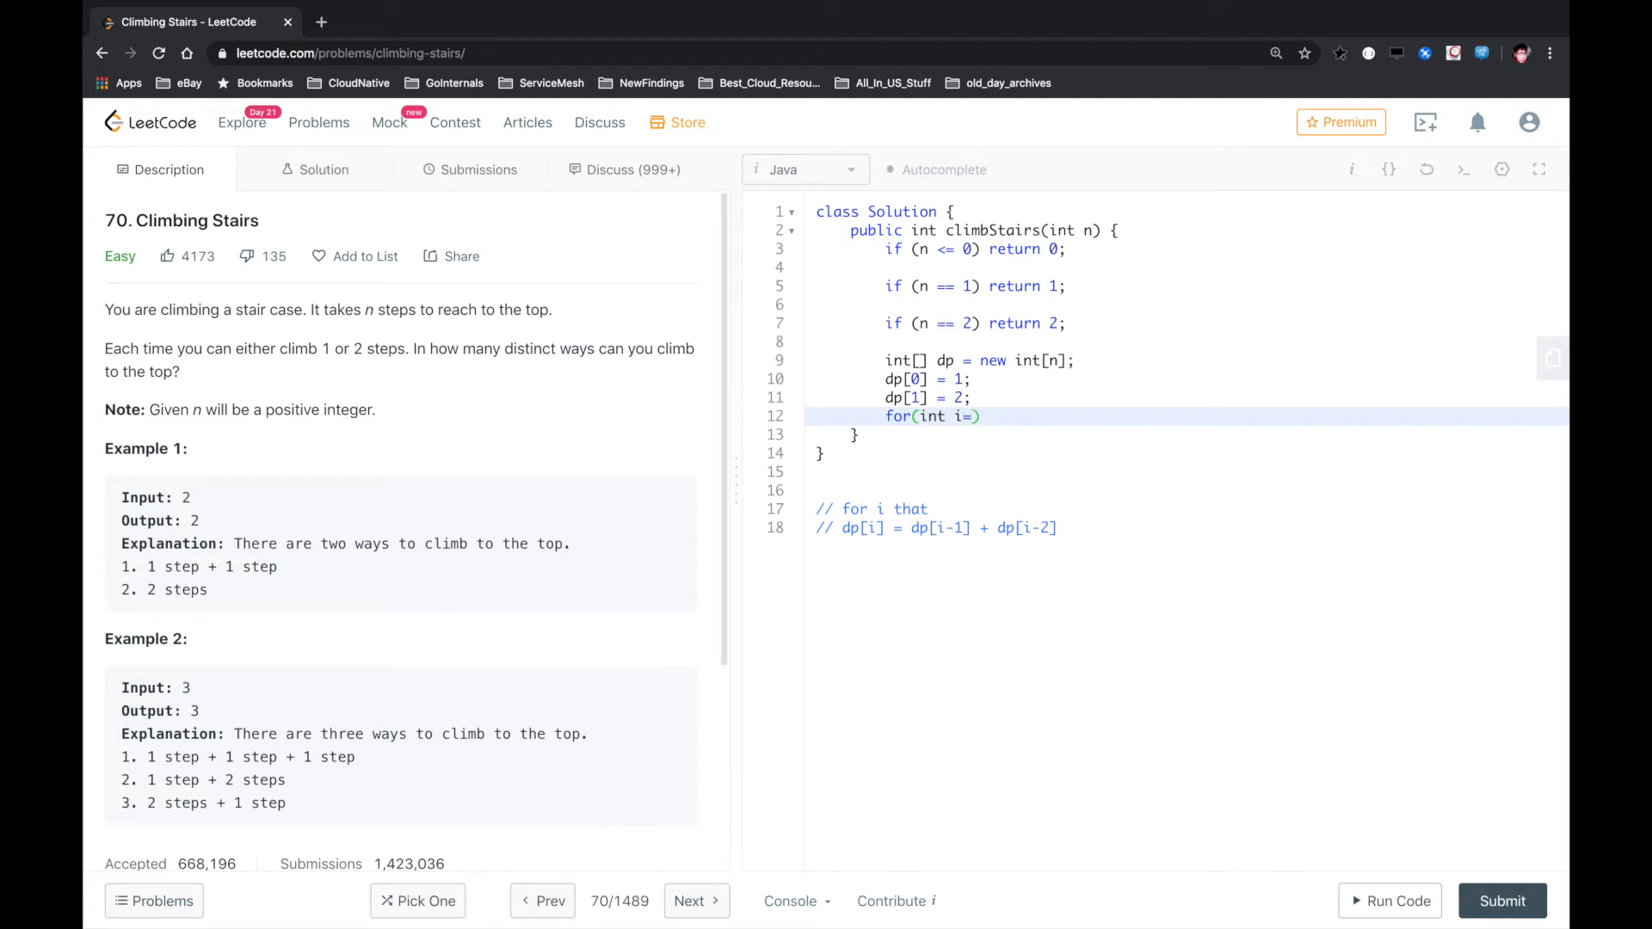
text(2)
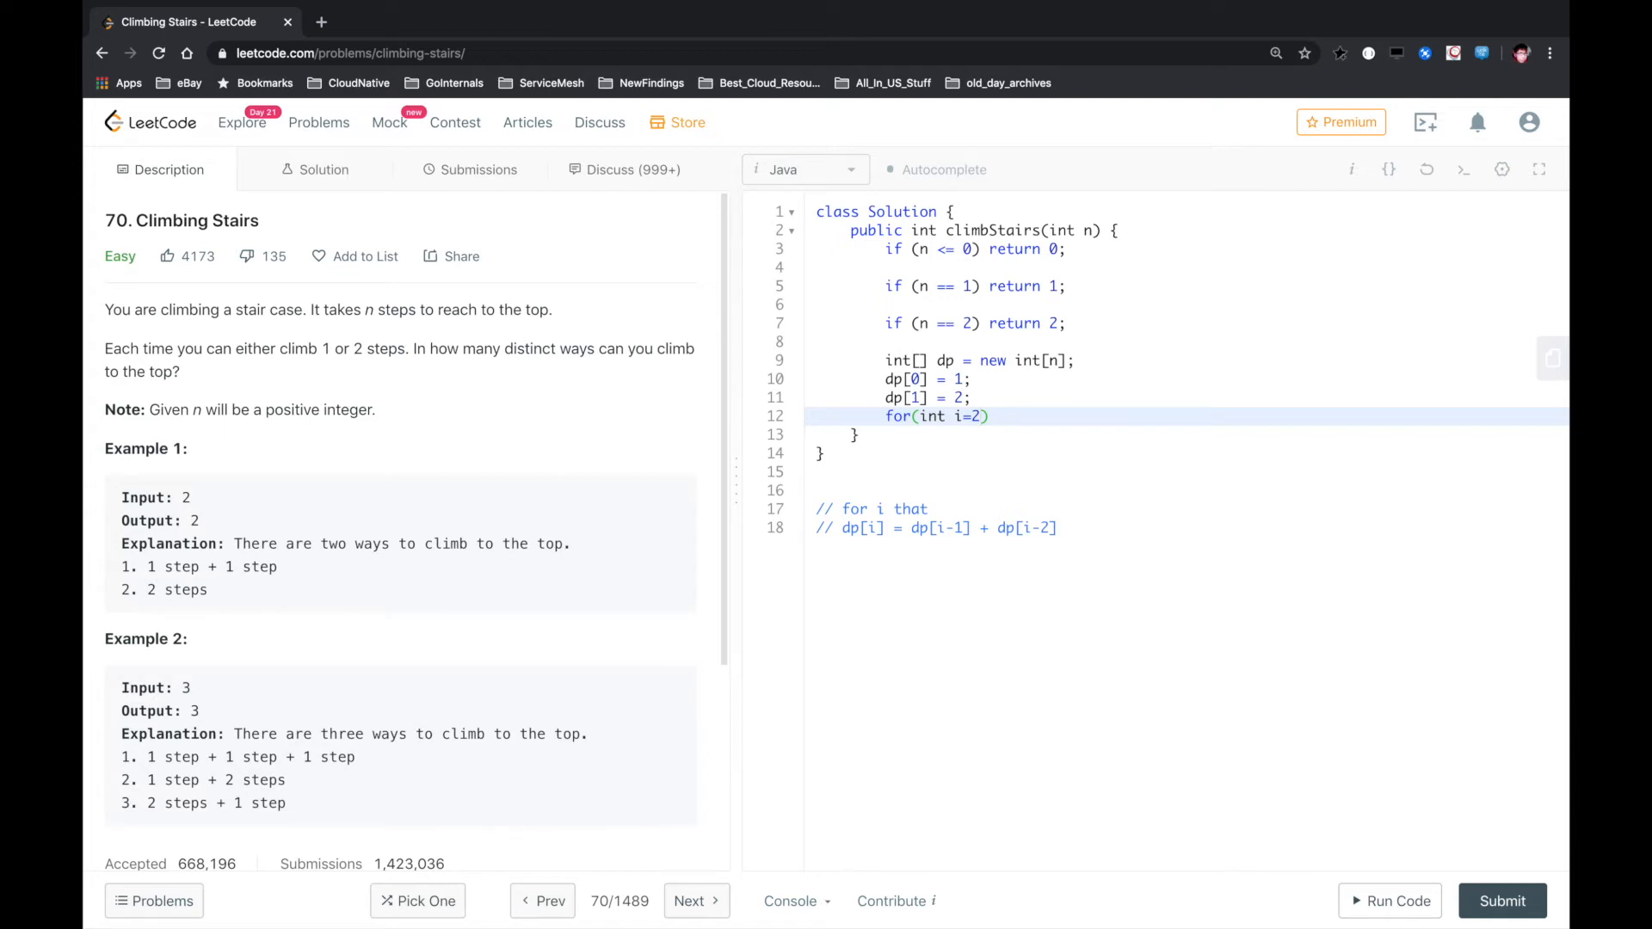
text(;)
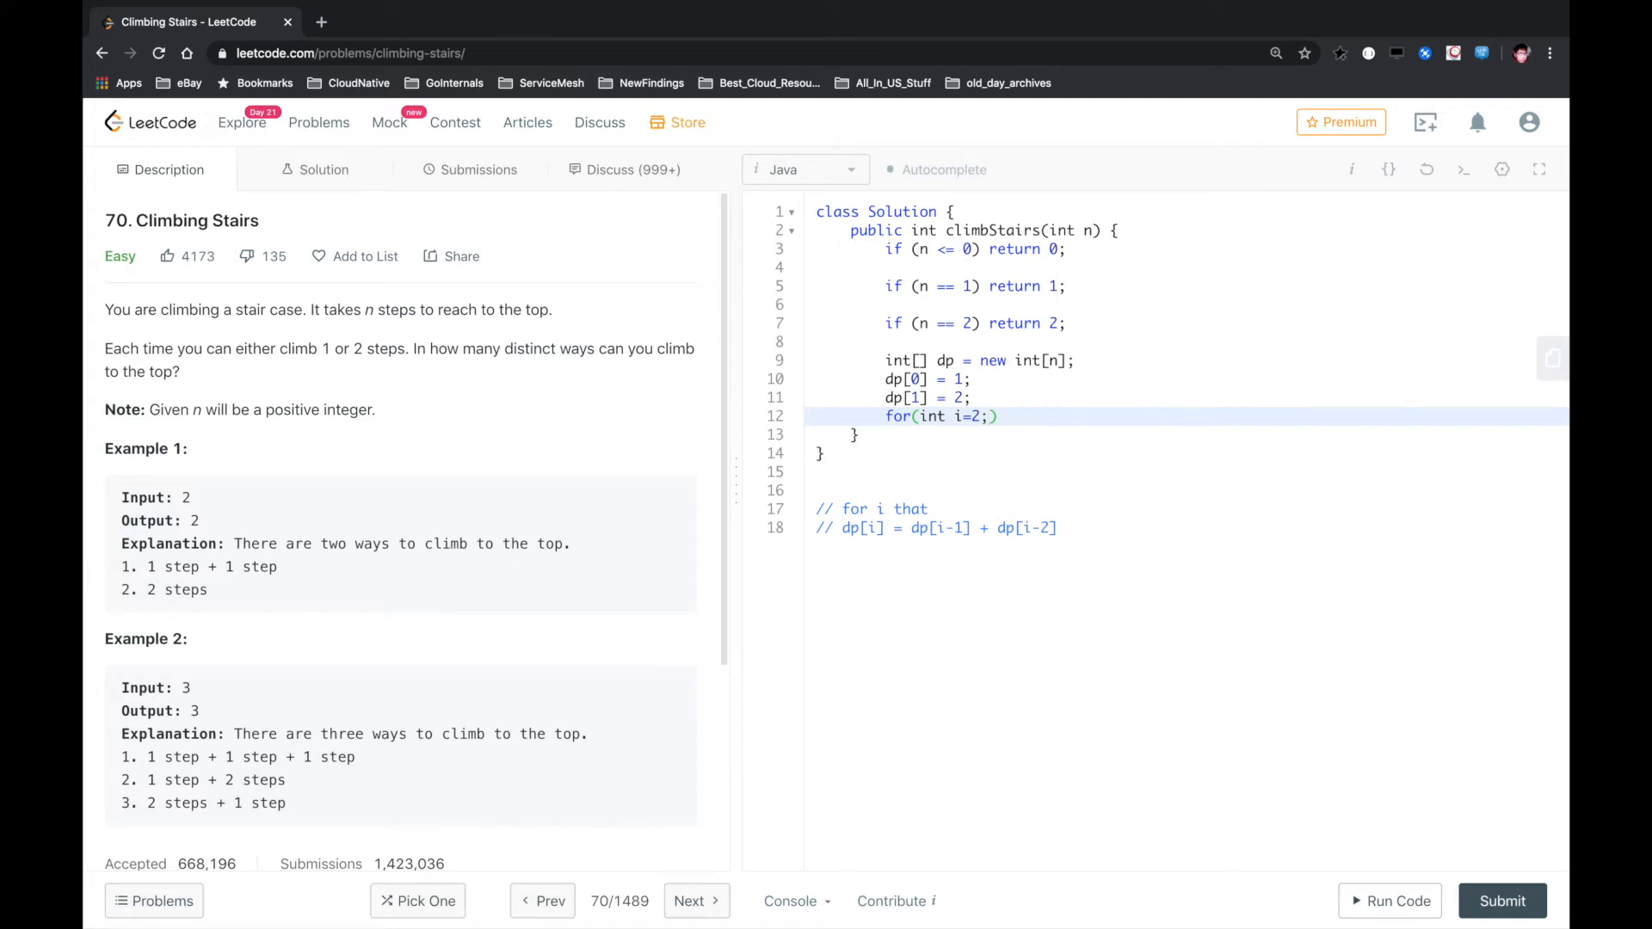
text(i<n;)
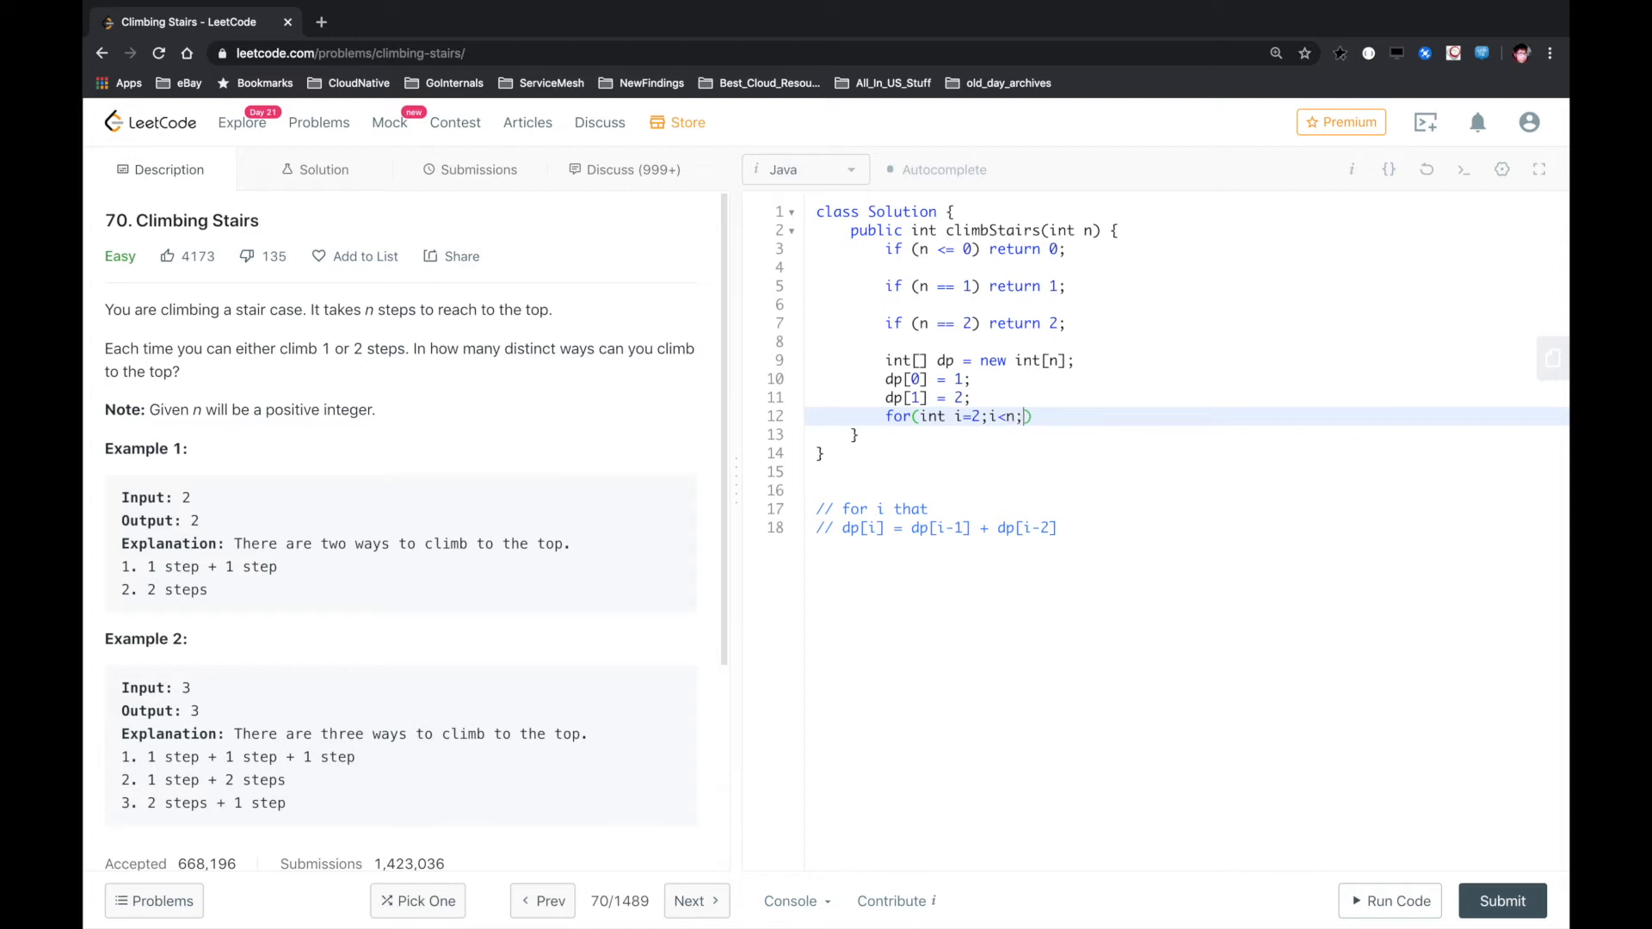
text(i++) {)
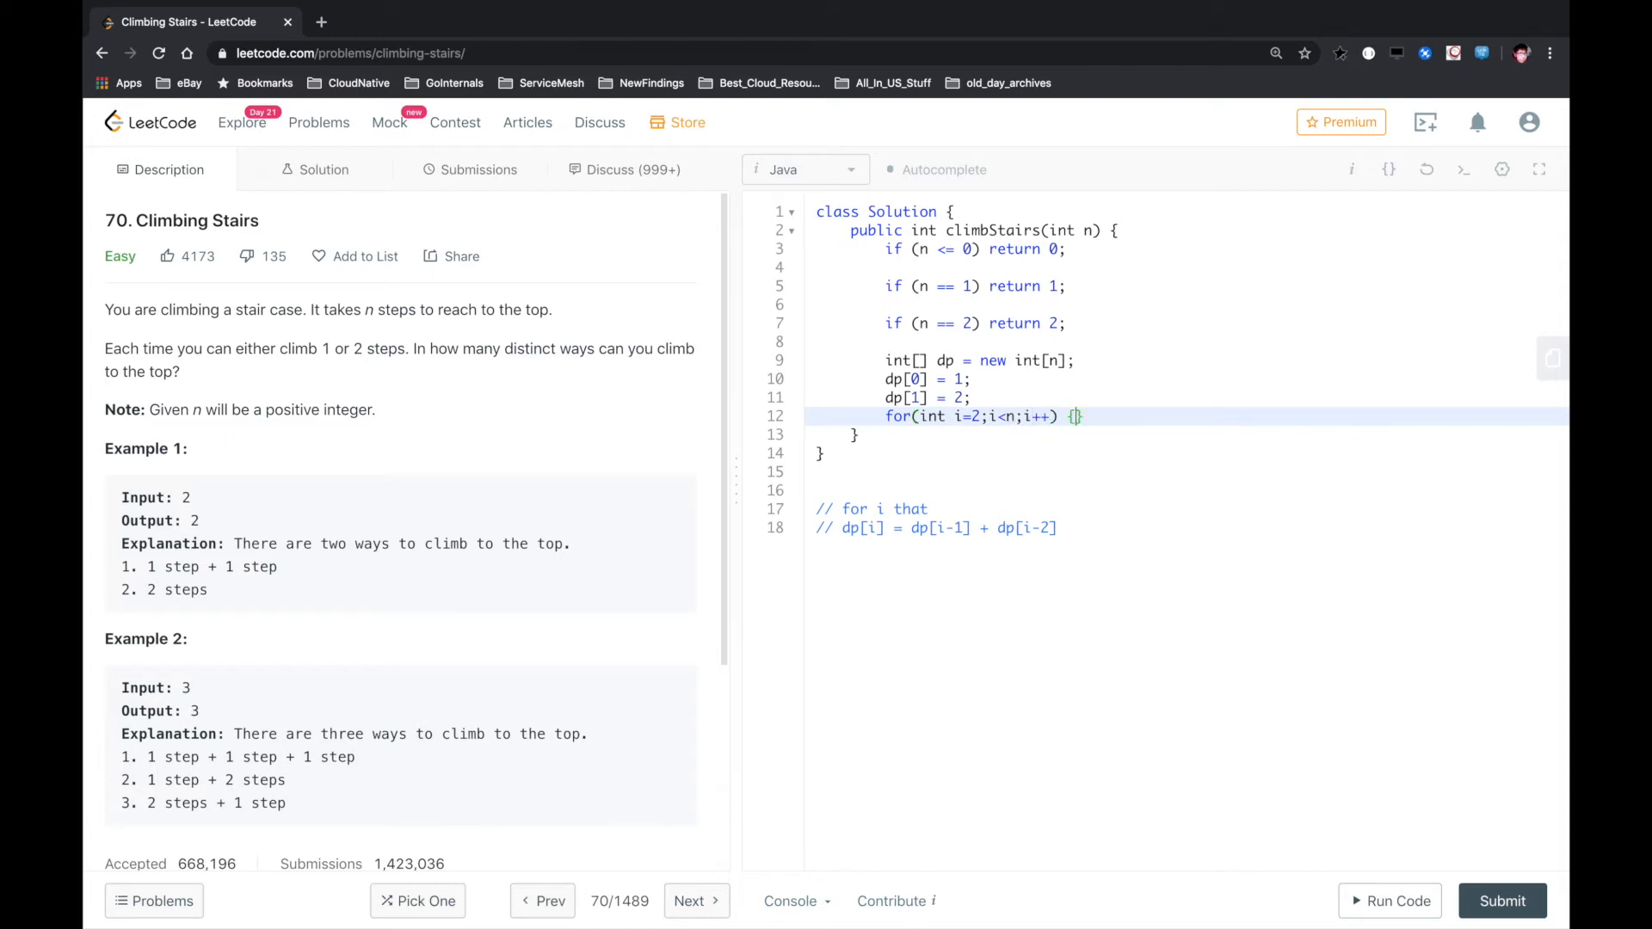
text(dp[i])
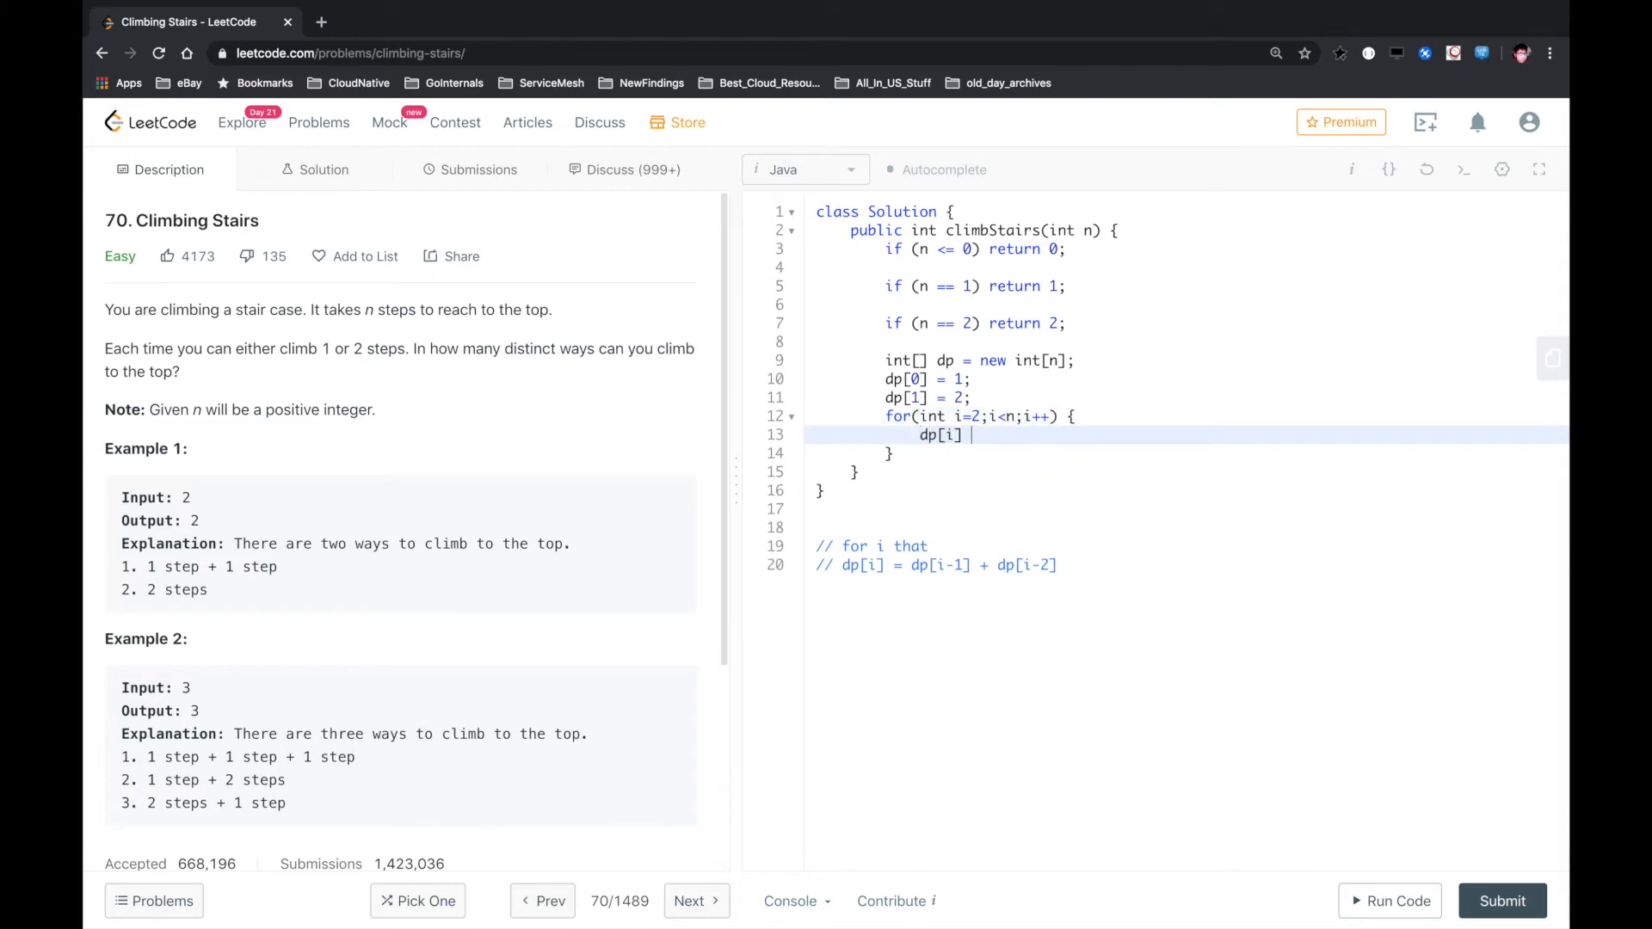
text(= dp)
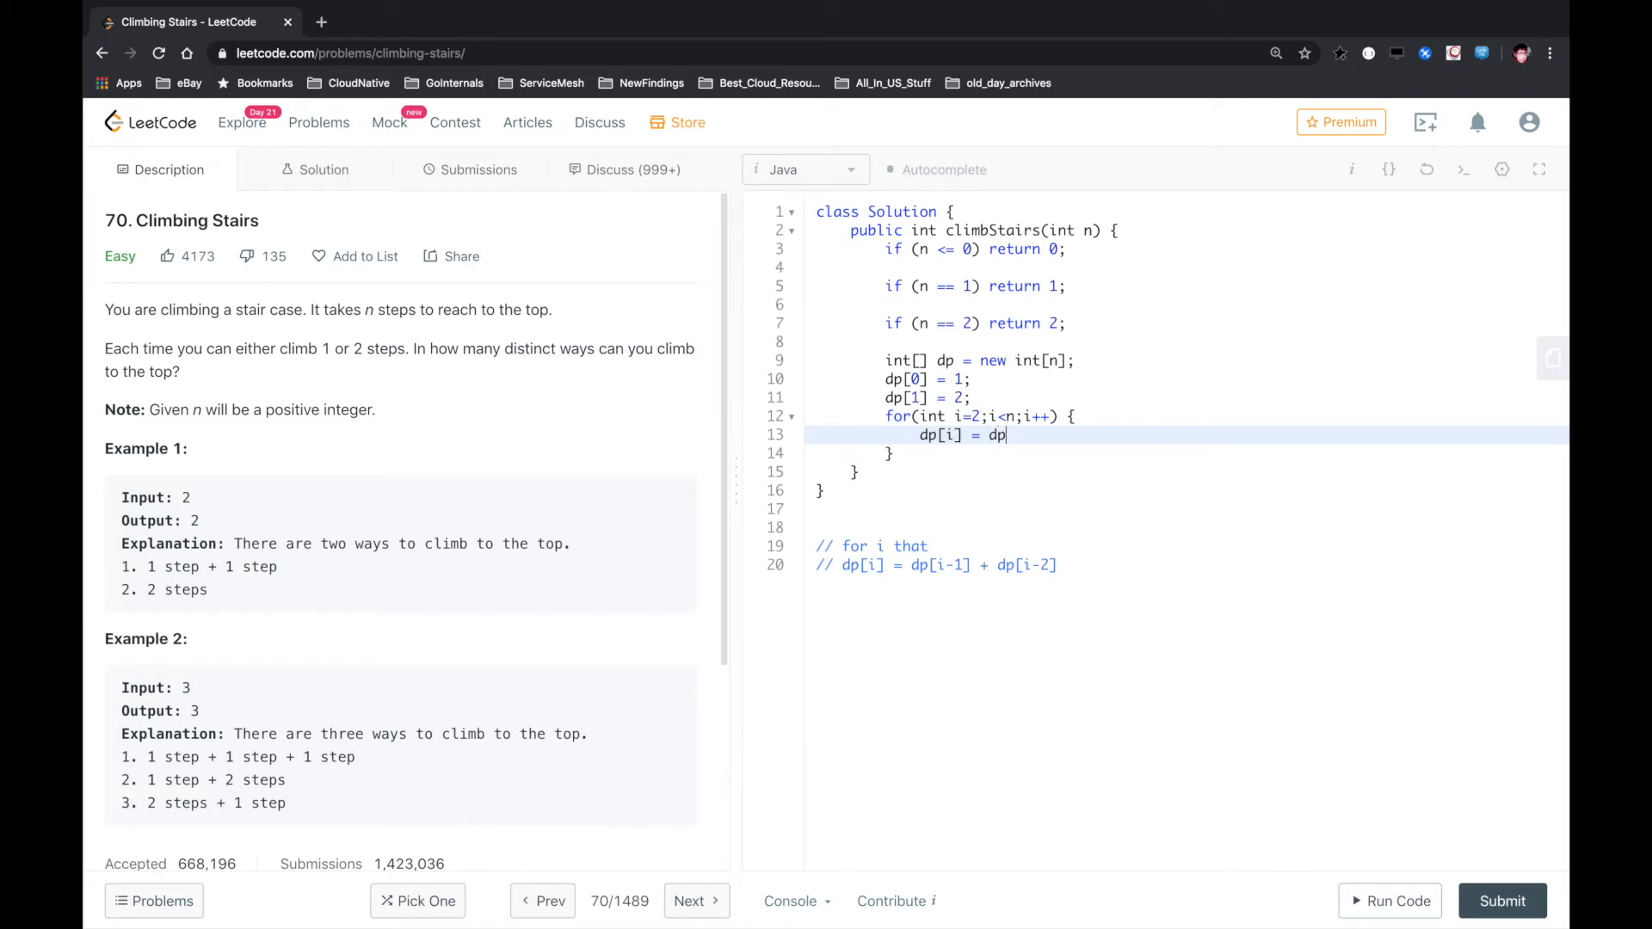
text([i-1] +)
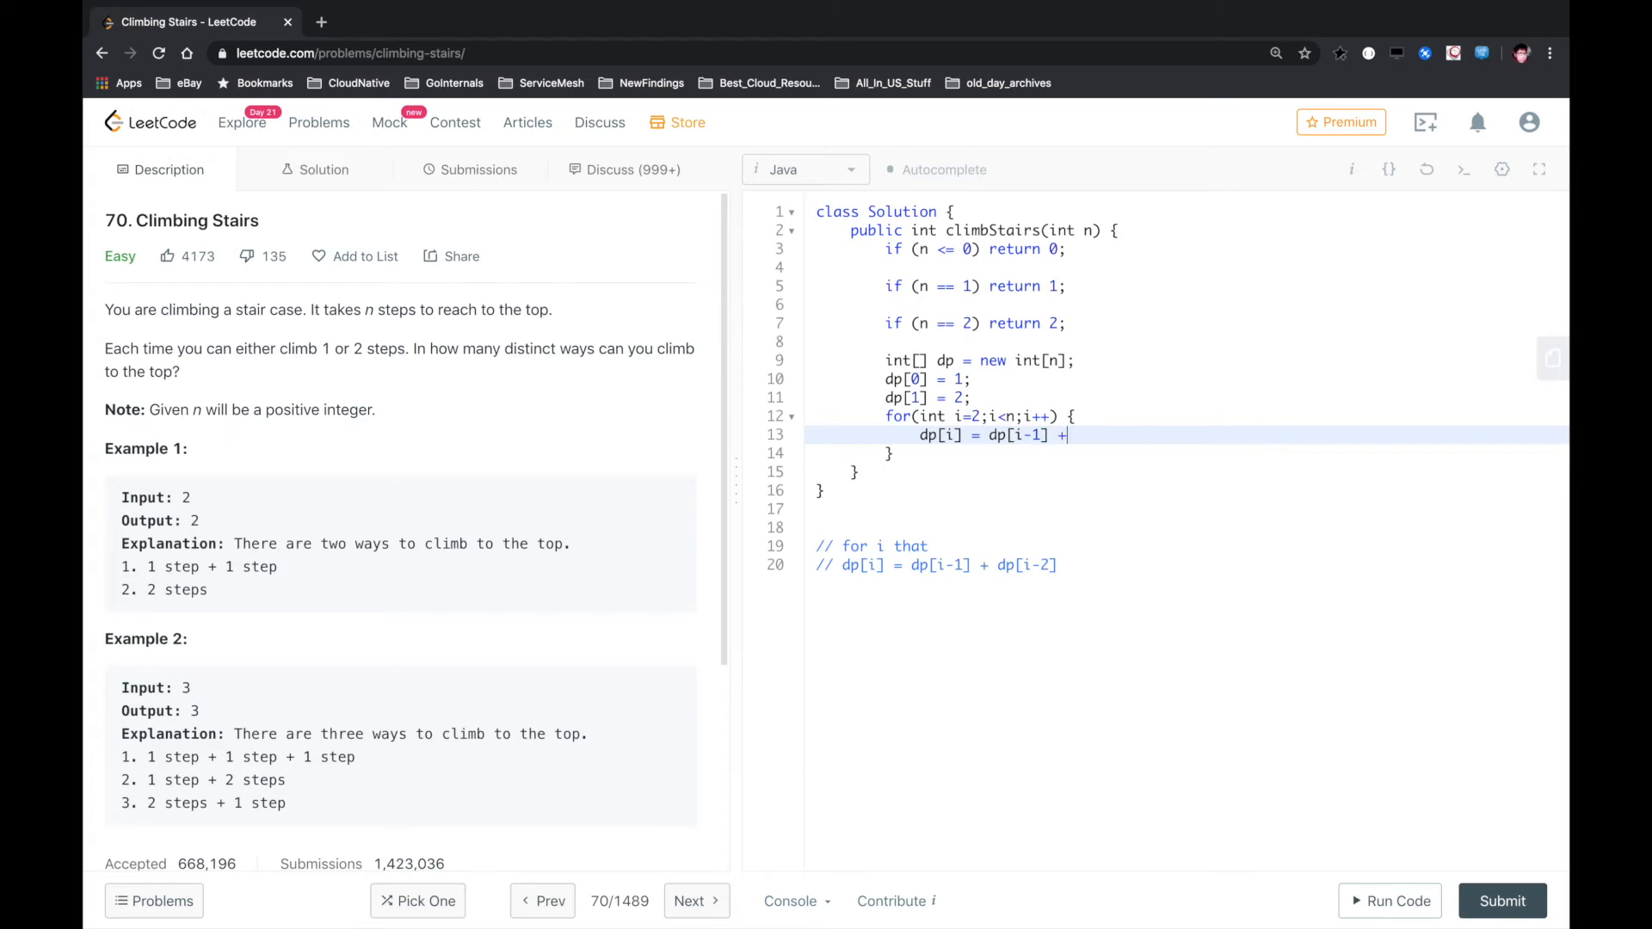
text(dp[])
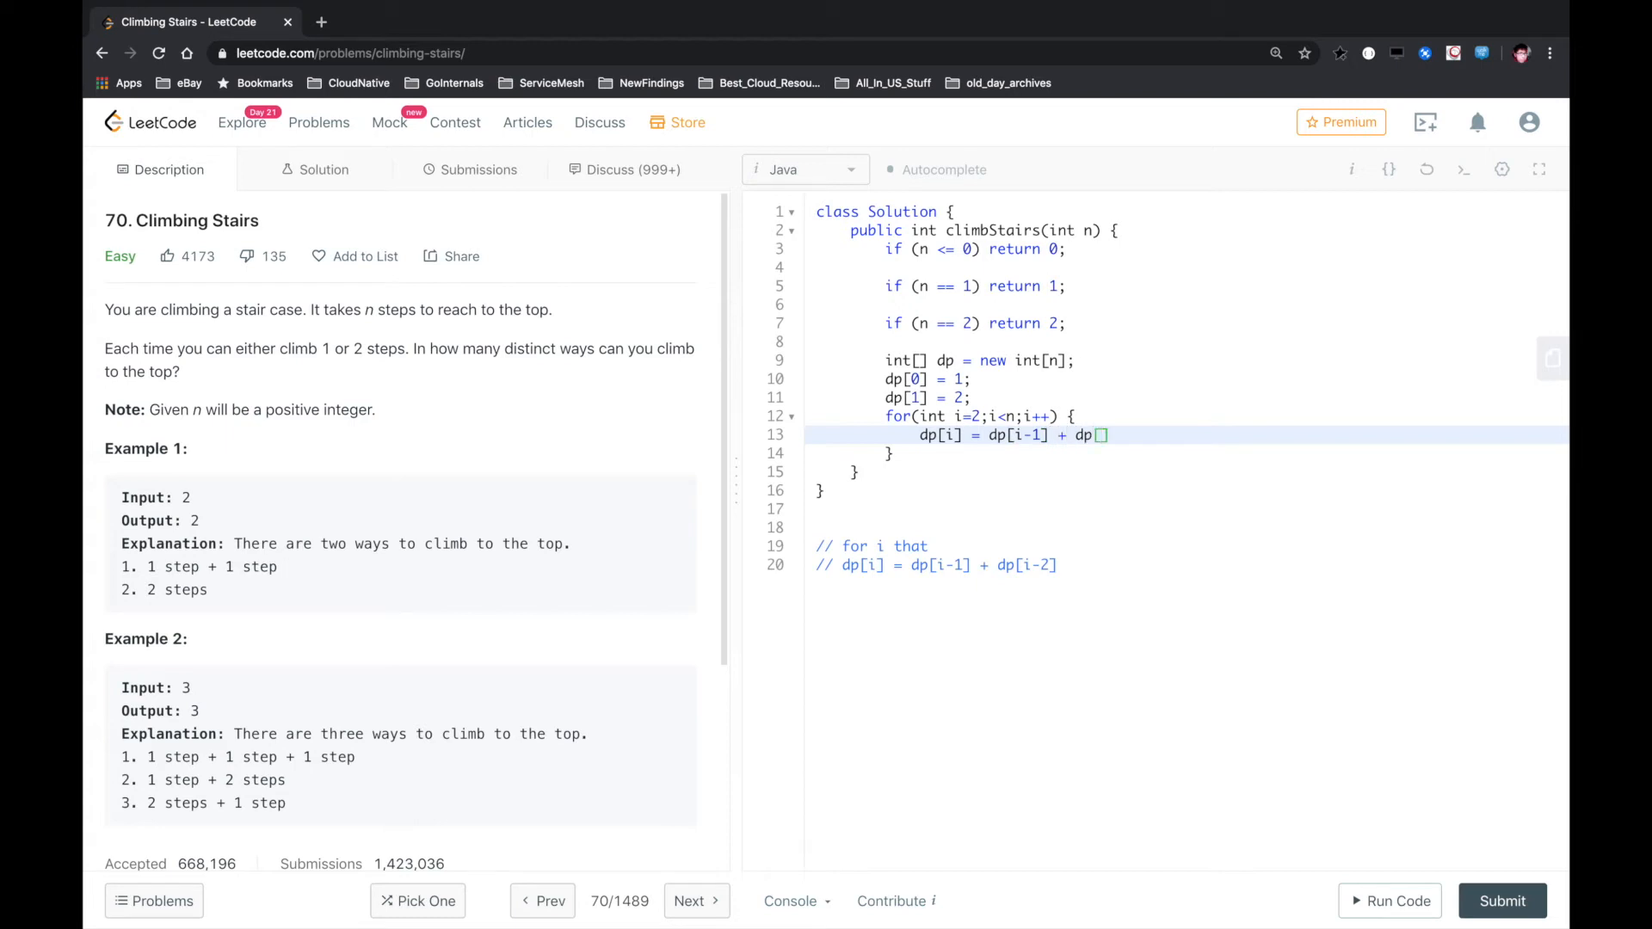
text(i-2])
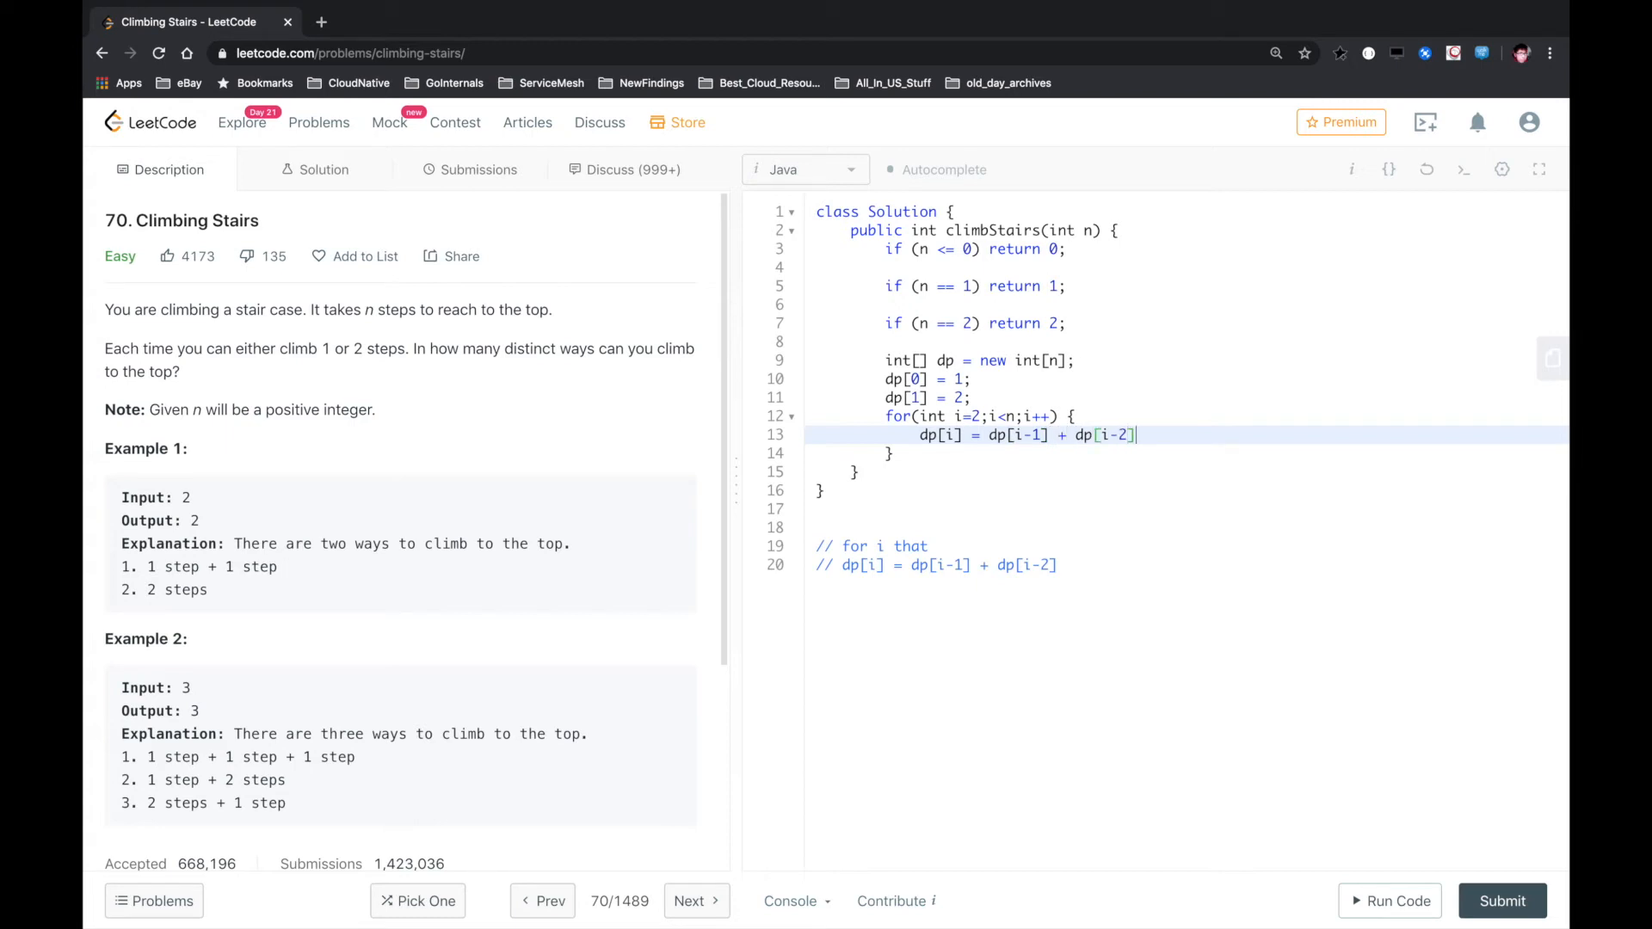
text(return dp[])
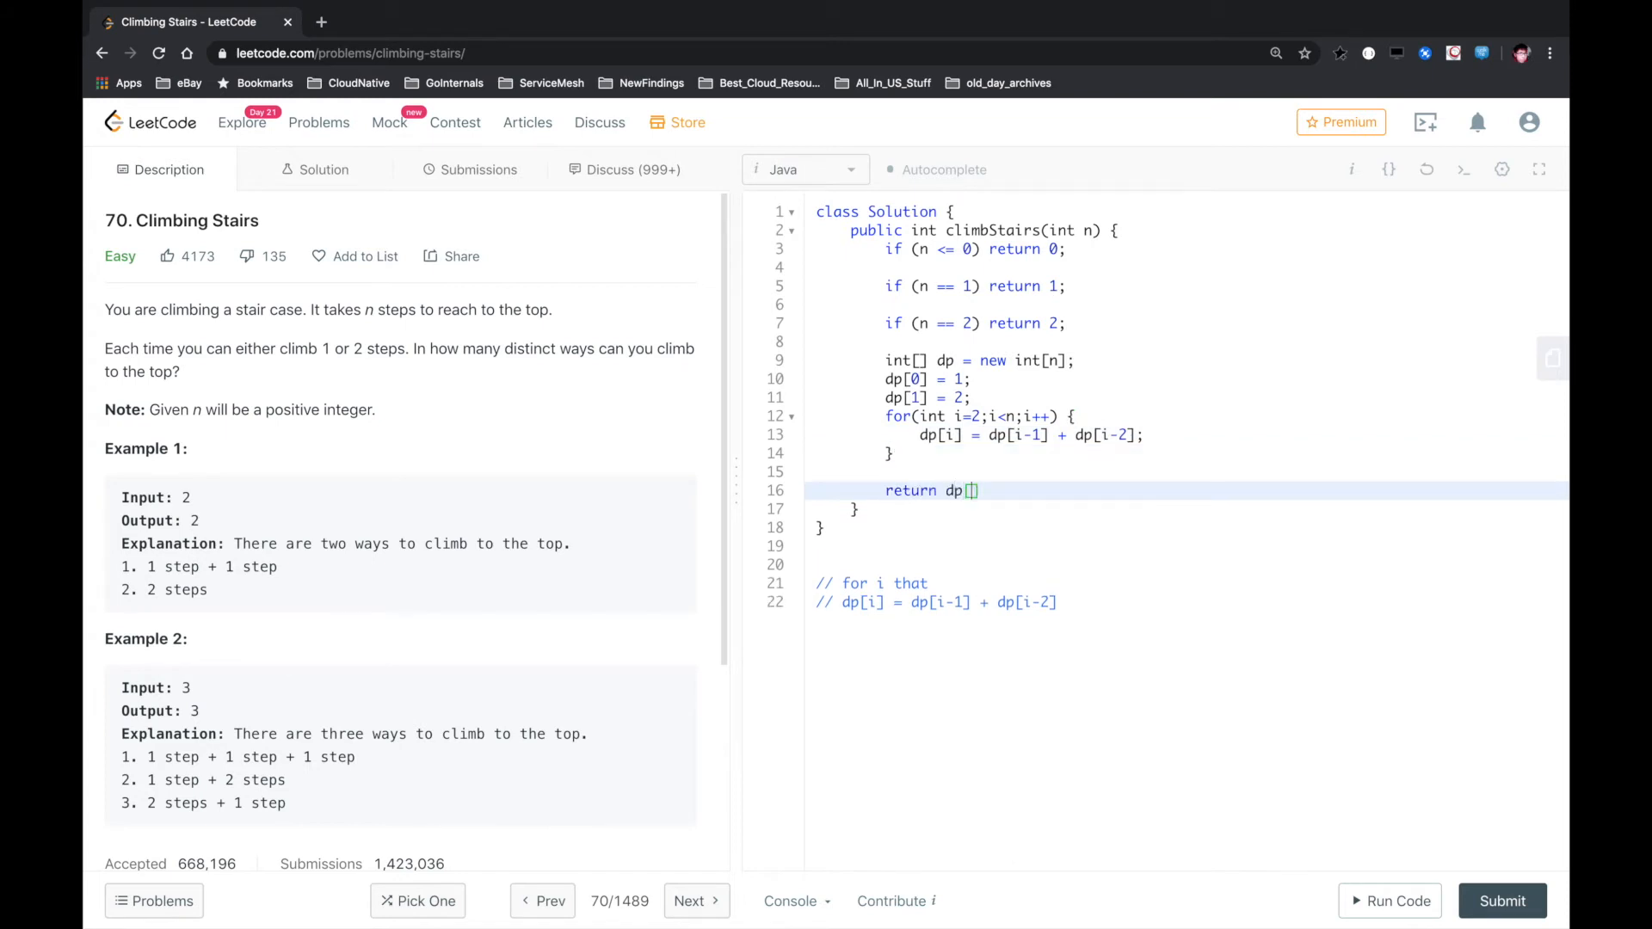
text(n-1)
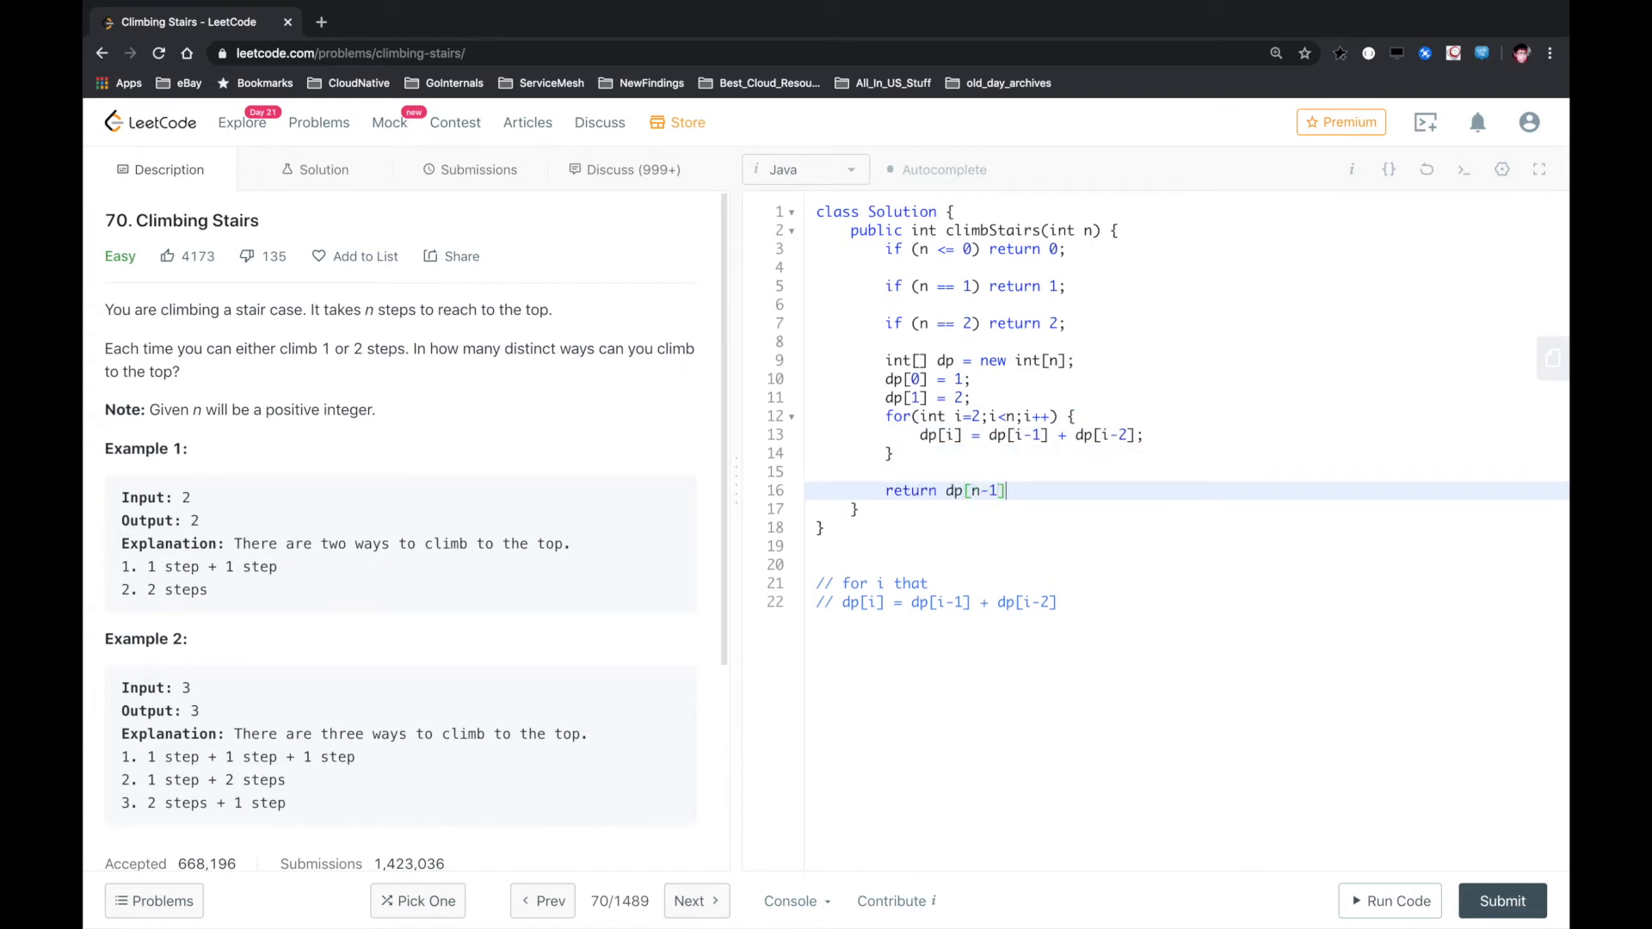
text(;)
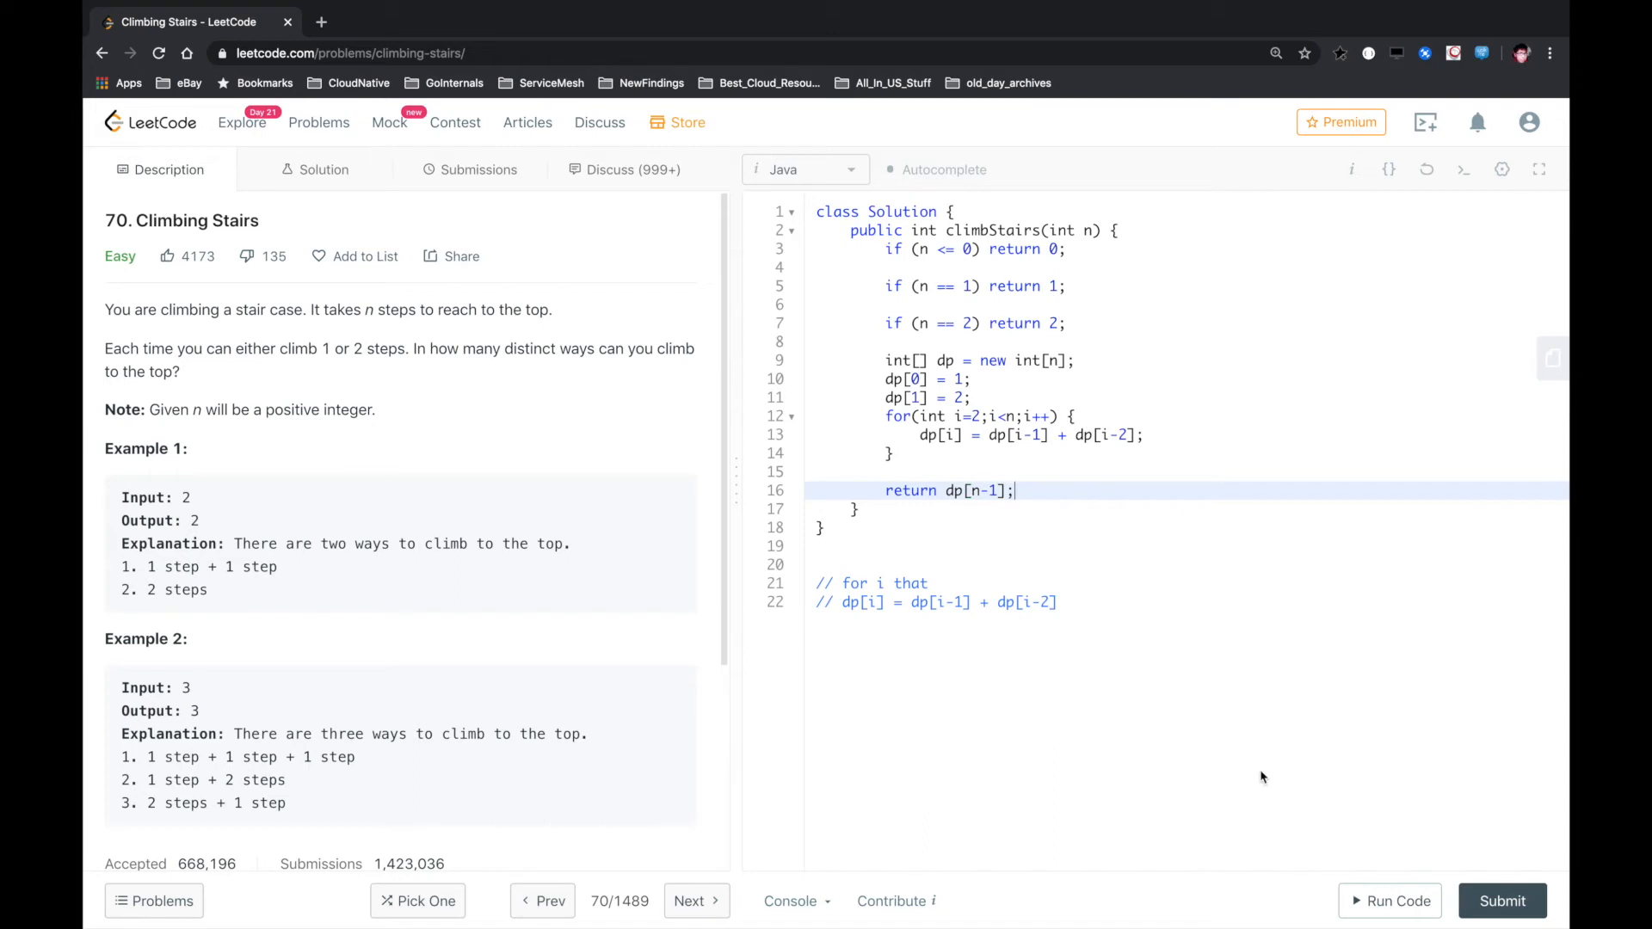
Submit the DP solution, accepted at 0 ms, and select its code block to comment out
click(1390, 901)
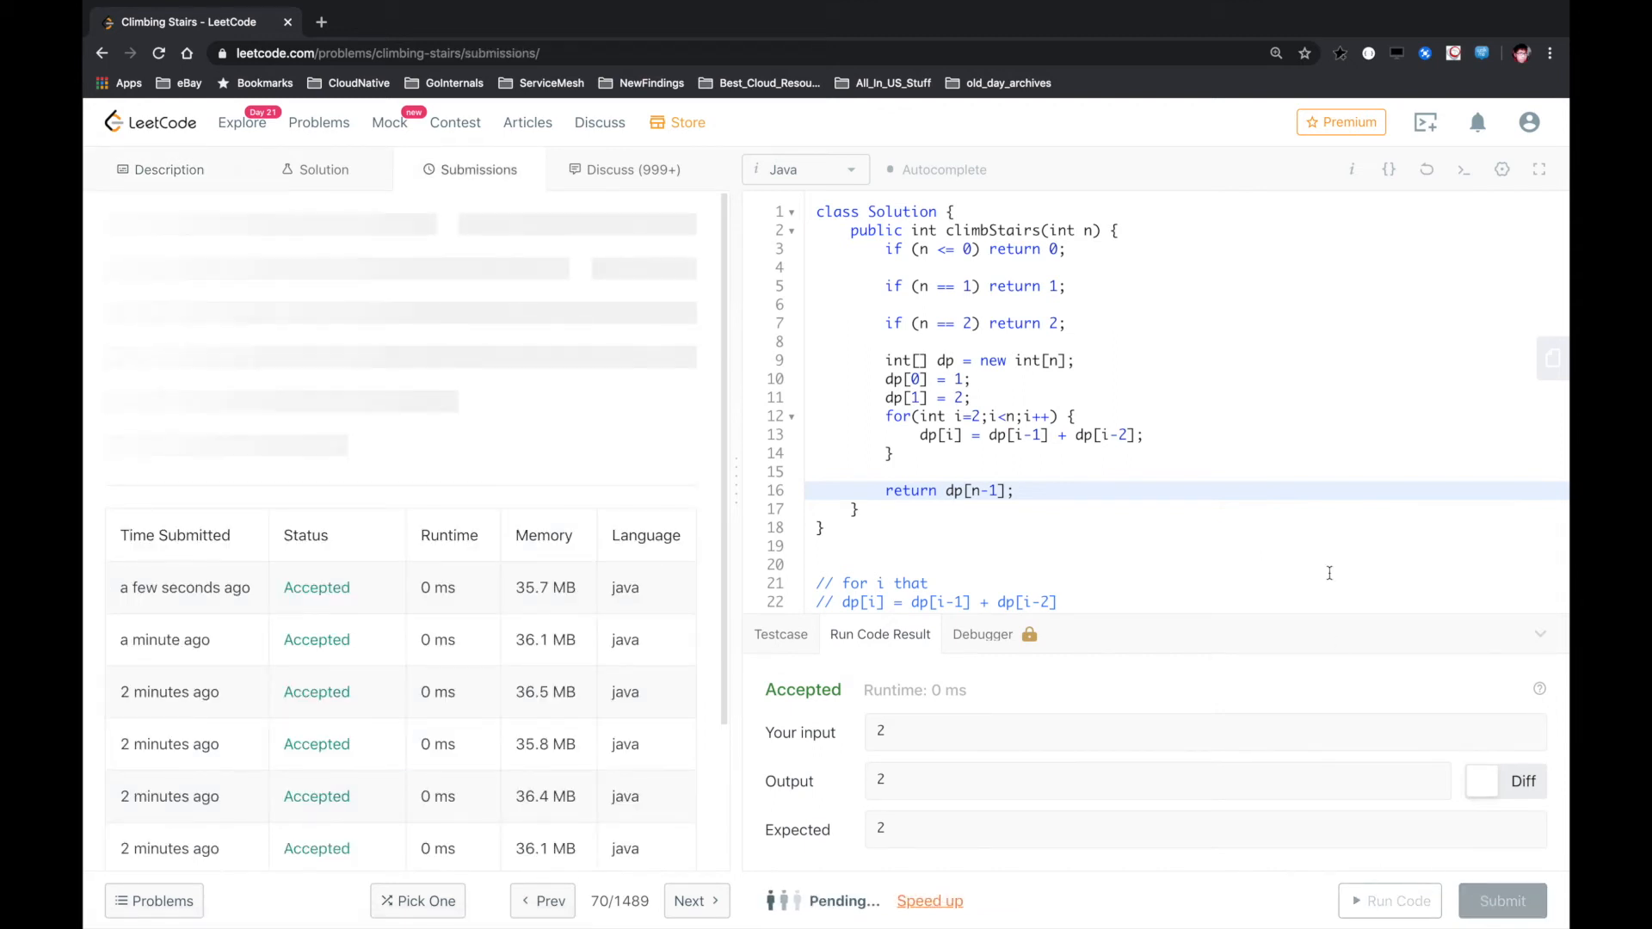
click(1501, 901)
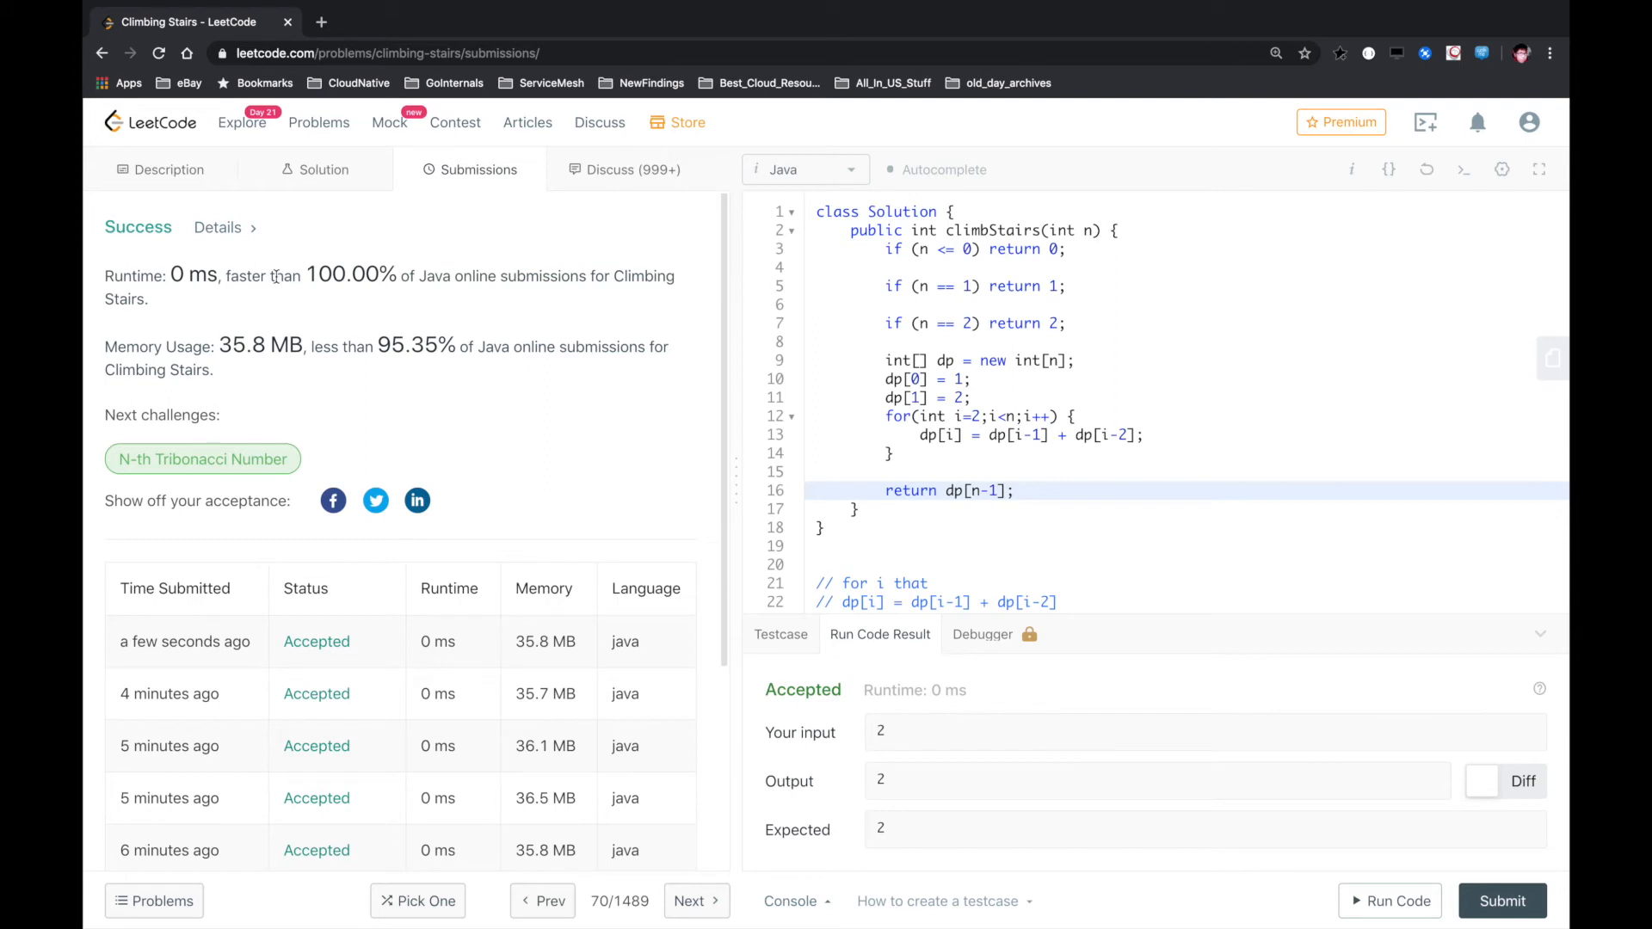
drag(273, 275, 461, 276)
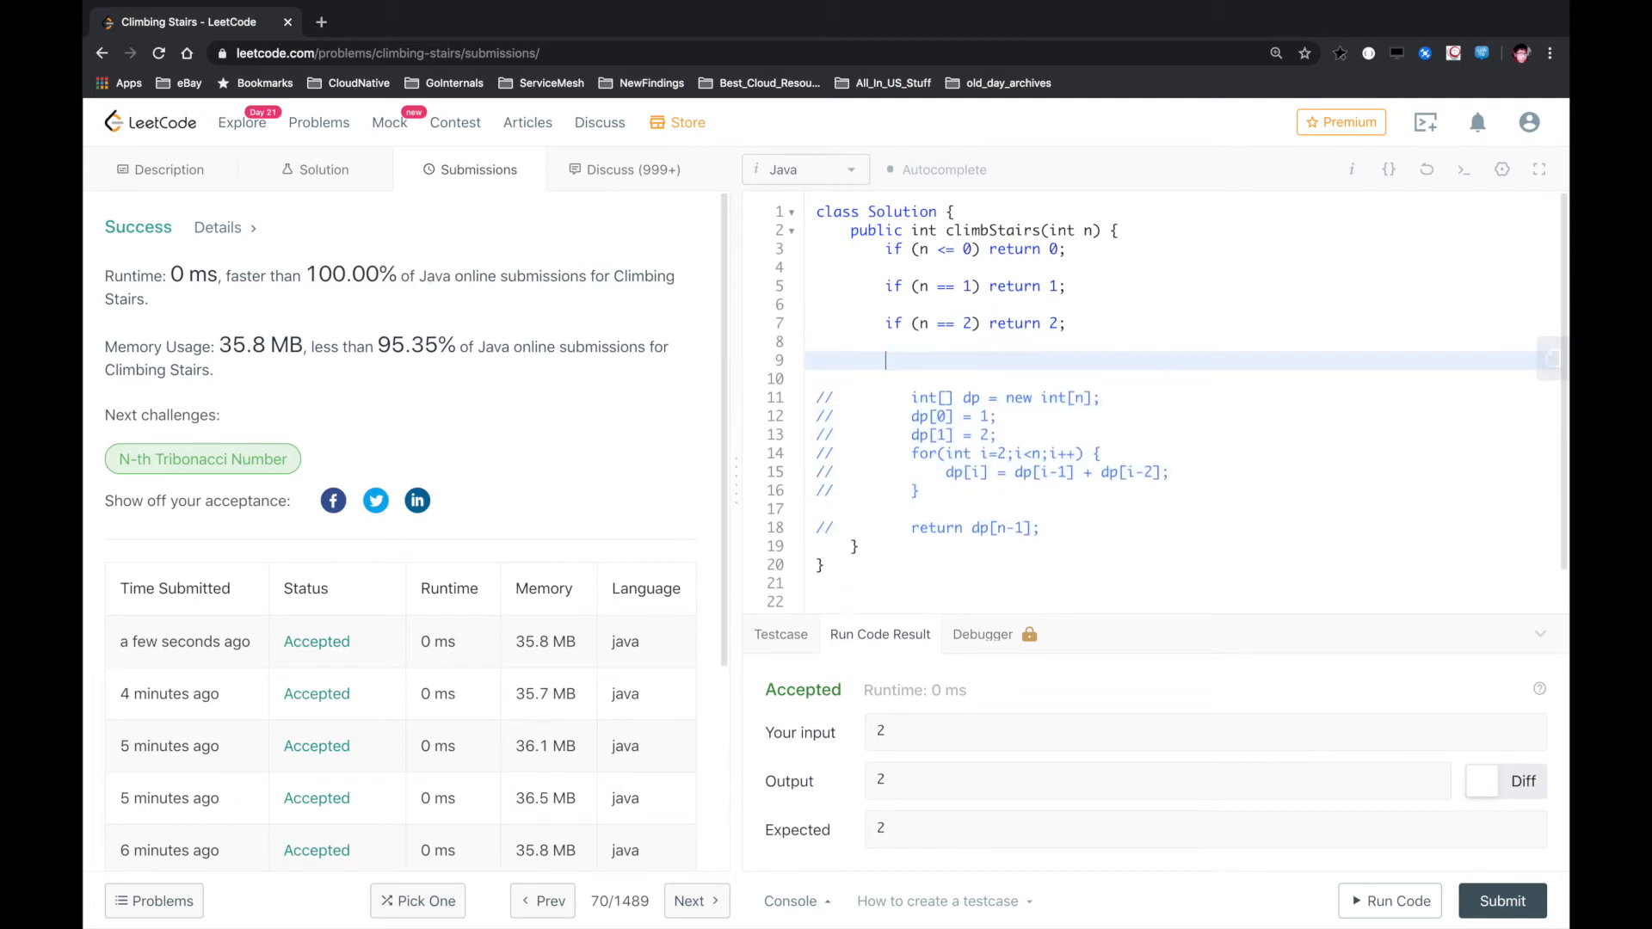
Write the recursive line return climbStairs(n-1) + climbStairs(n-2); above the commented DP code
text(return)
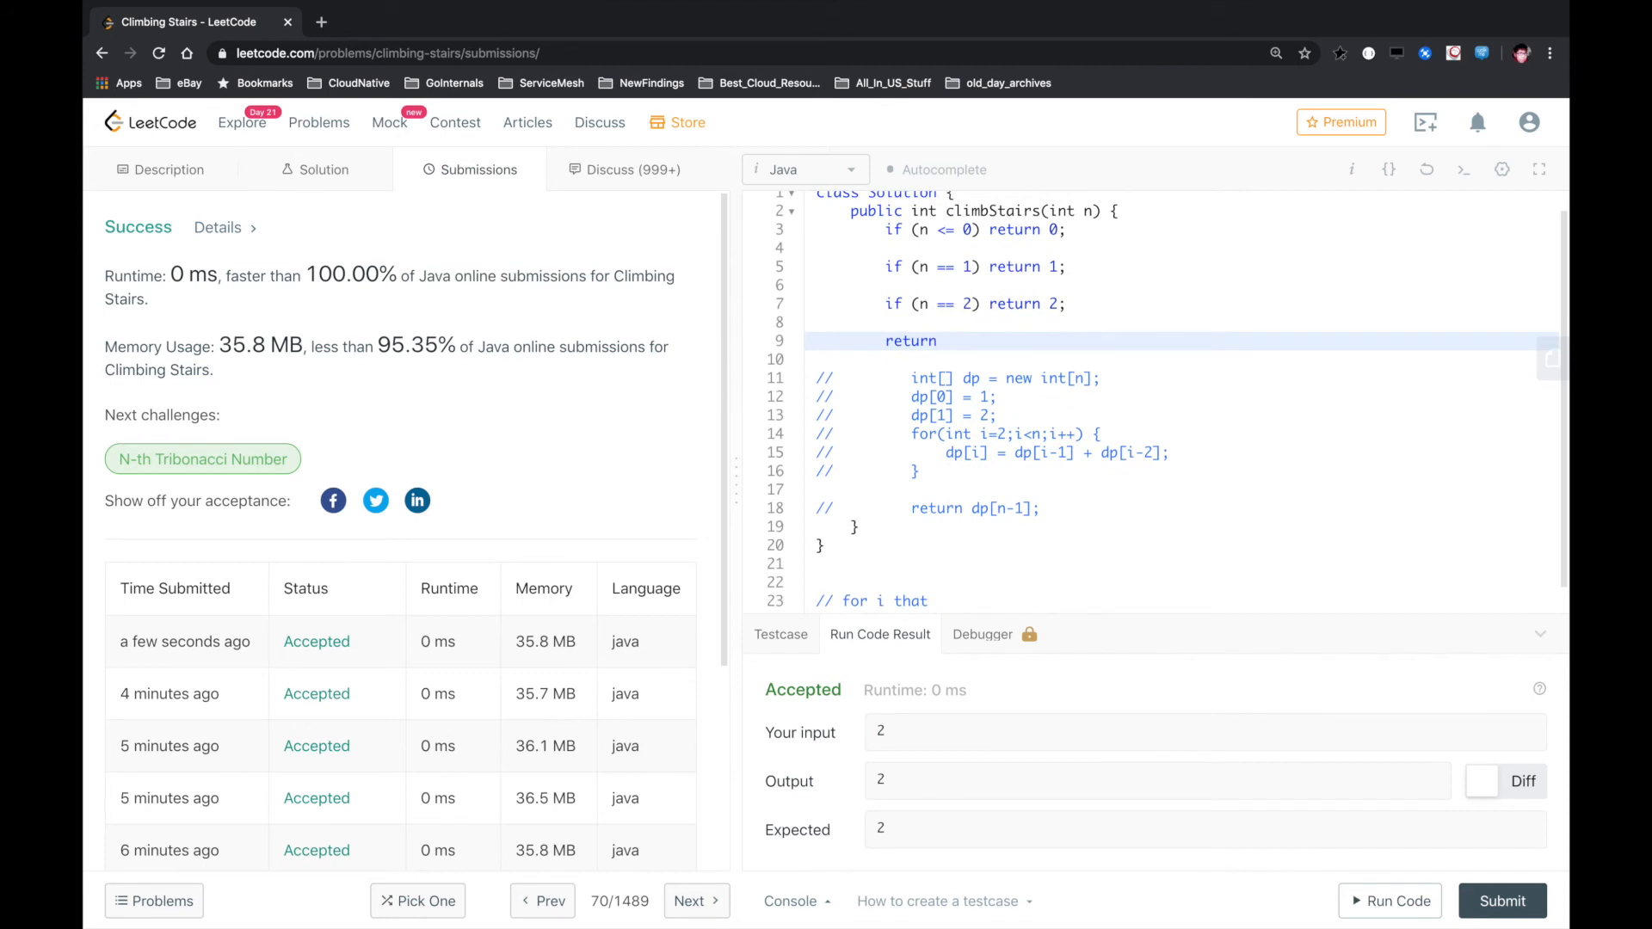
text(clim)
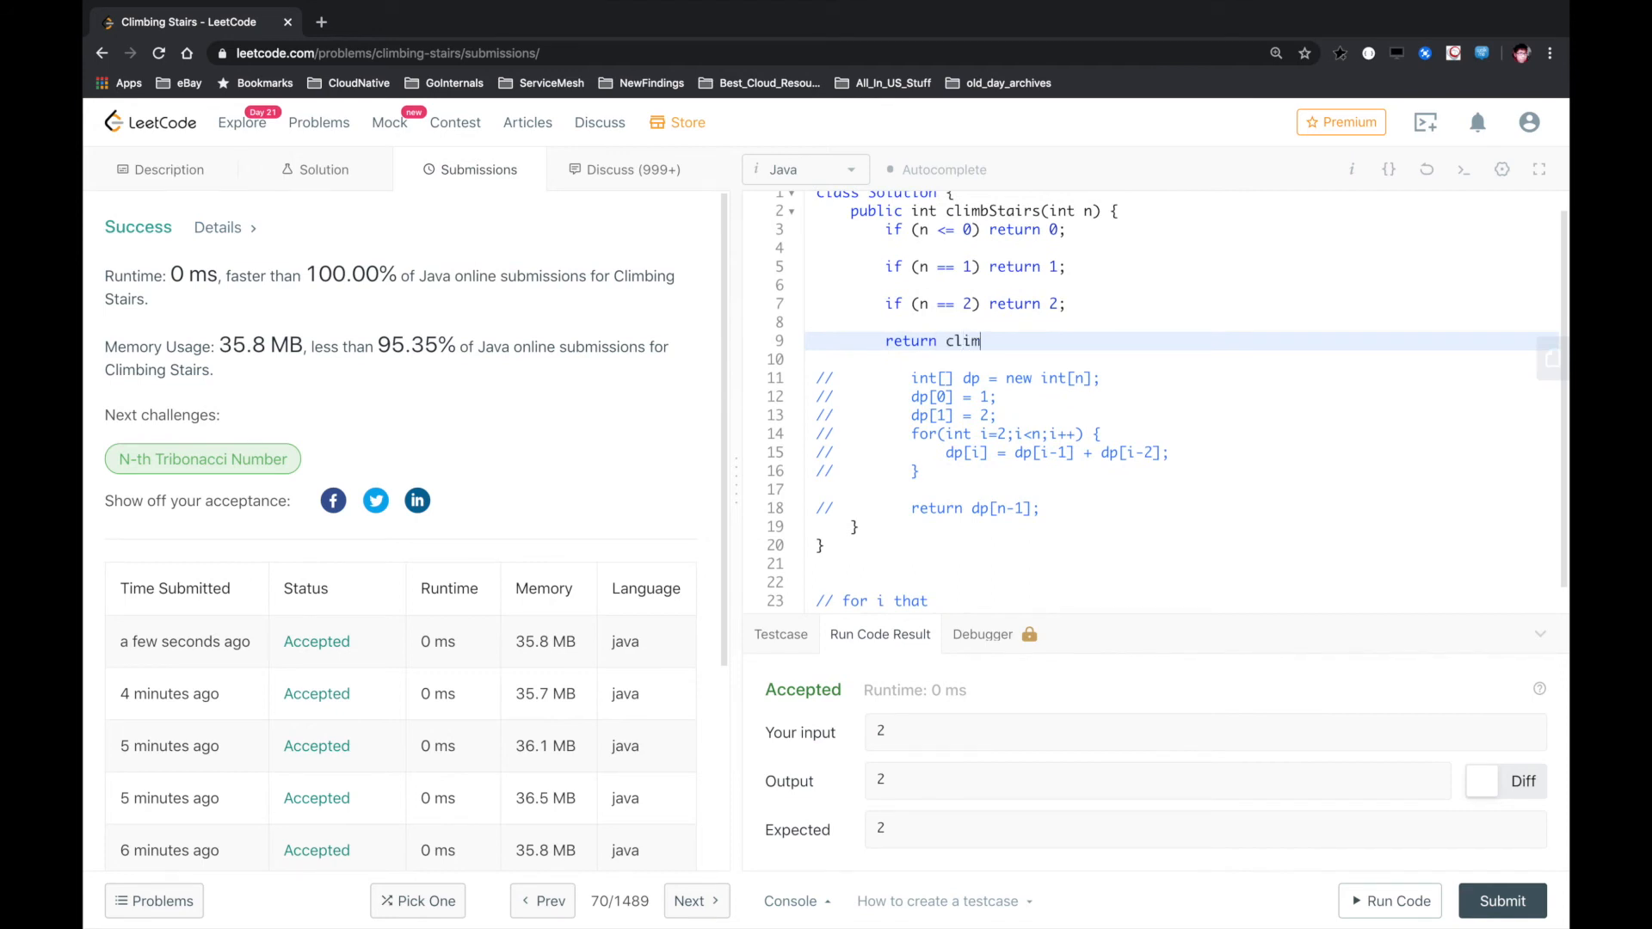
text(b)
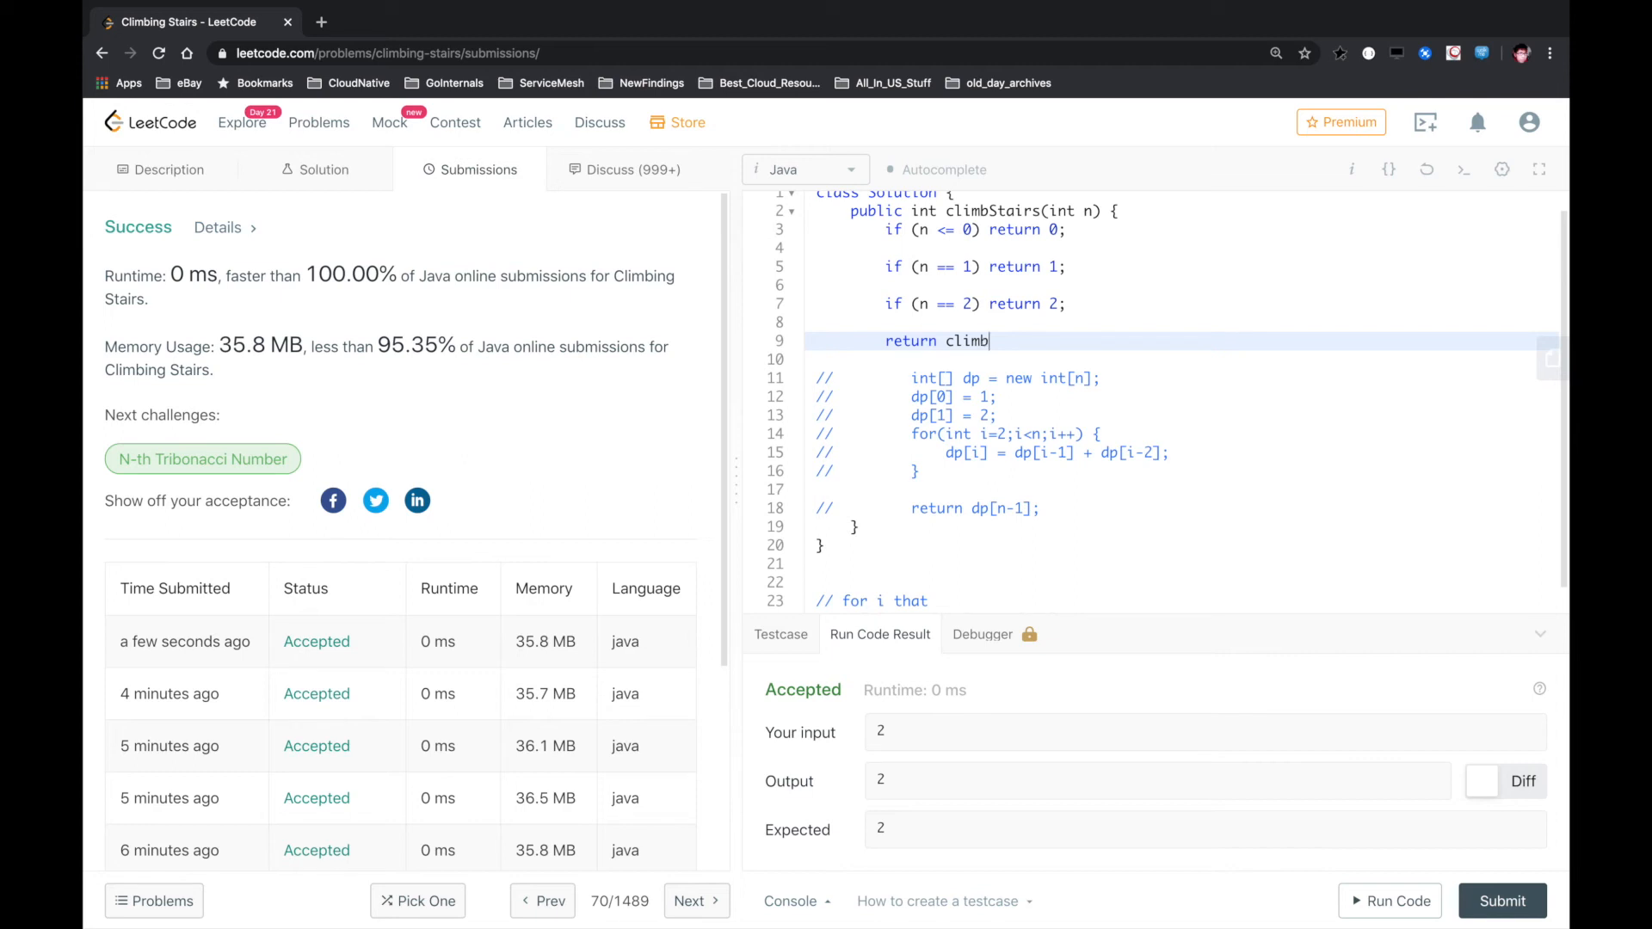
text(Stairs)
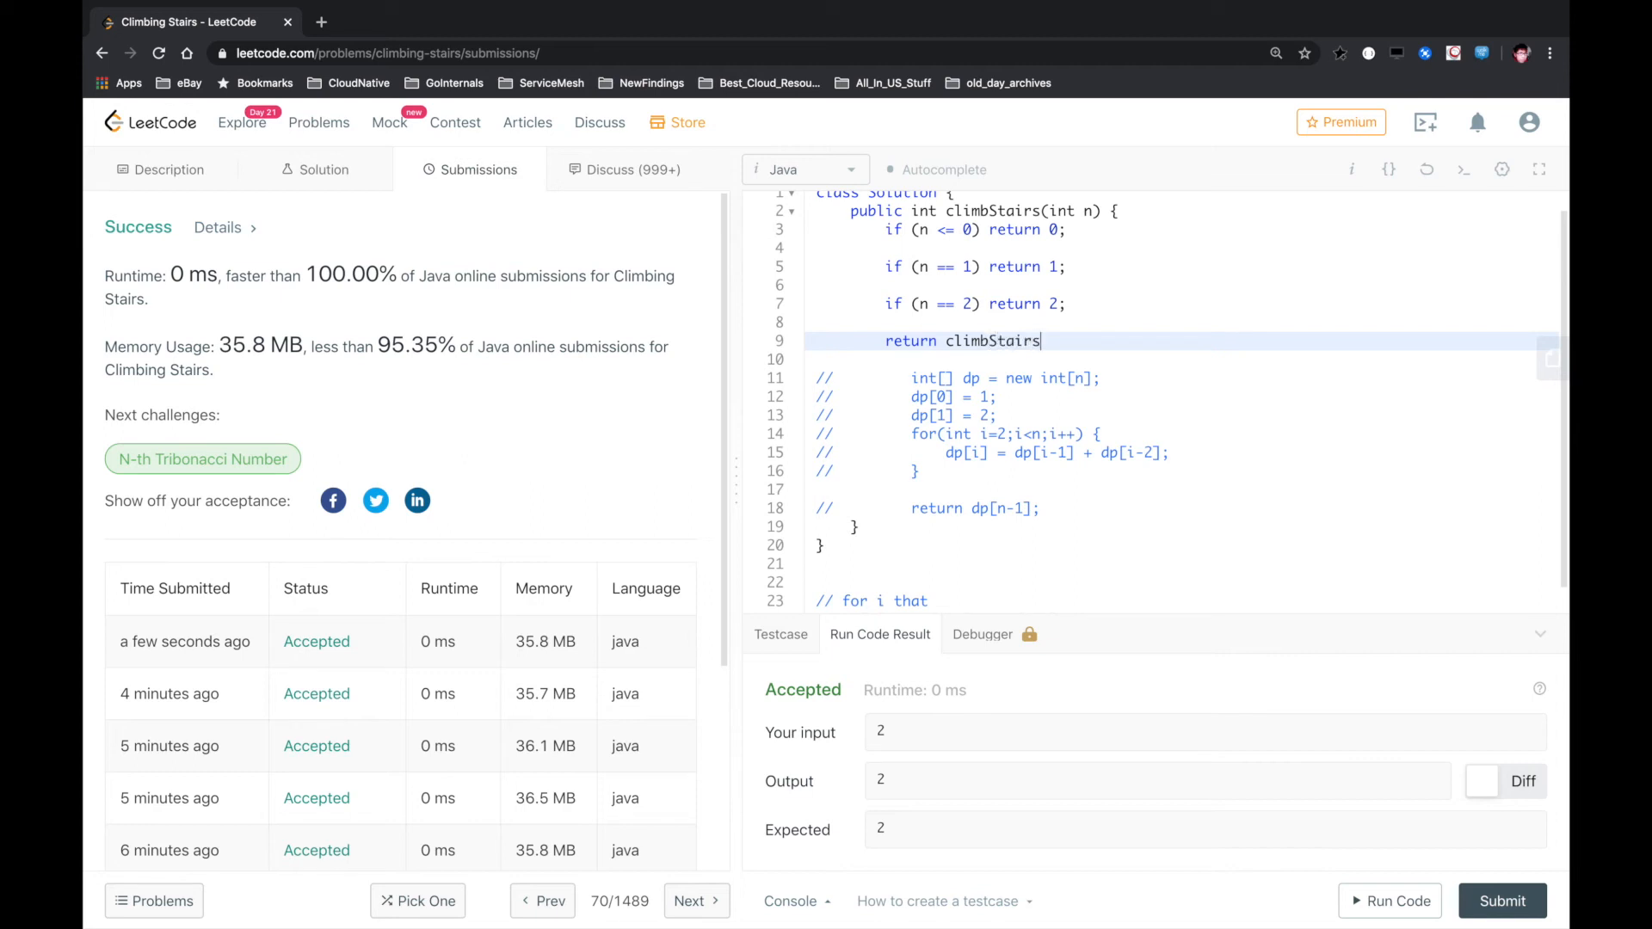
text((n-1) +)
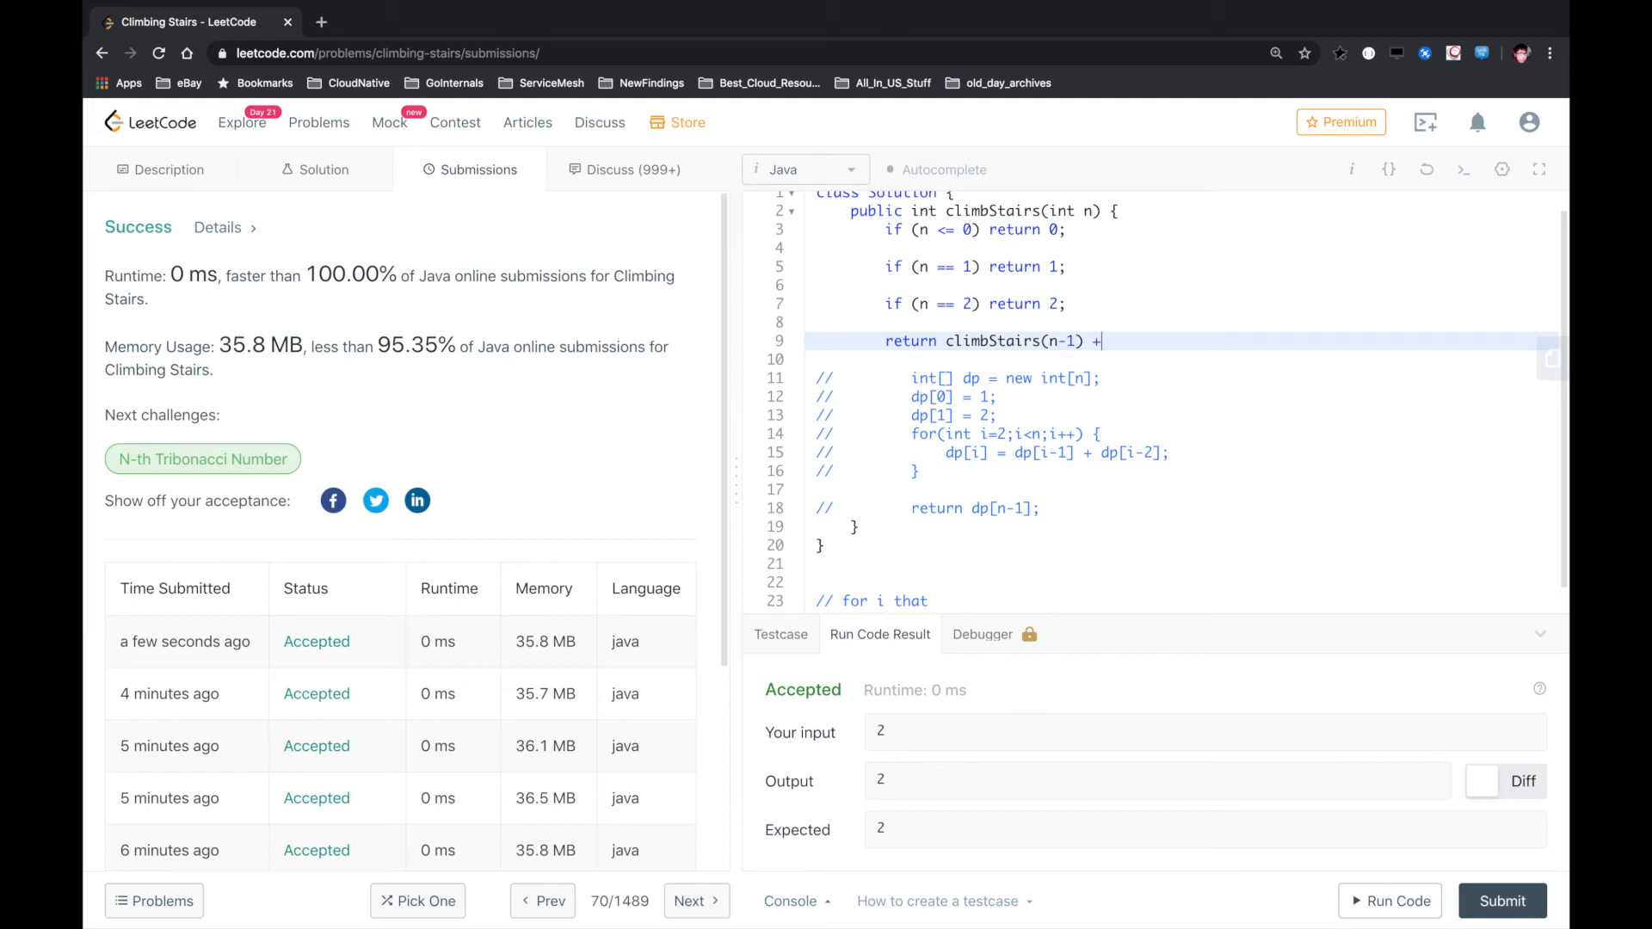
text(climb)
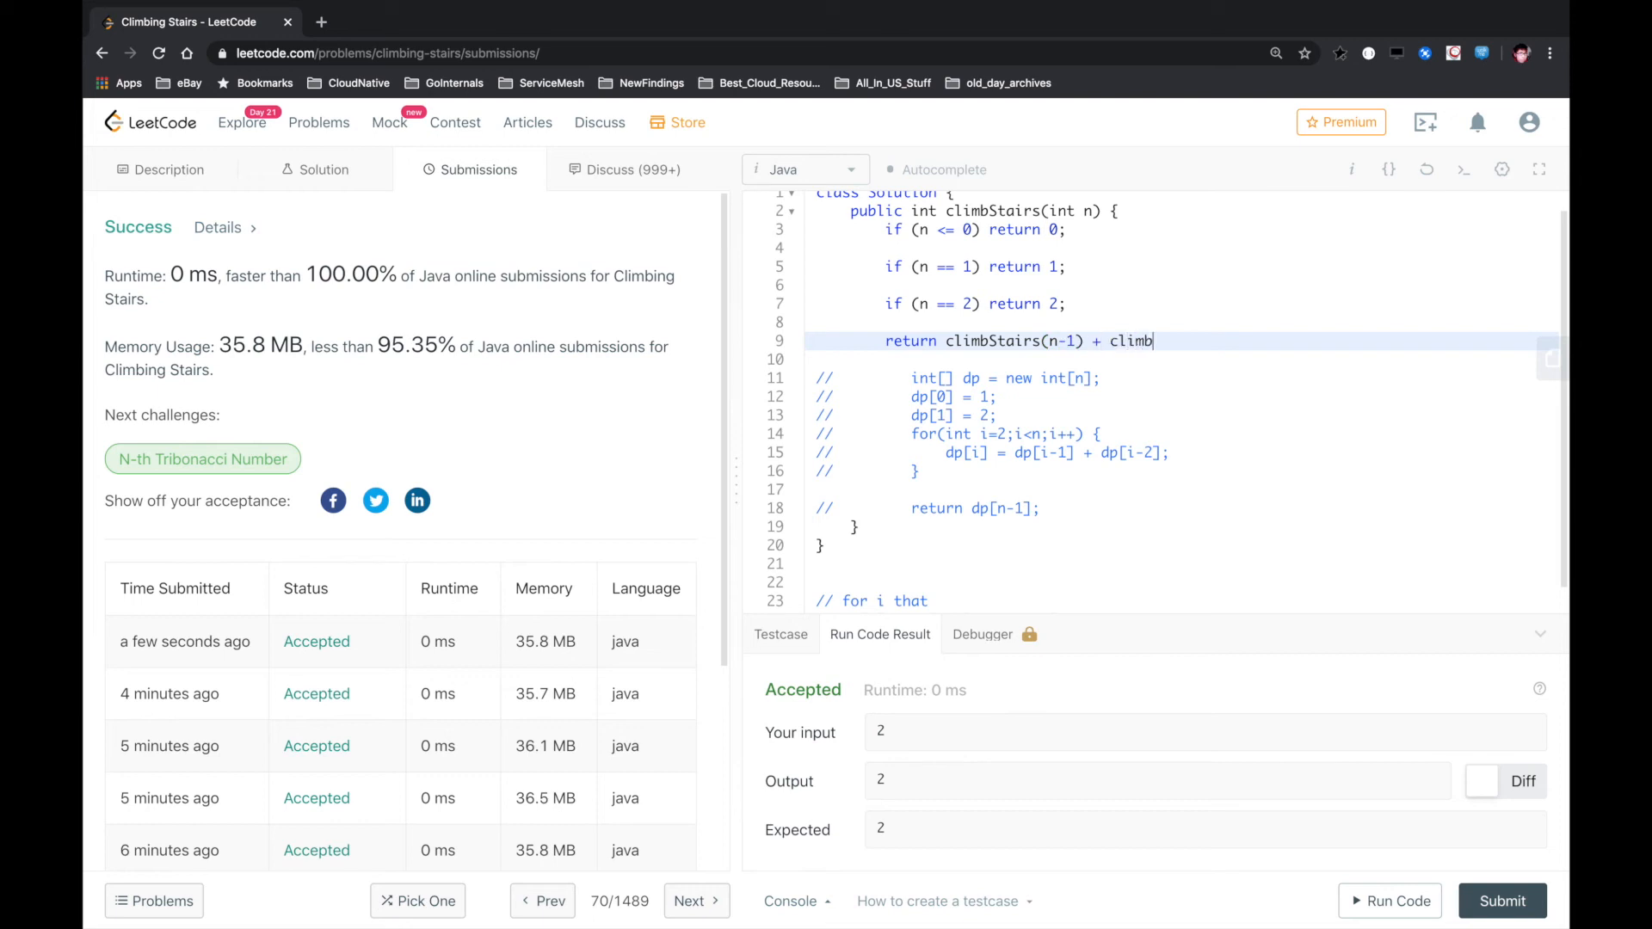
text(Stairs(n))
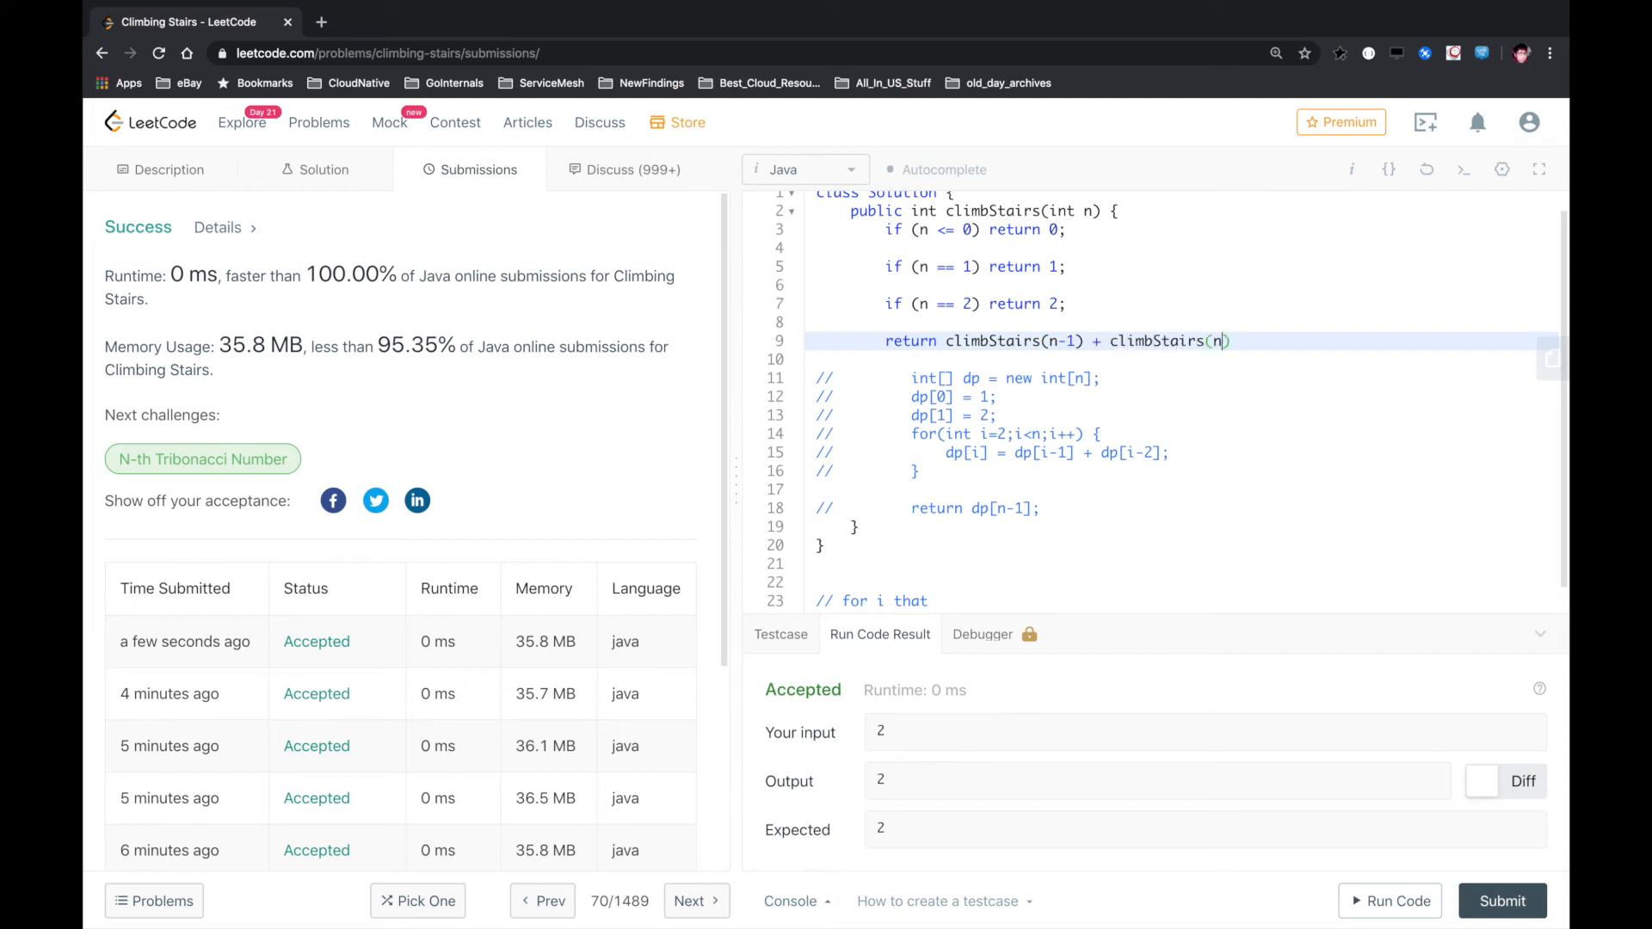
text(-2);)
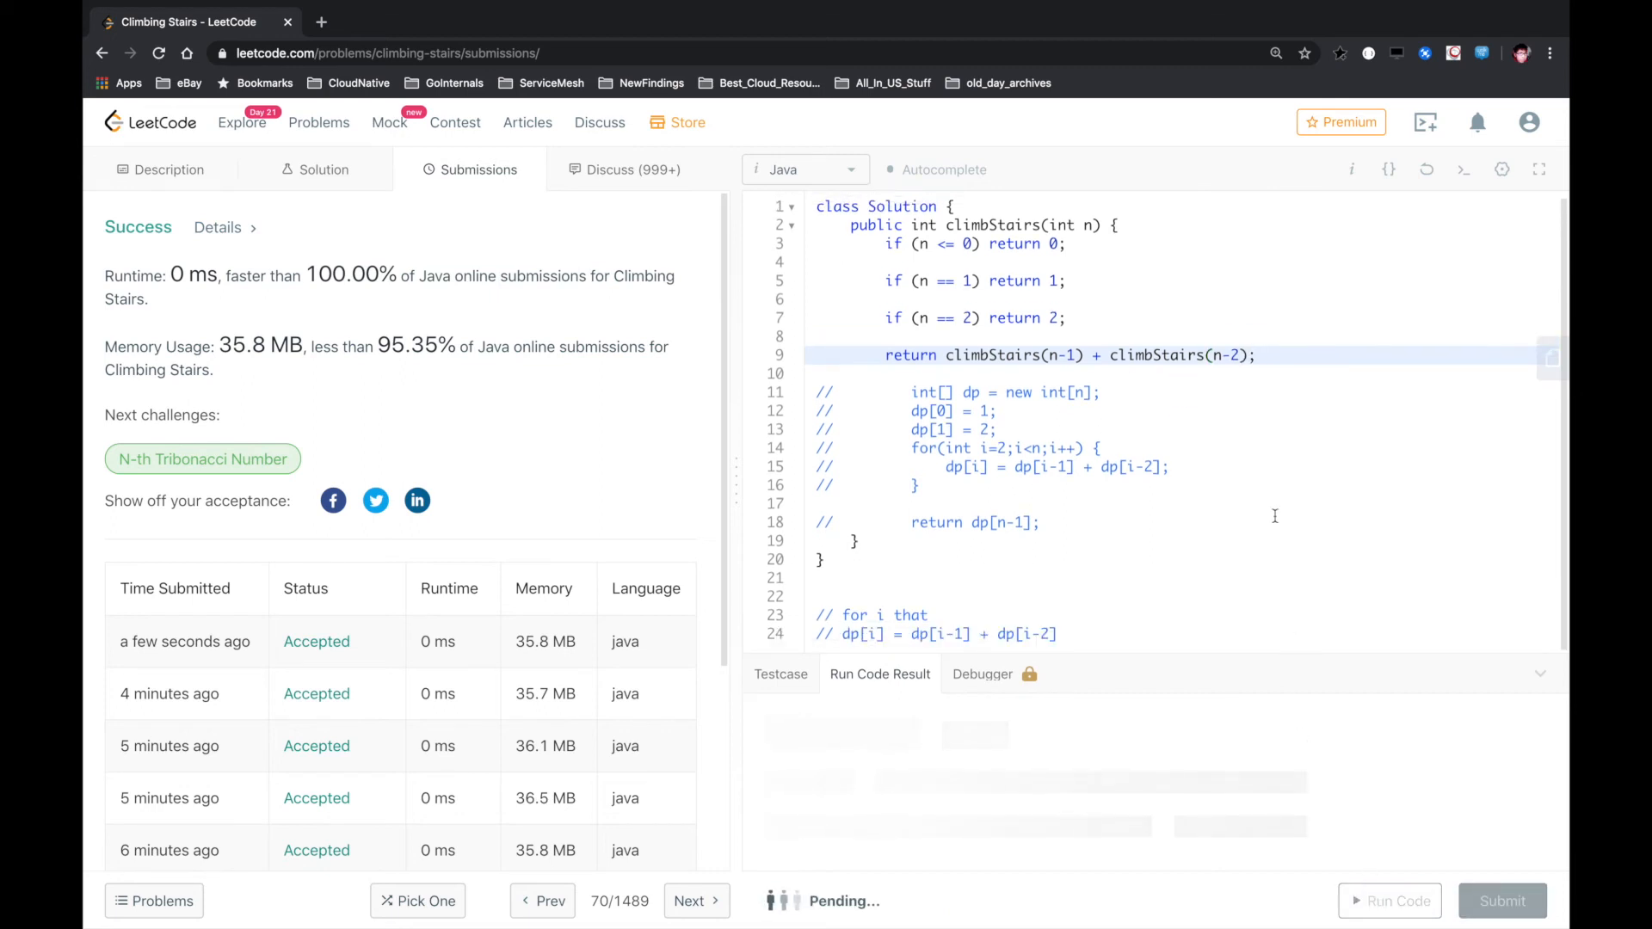
Submit the recursive solution, which fails with Time Limit Exceeded on input 45
click(1389, 900)
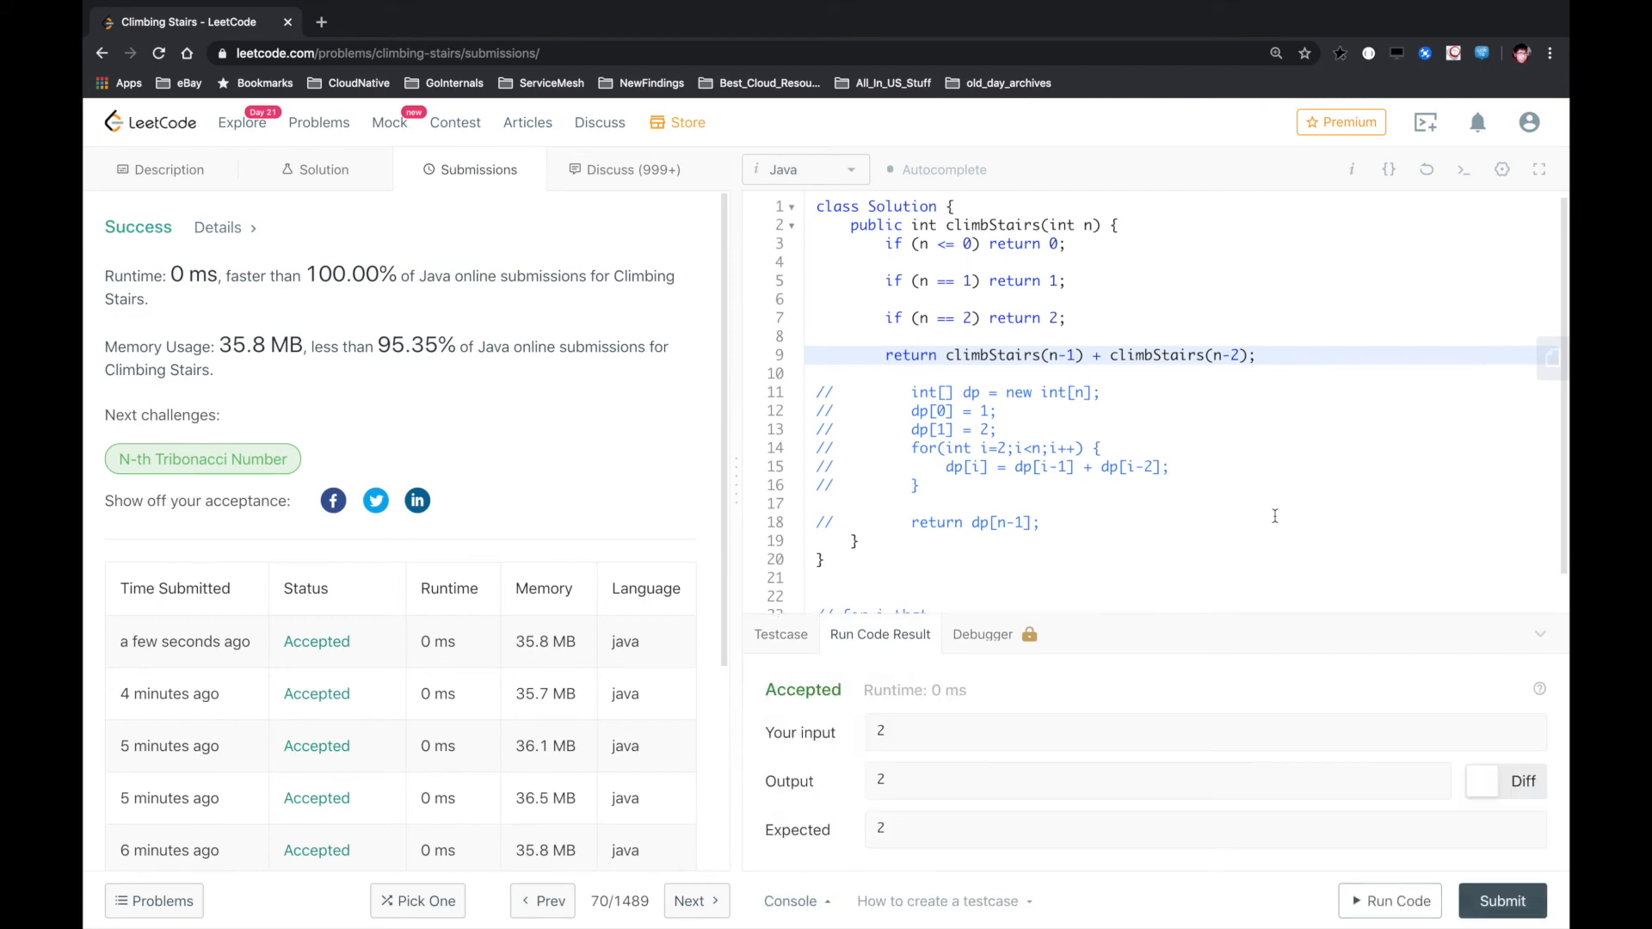
click(1501, 901)
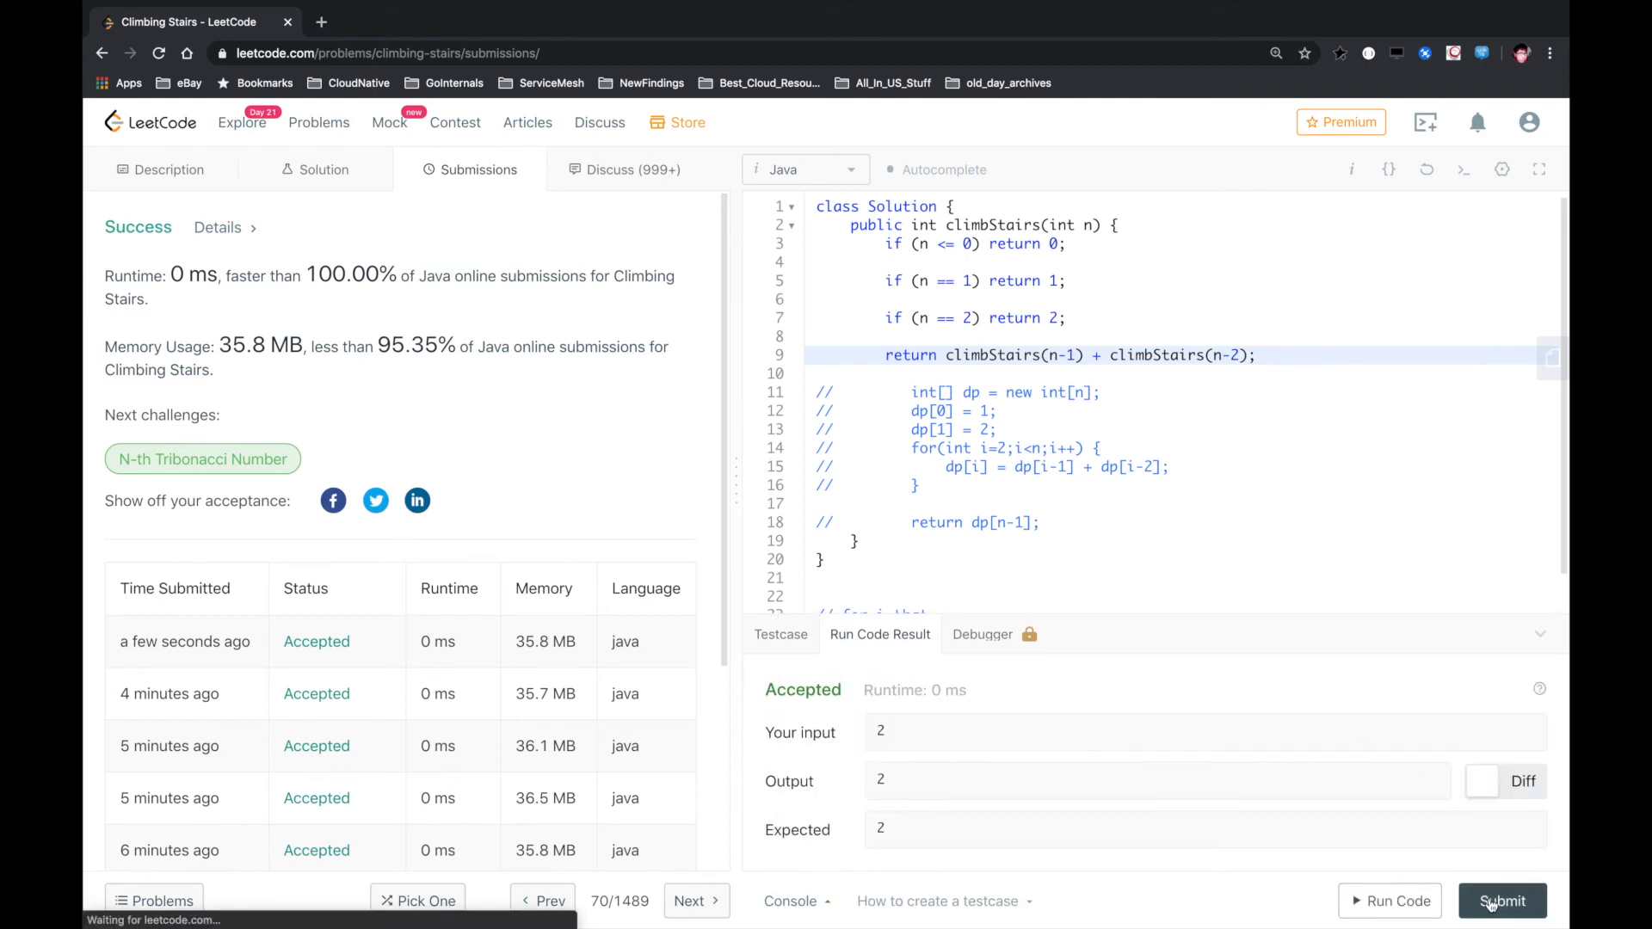
click(1501, 901)
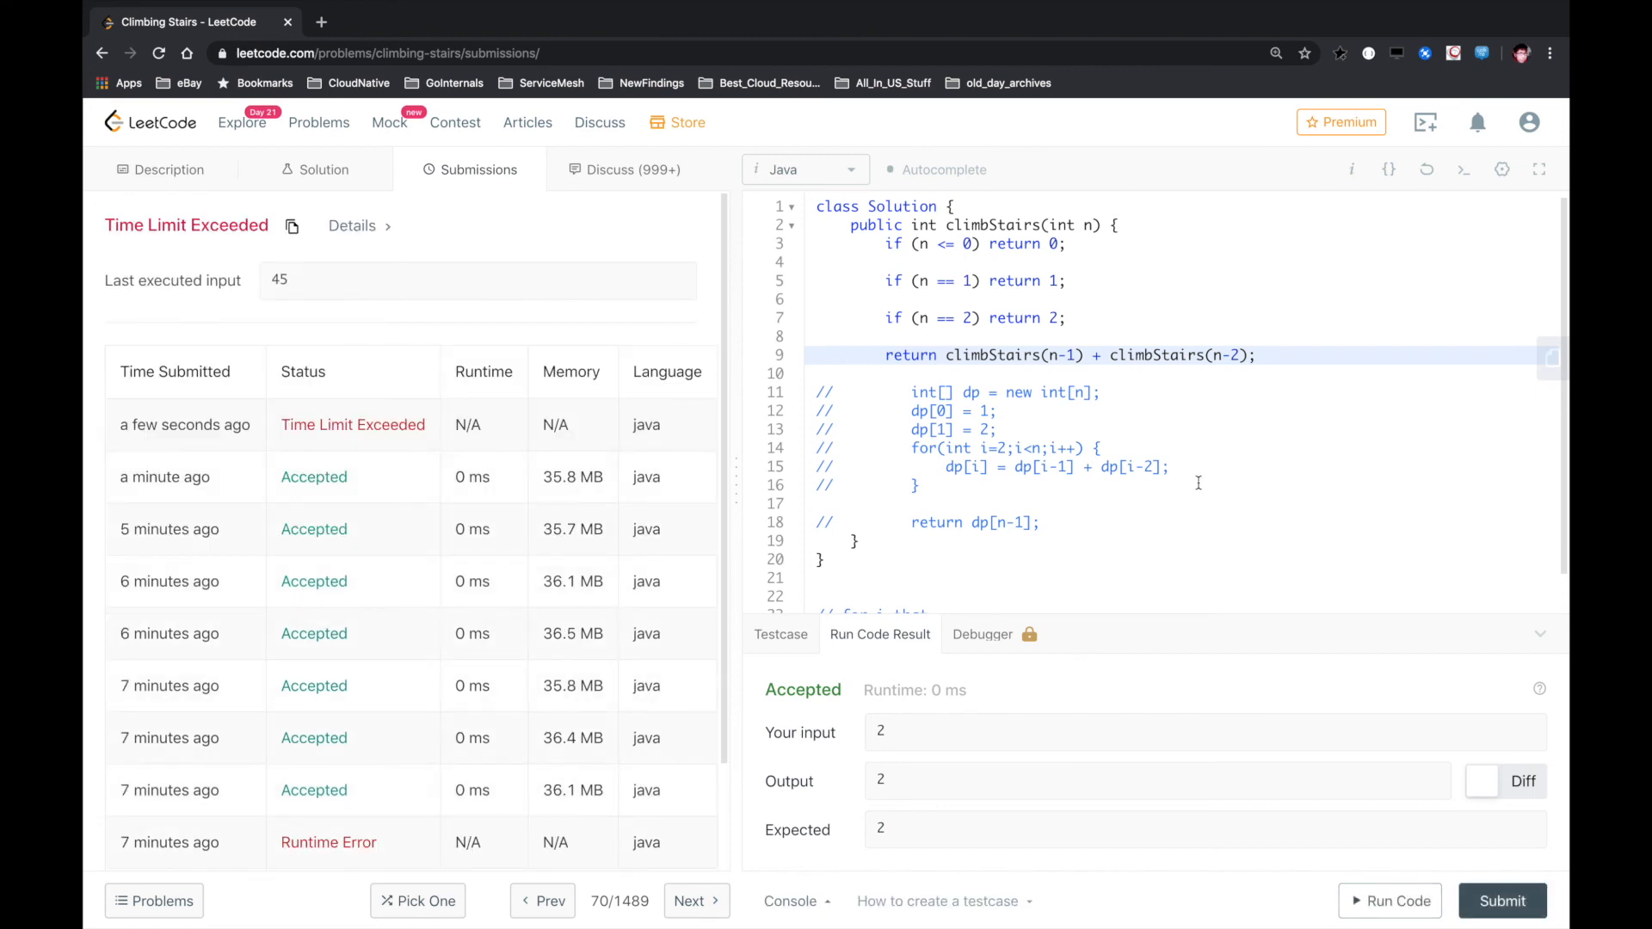
mouse_move(1176, 382)
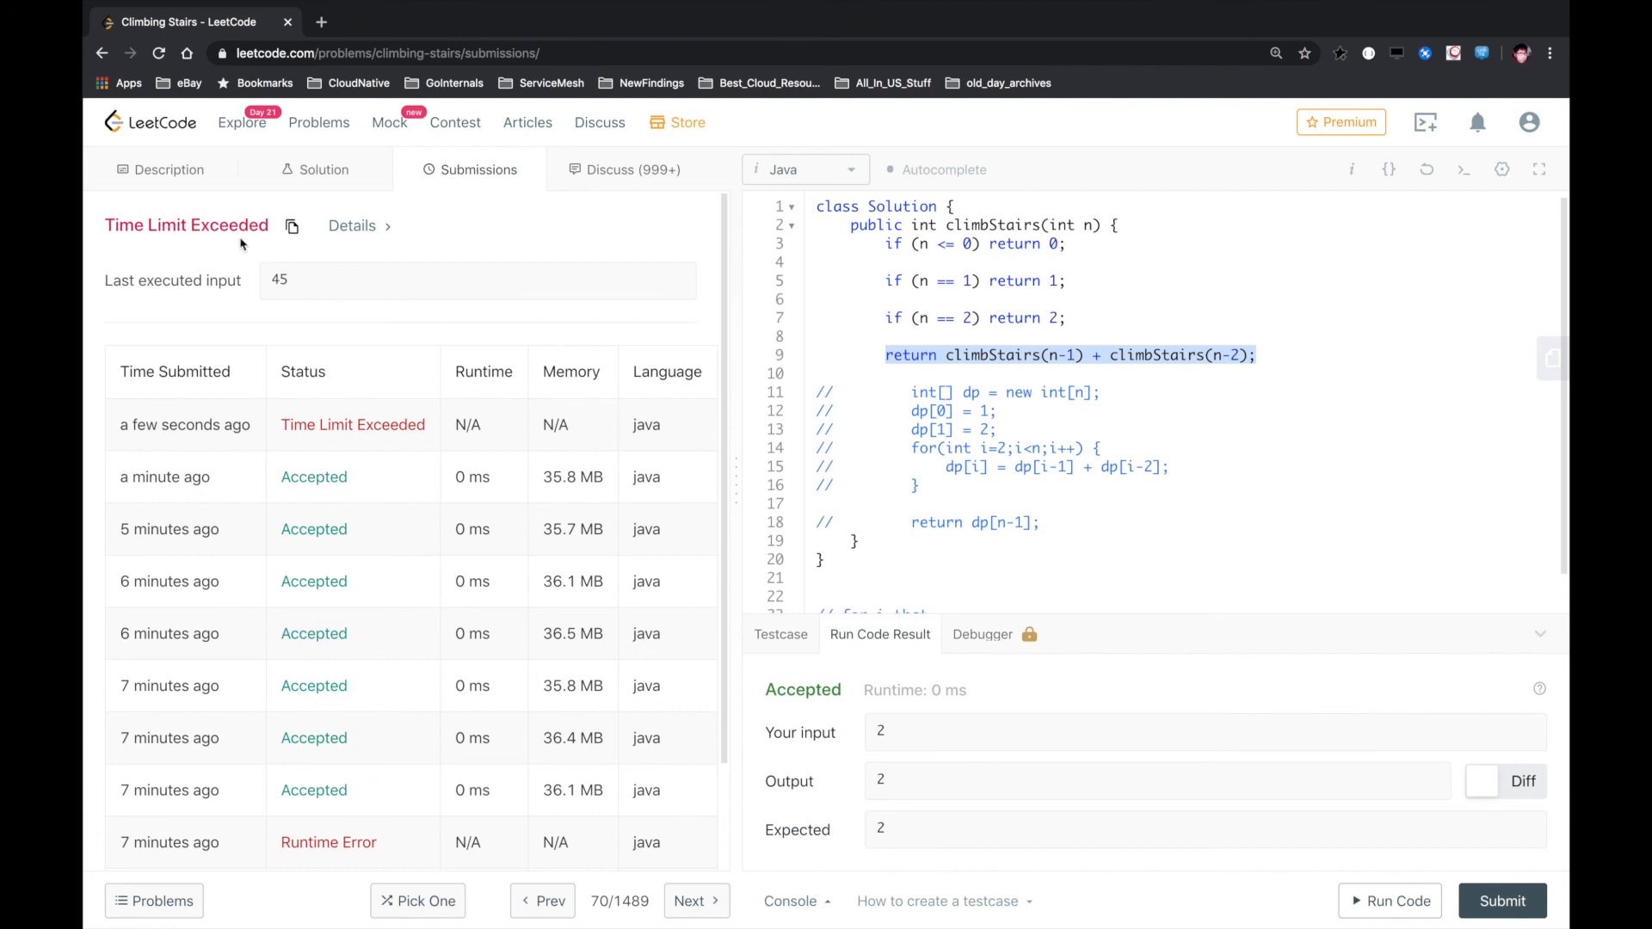
Comment out the recursive return line with // and resubmit the restored DP solution
double_click(279, 280)
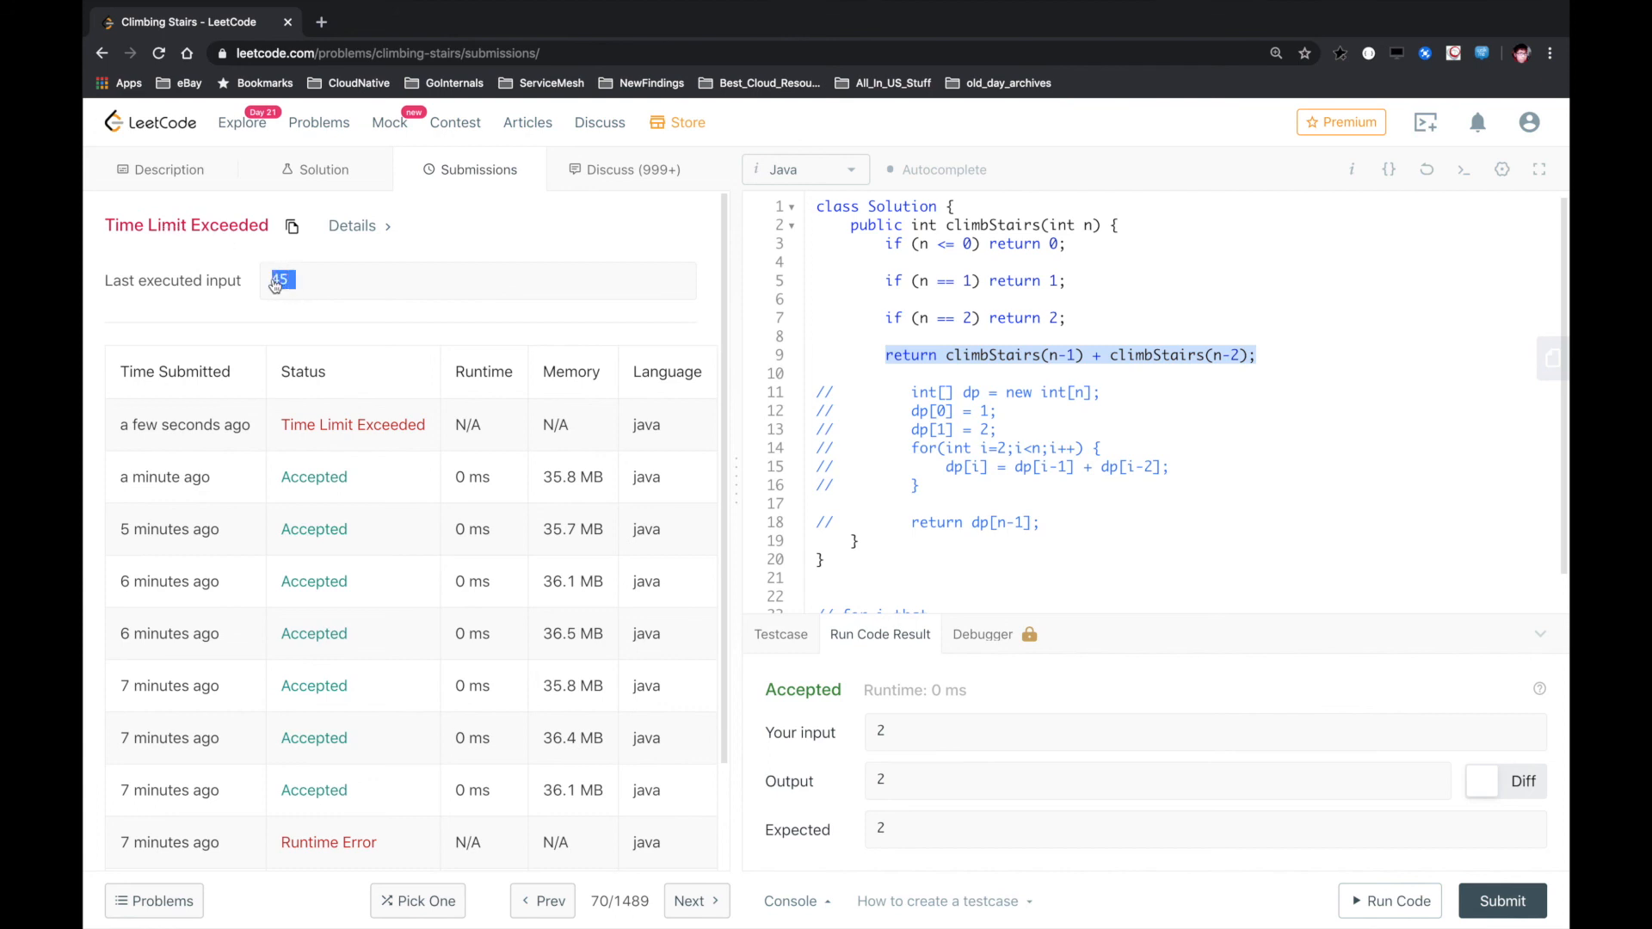
click(1006, 356)
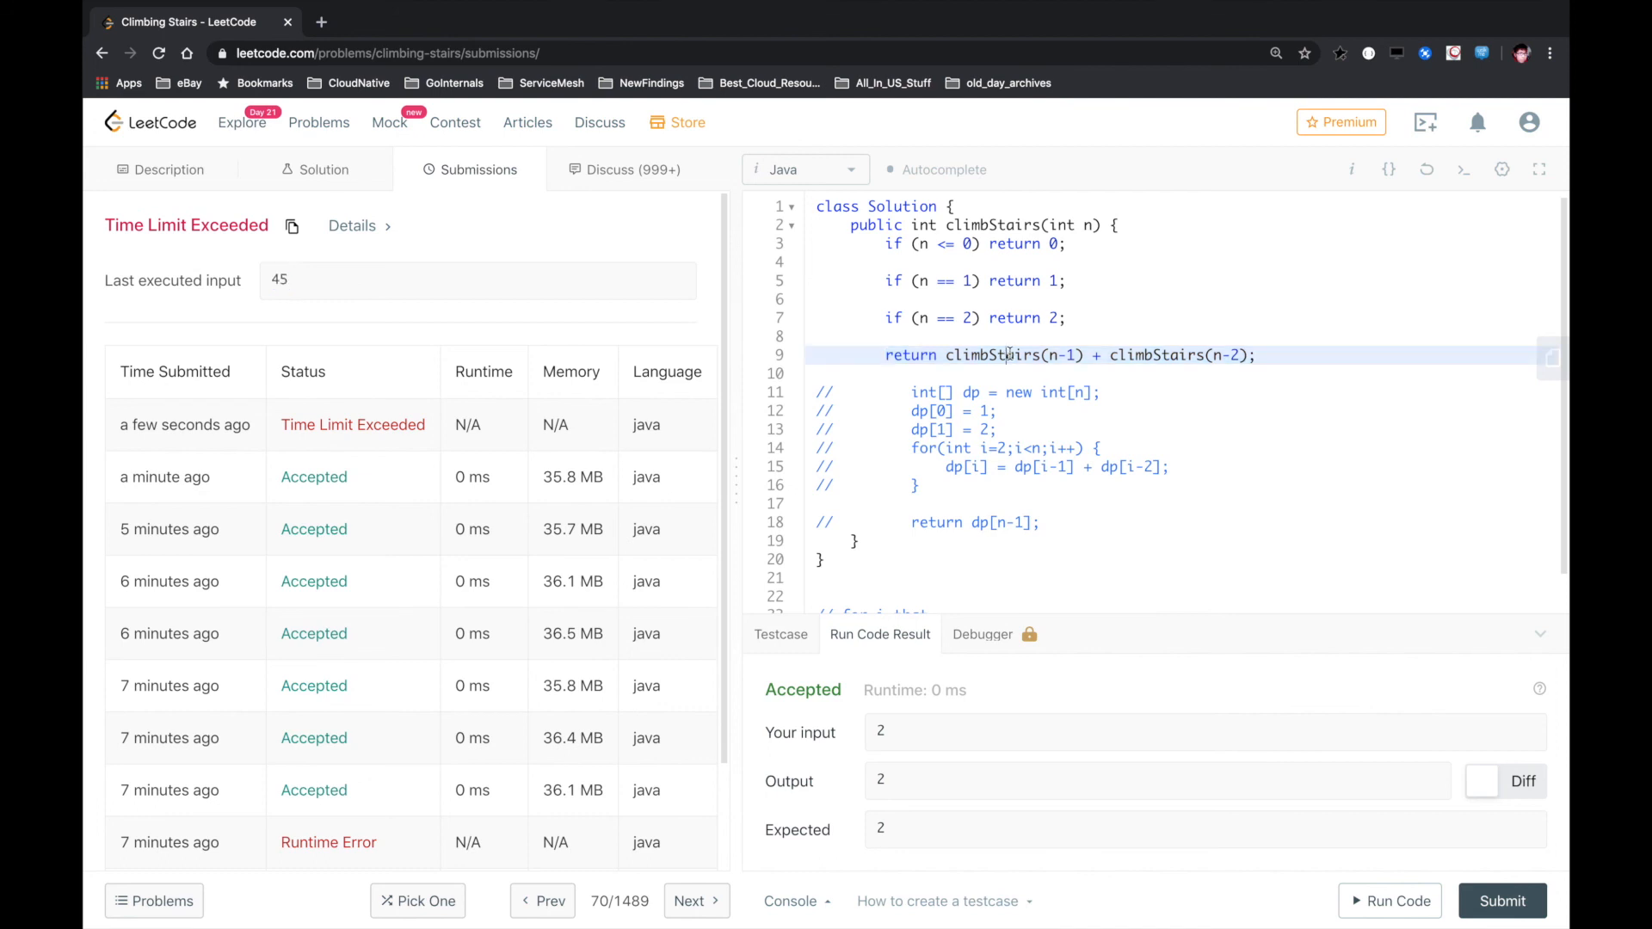
text(//)
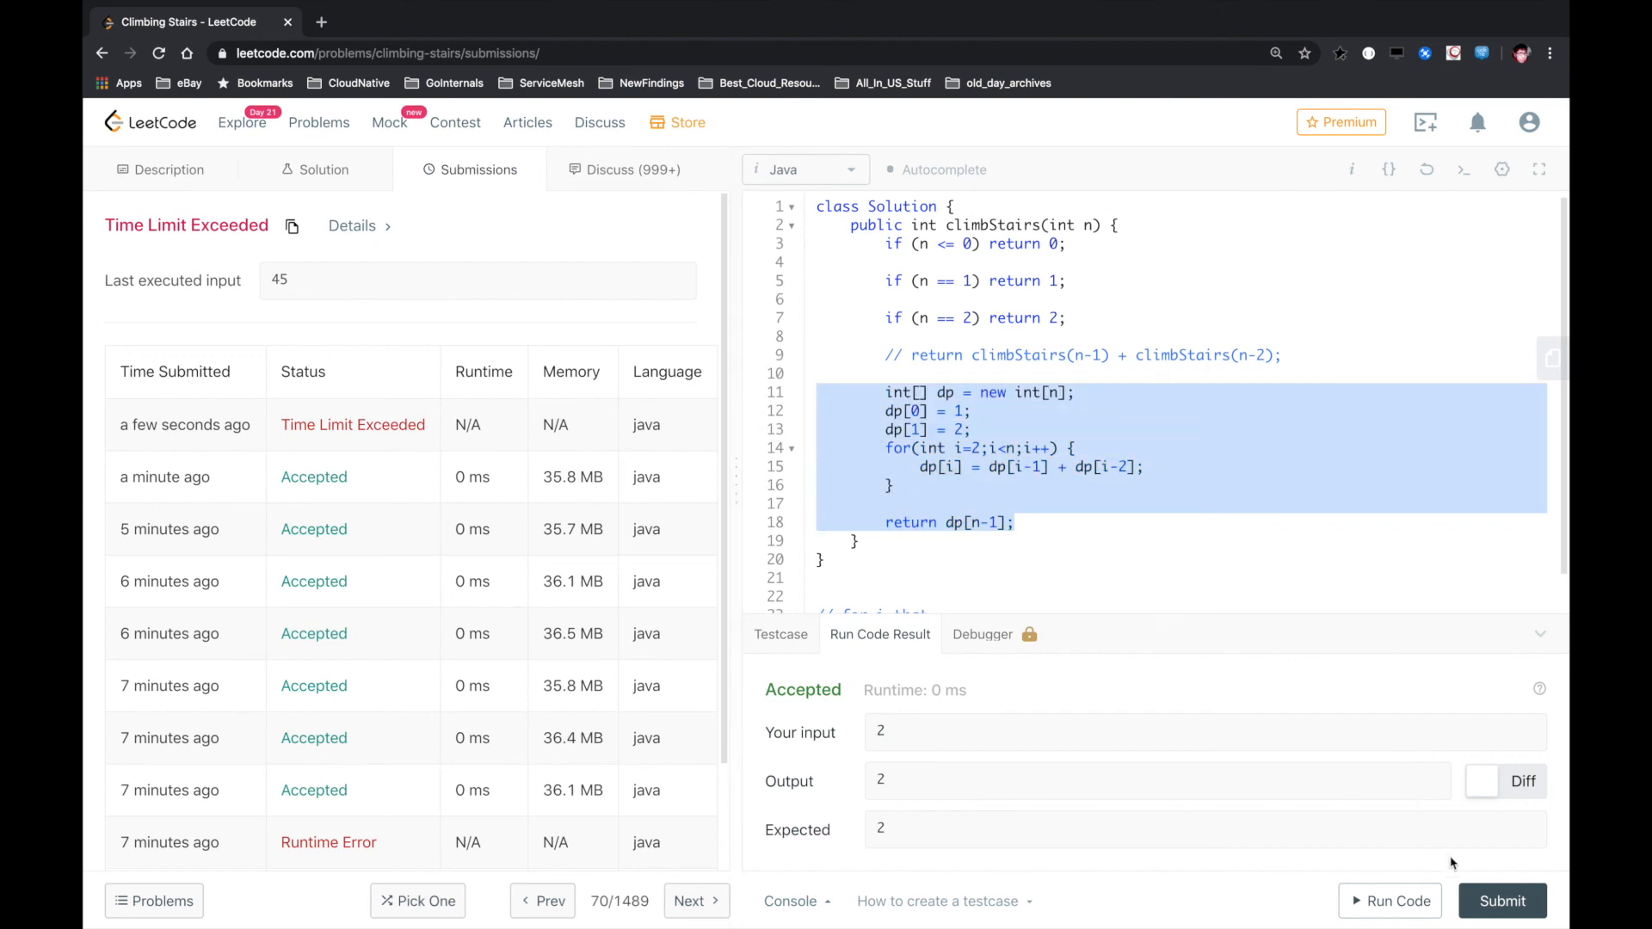
click(1501, 900)
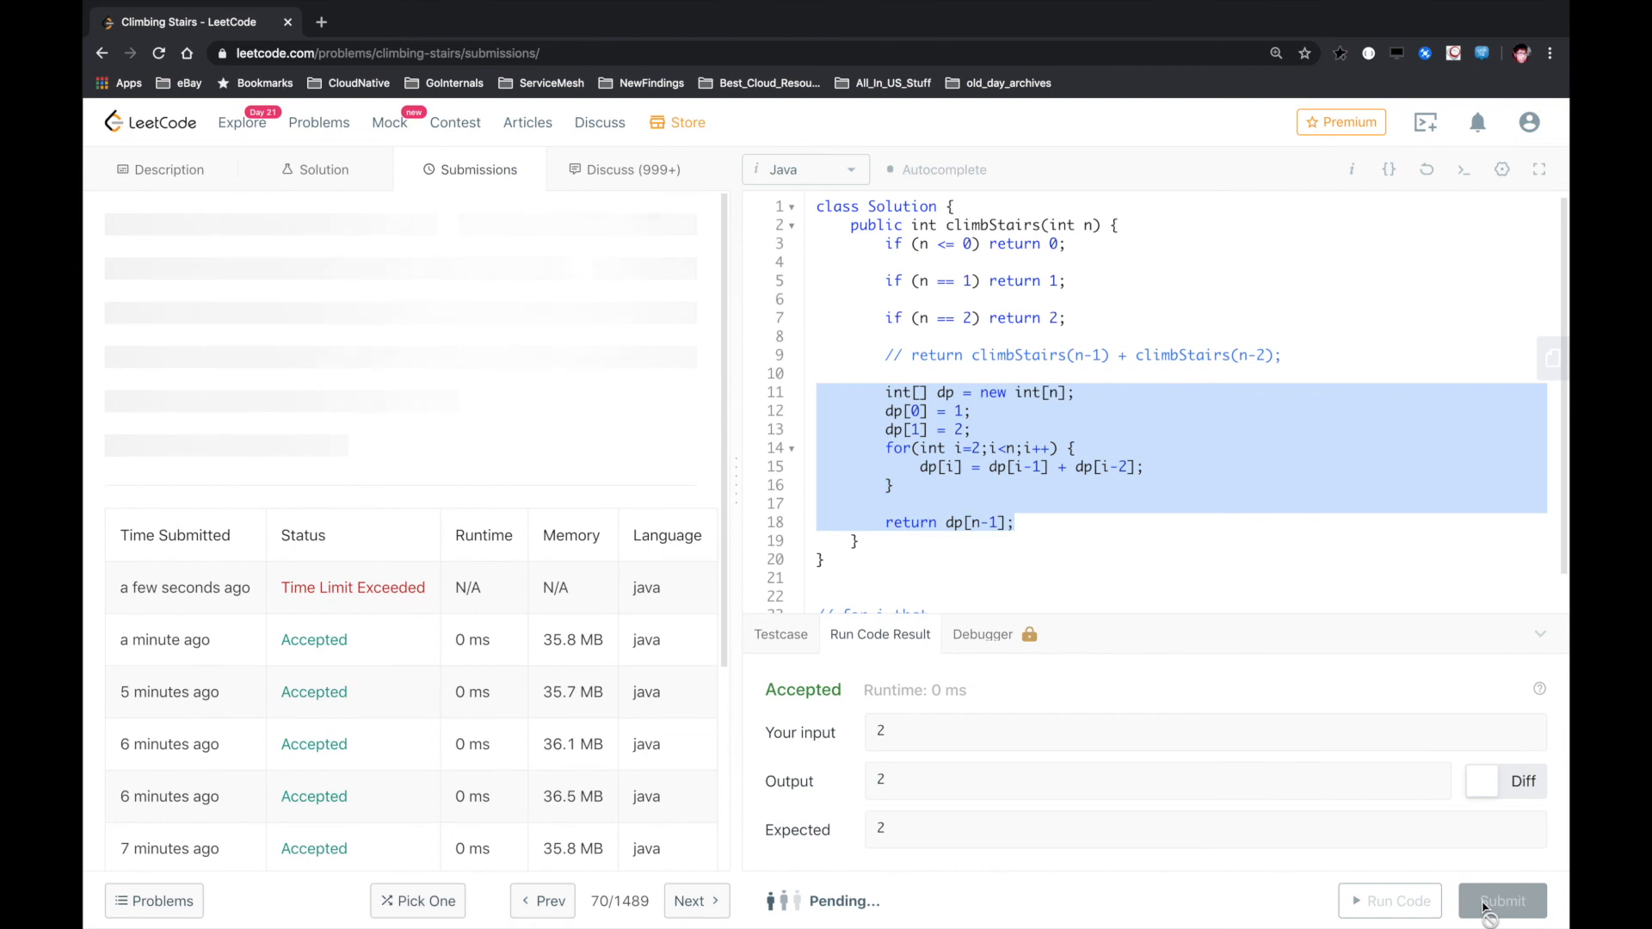
click(1500, 901)
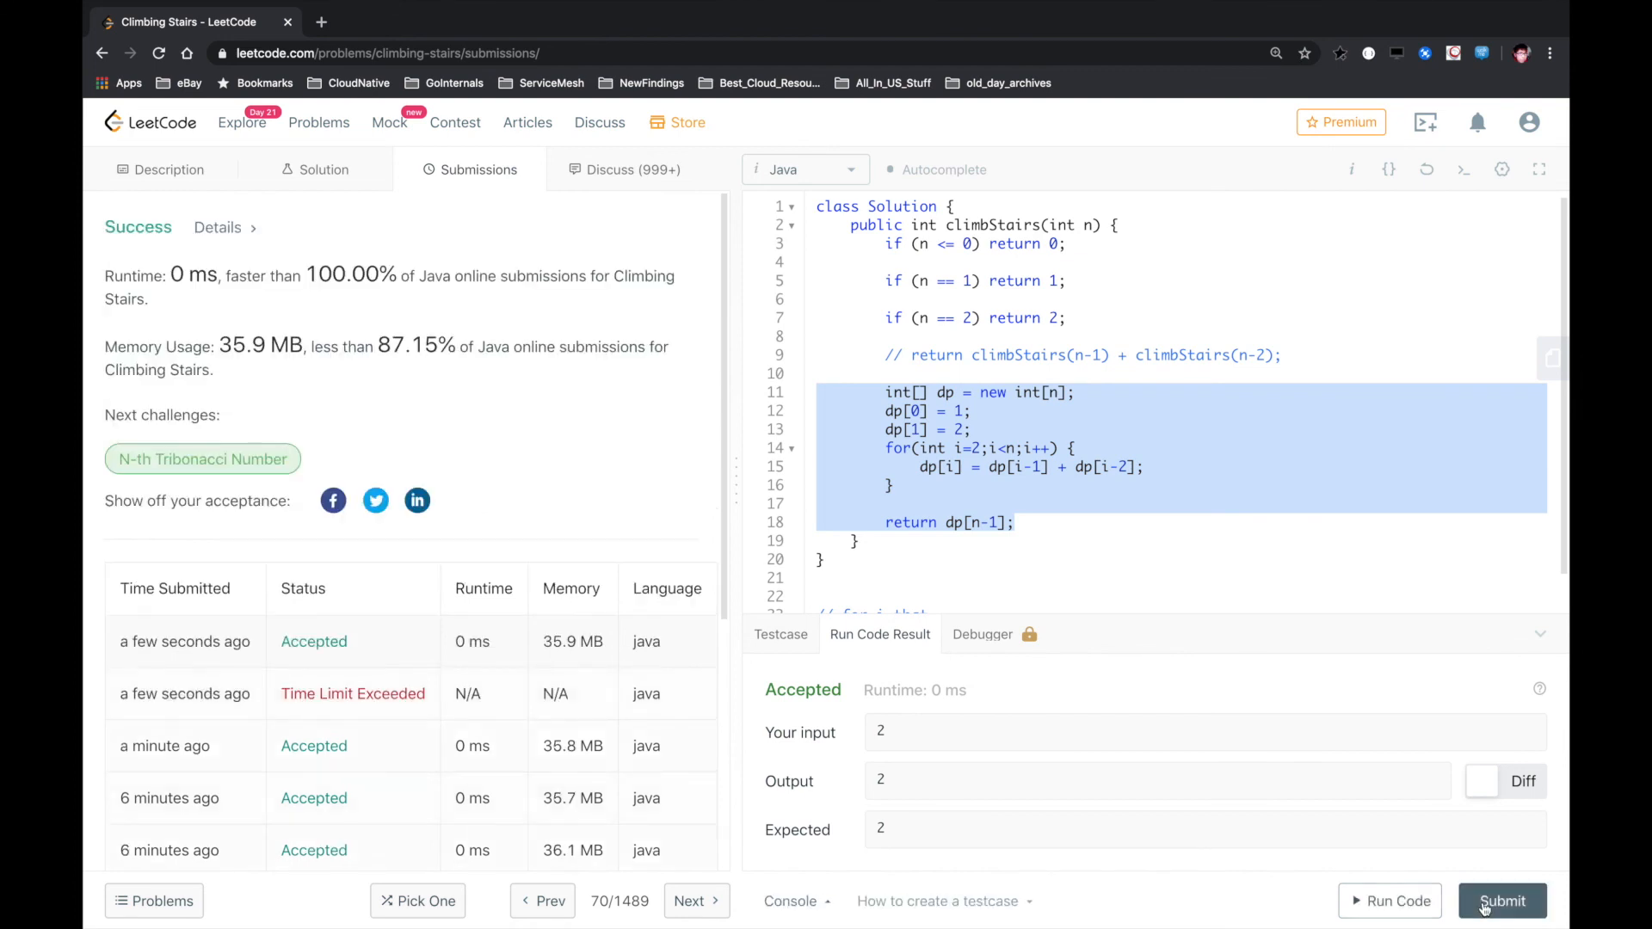